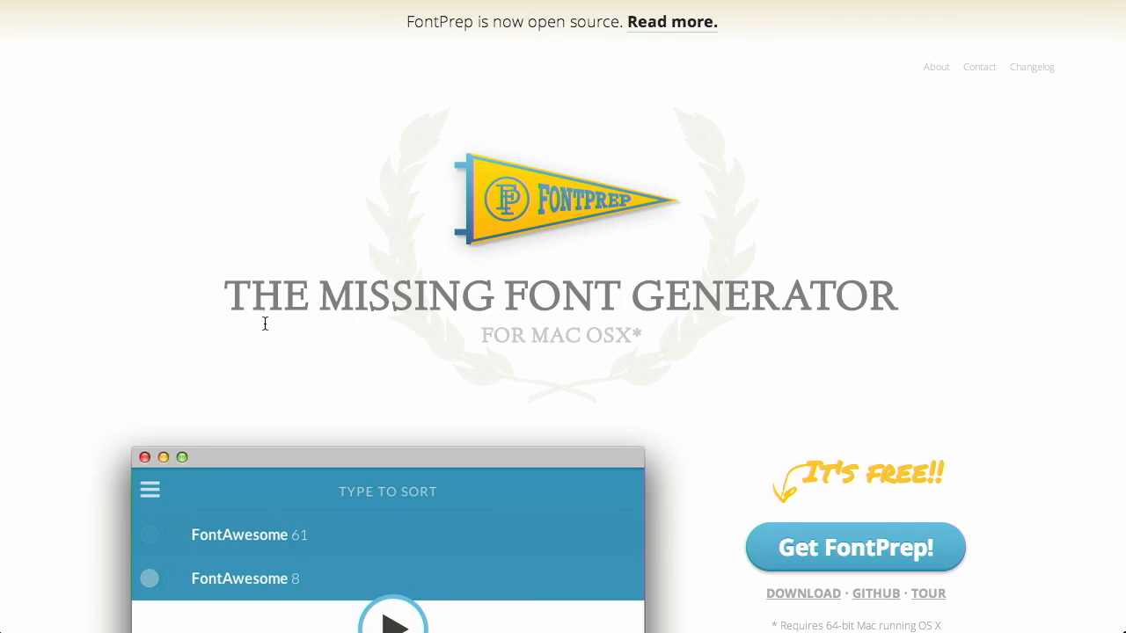
mouse_move(791, 305)
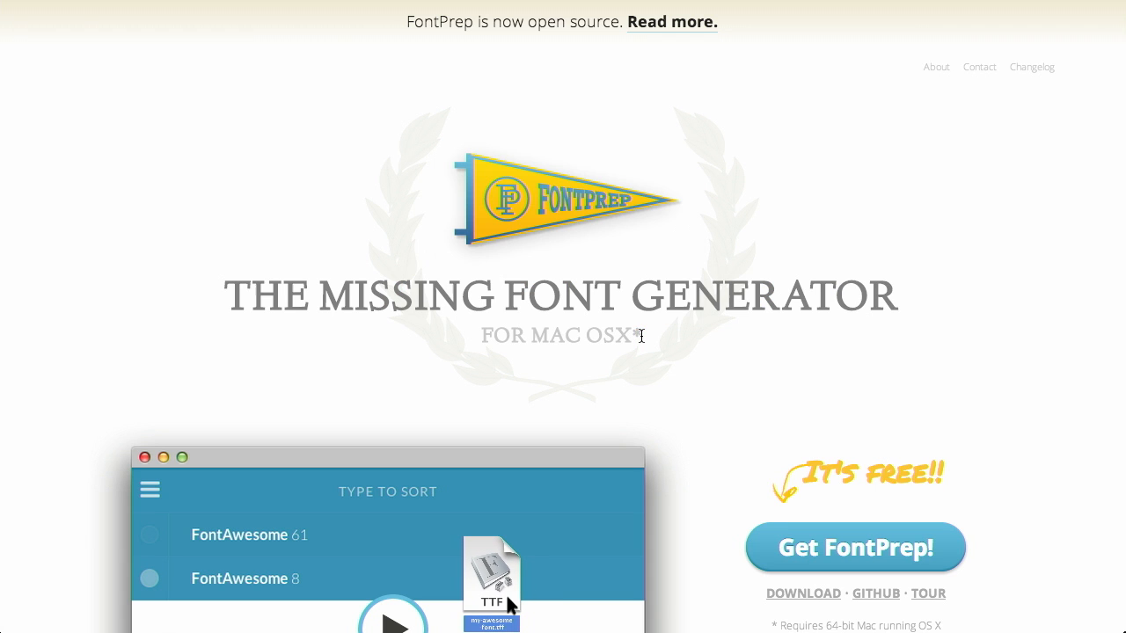
Scroll the FontPrep homepage down past the app preview to the yellow features section
scroll("down", 3)
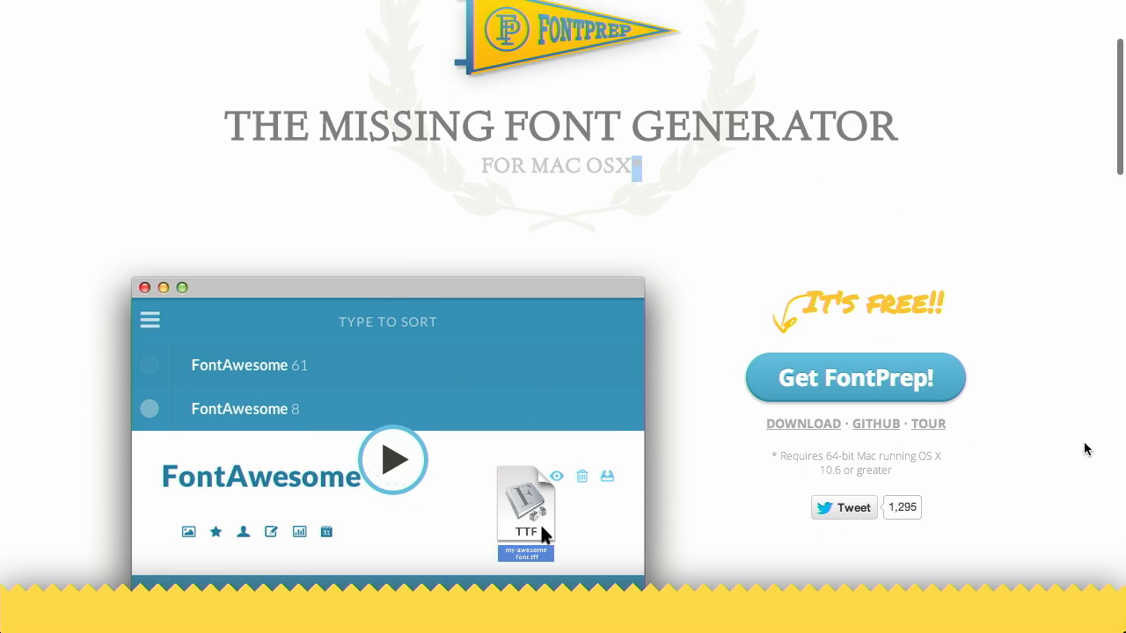
scroll("down", 3)
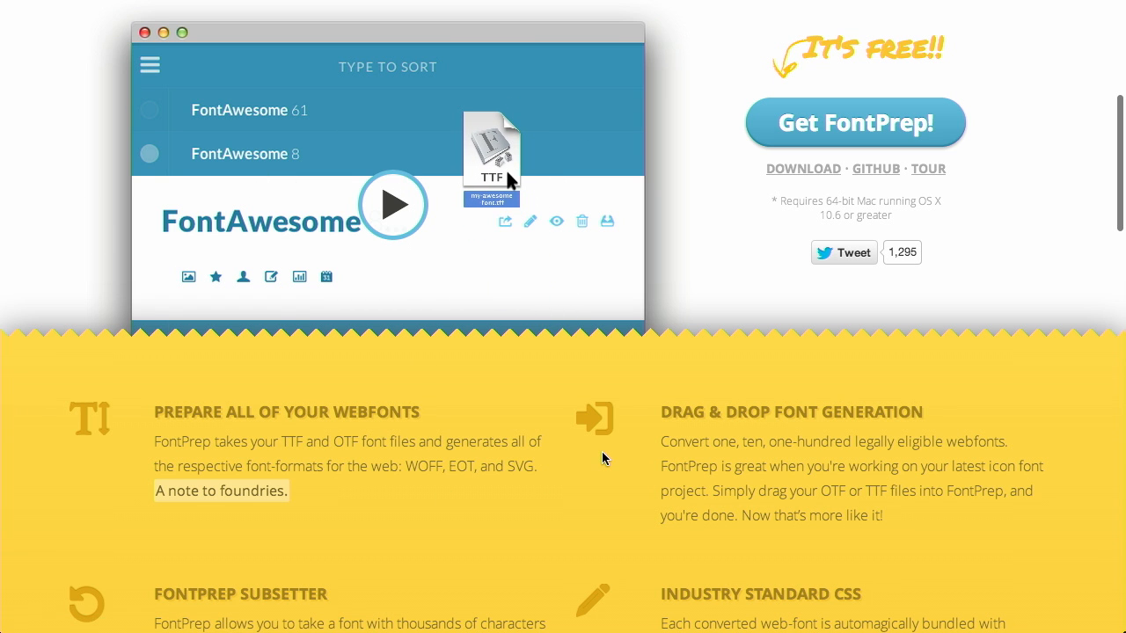
scroll("down", 3)
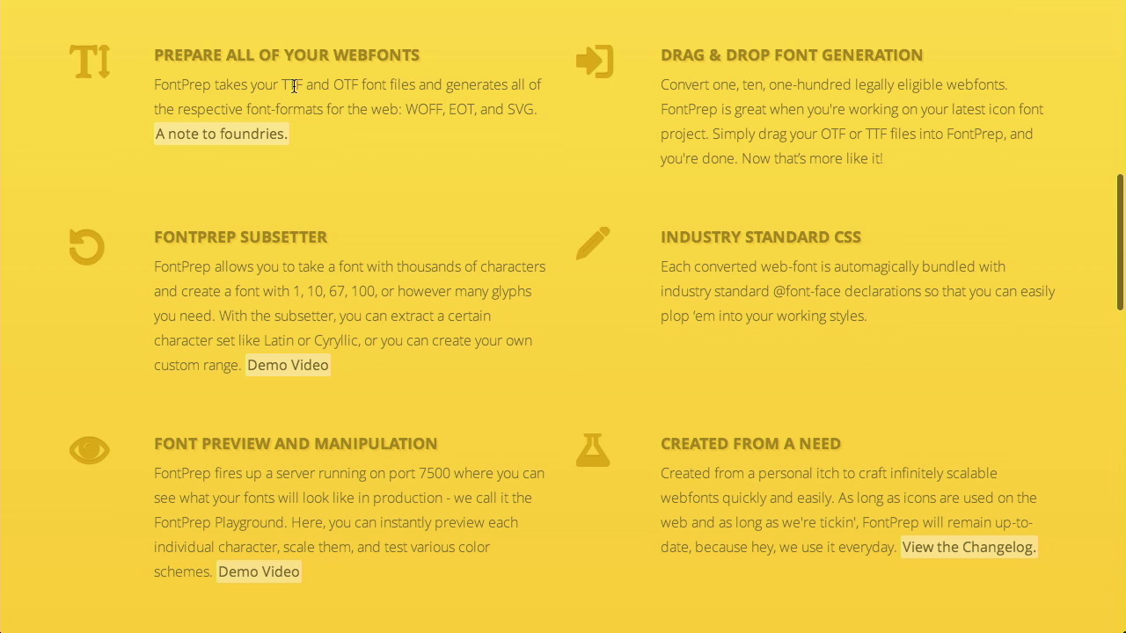
mouse_move(421, 137)
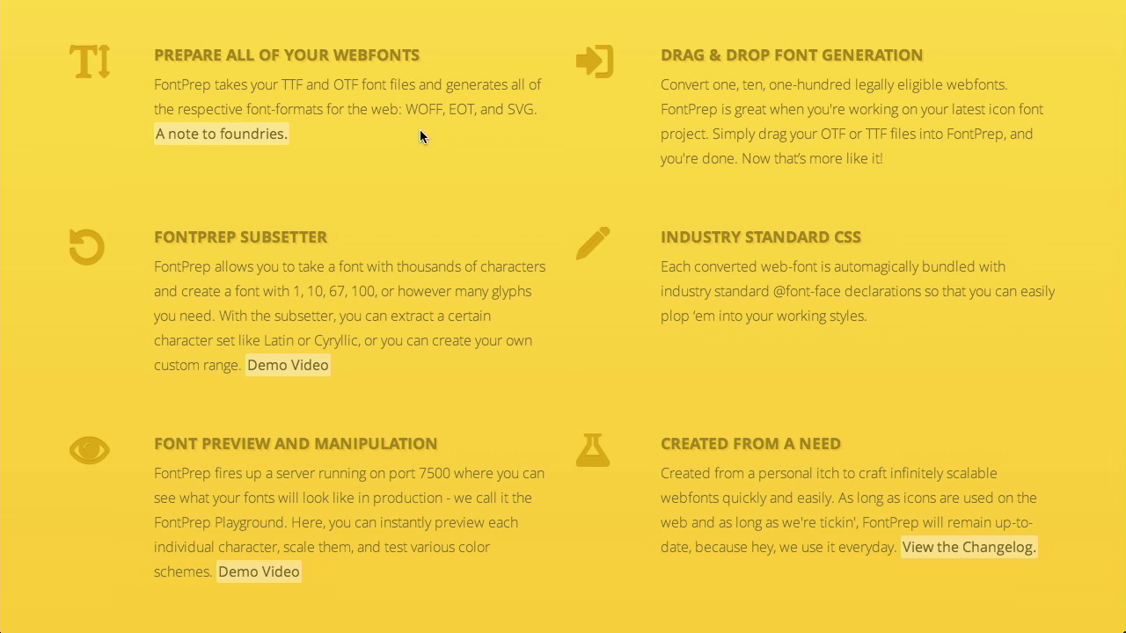
mouse_move(449, 109)
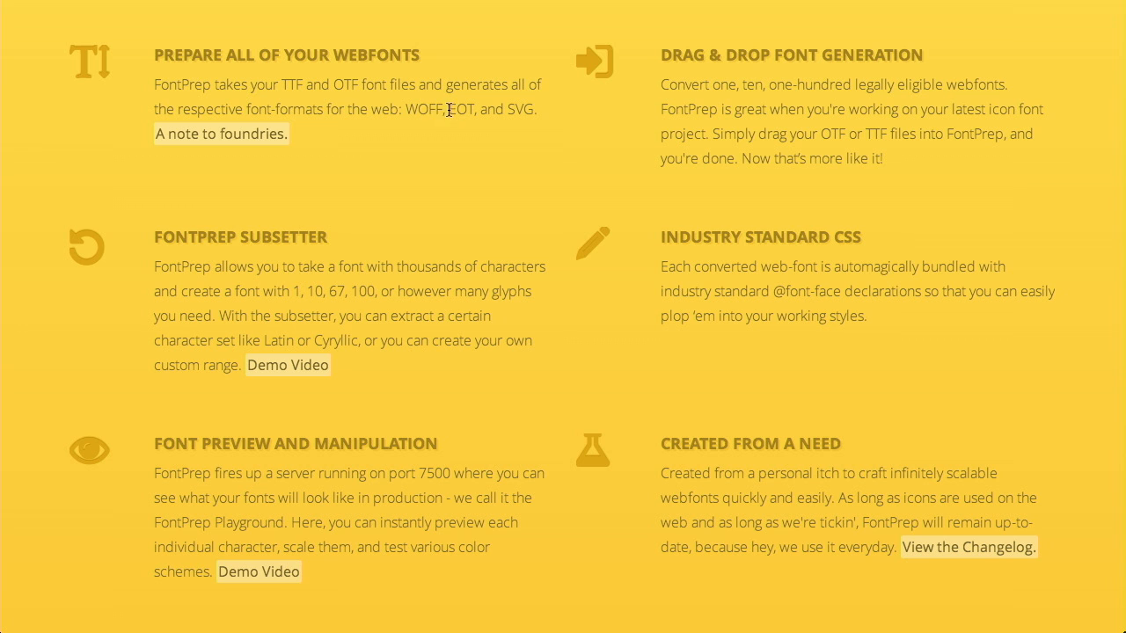
mouse_move(521, 113)
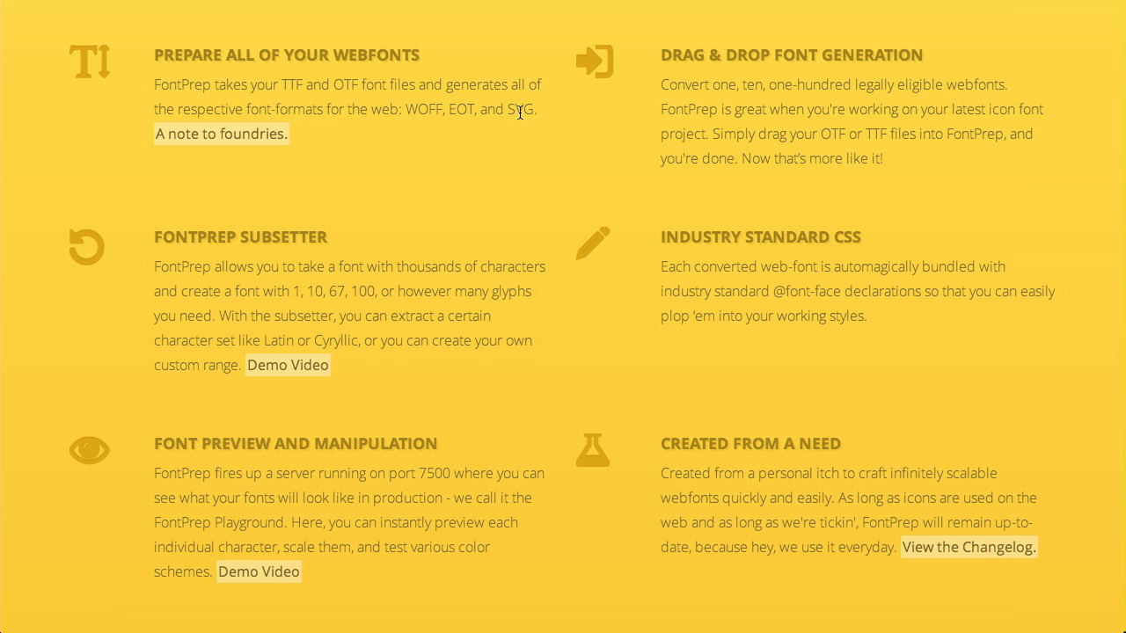
mouse_move(408, 110)
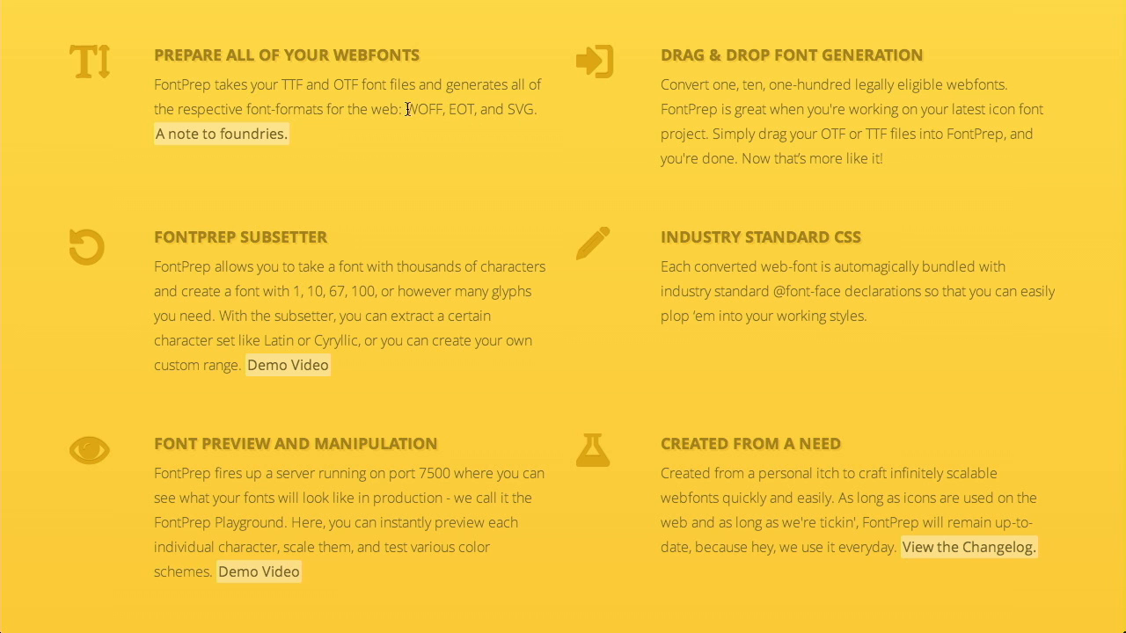
mouse_move(588, 115)
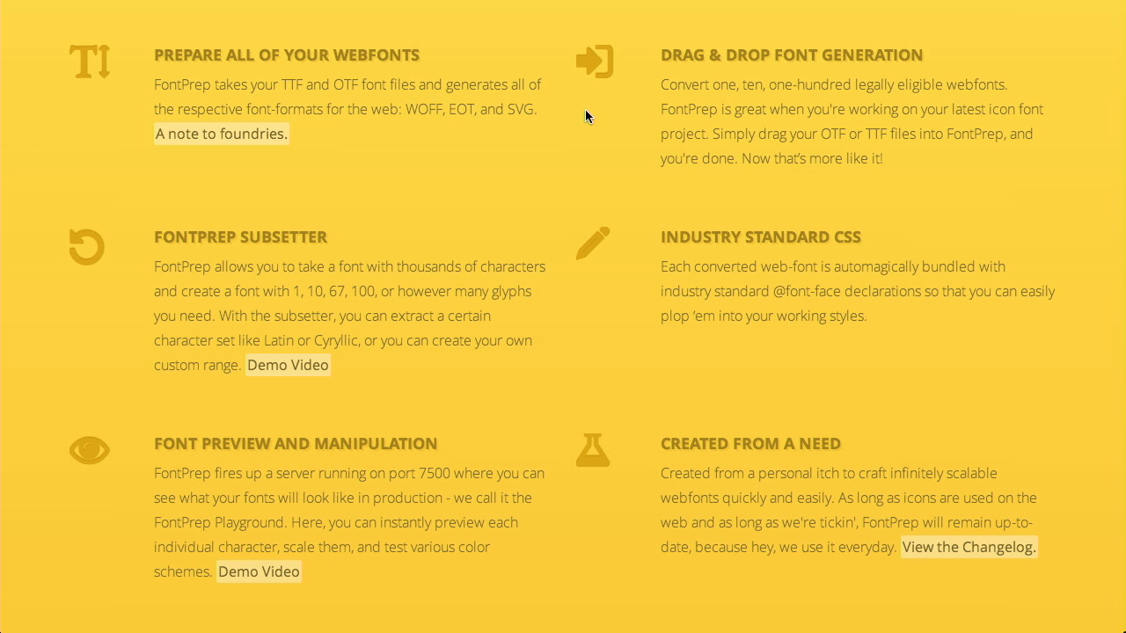
mouse_move(743, 202)
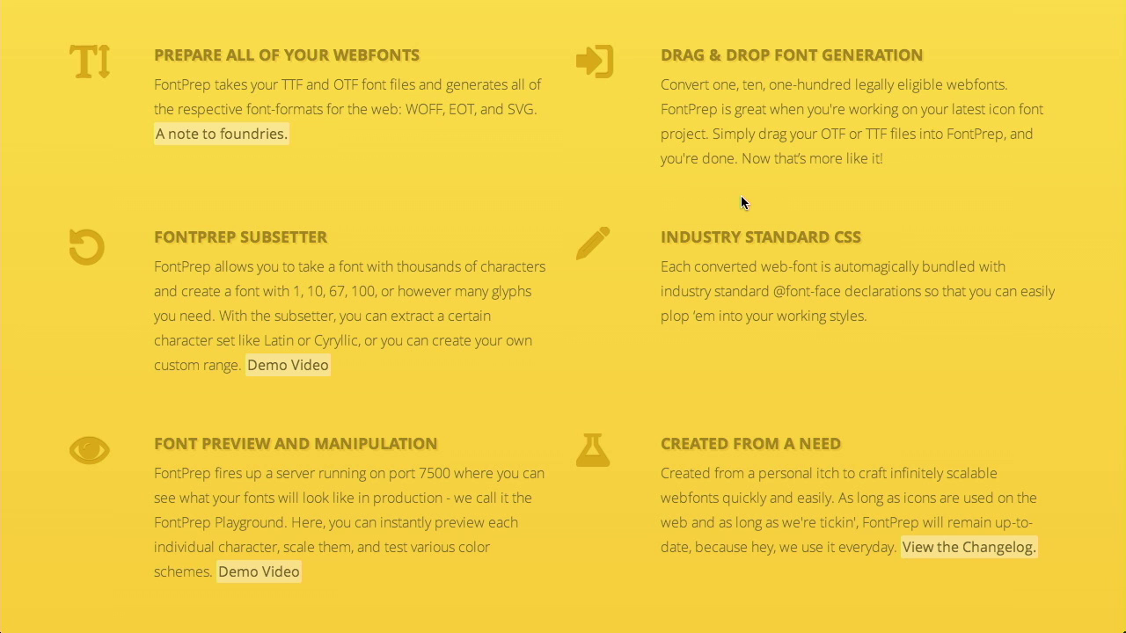
mouse_move(859, 125)
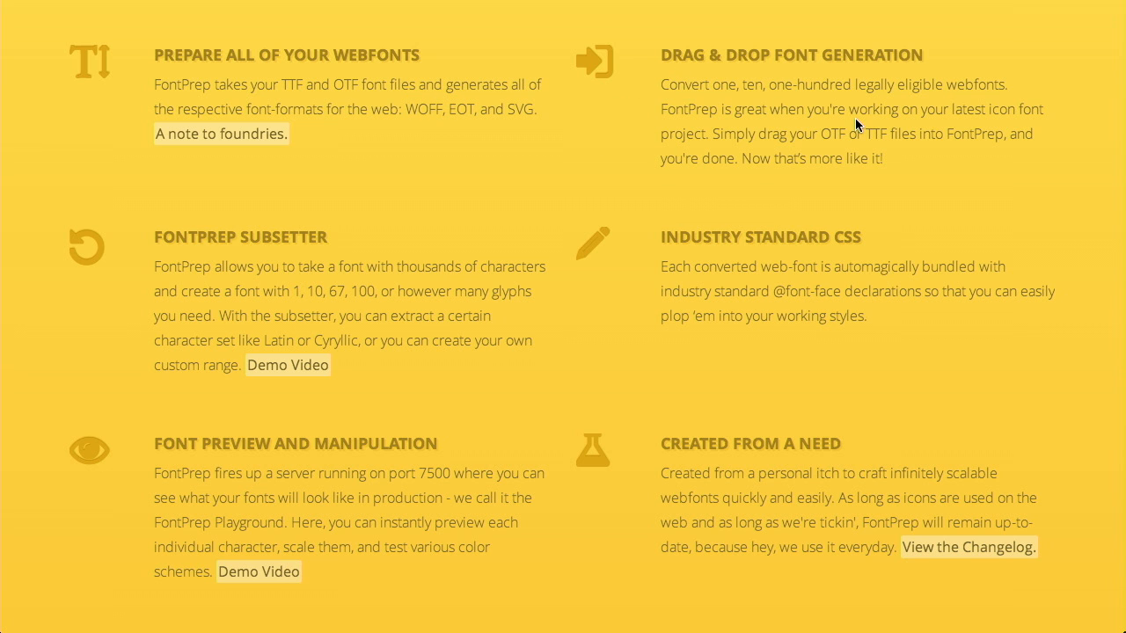
mouse_move(853, 259)
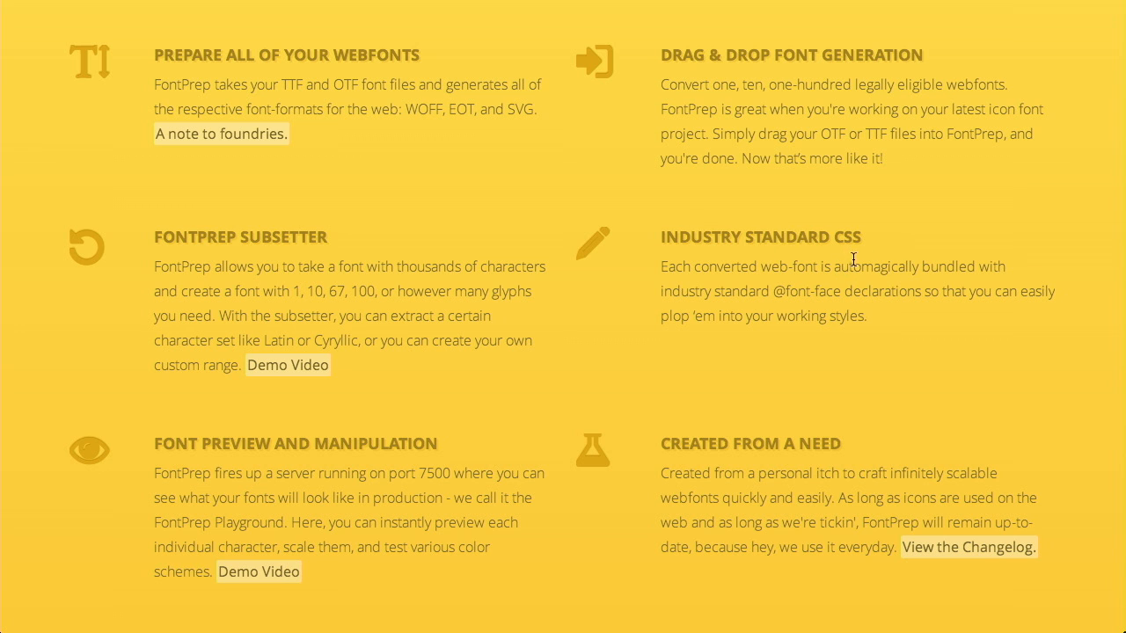
mouse_move(666, 162)
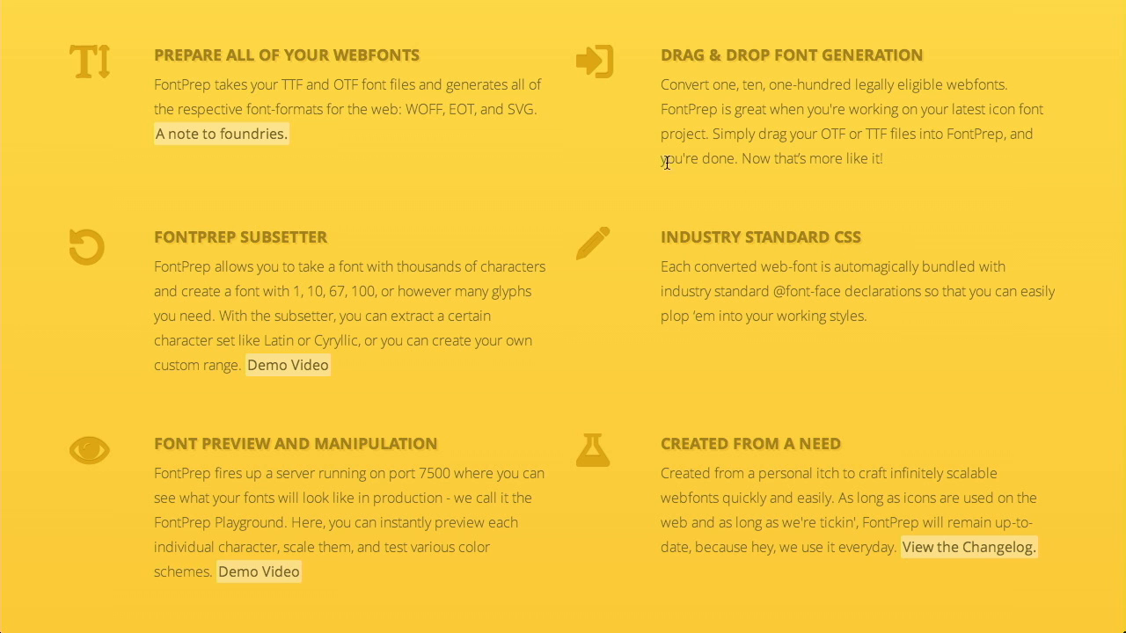
mouse_move(878, 308)
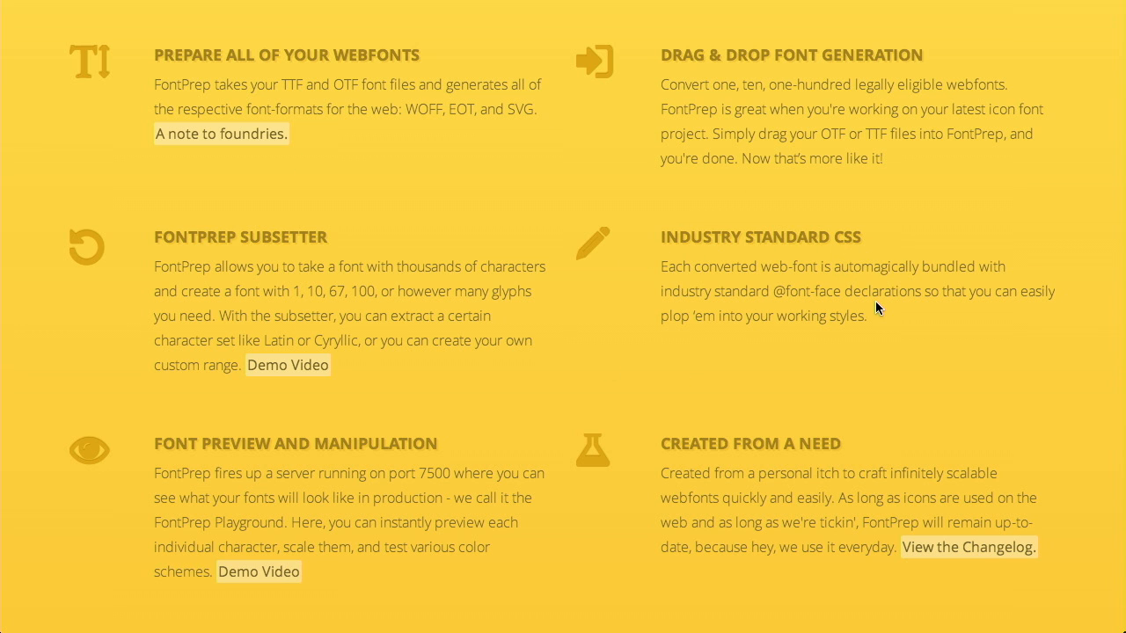
mouse_move(873, 309)
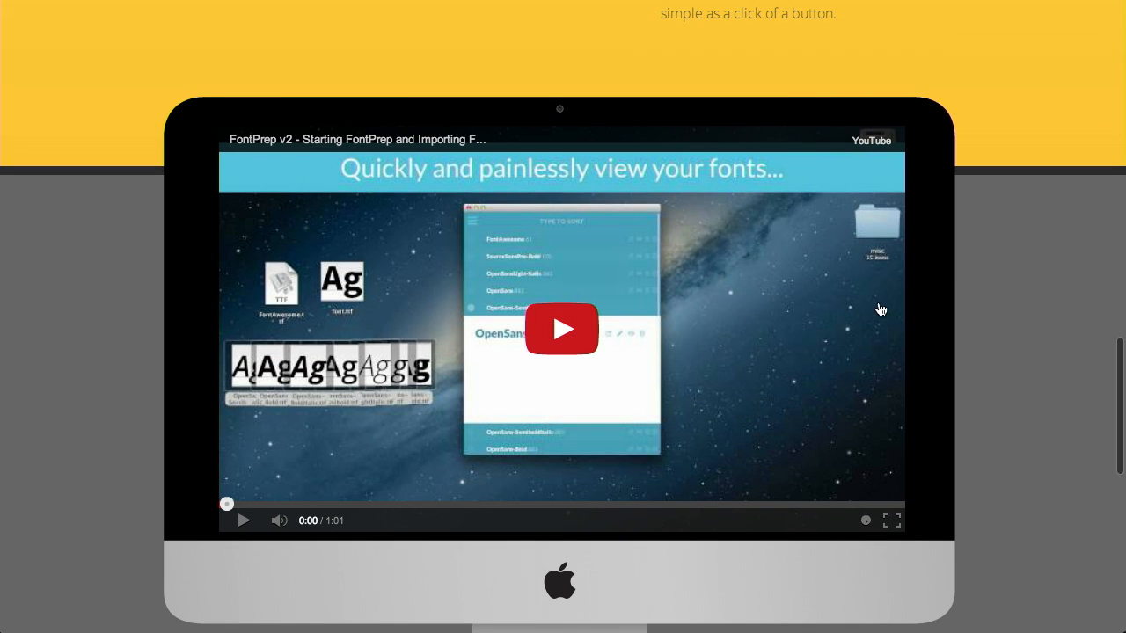
mouse_move(579, 359)
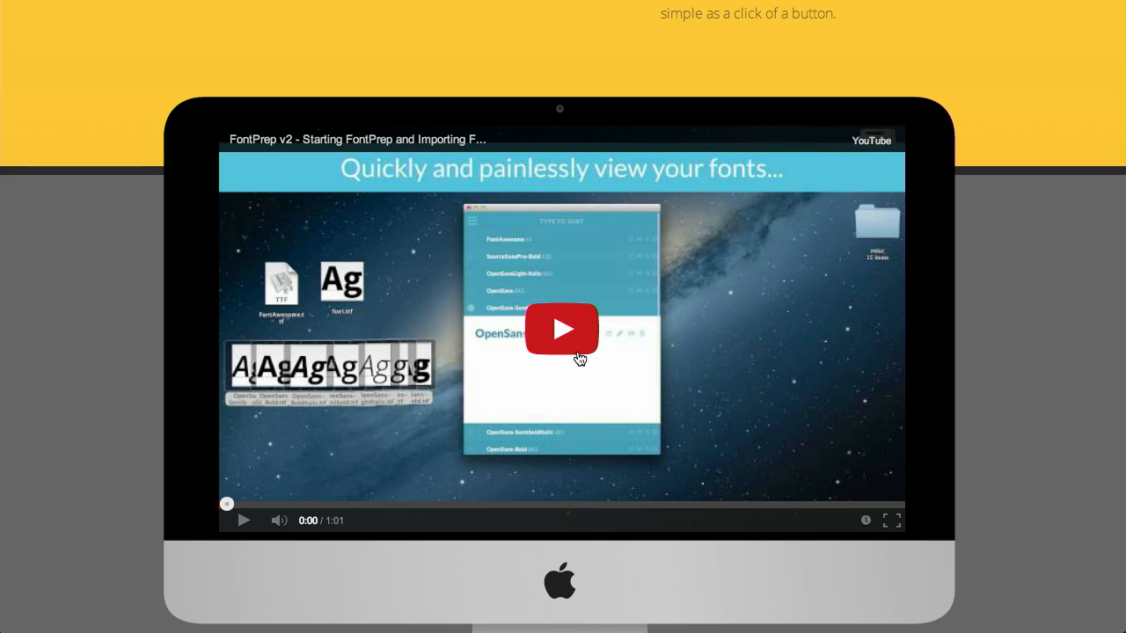
Start the embedded FontPrep v2 demo video about launching FontPrep and importing fonts
left_click(562, 329)
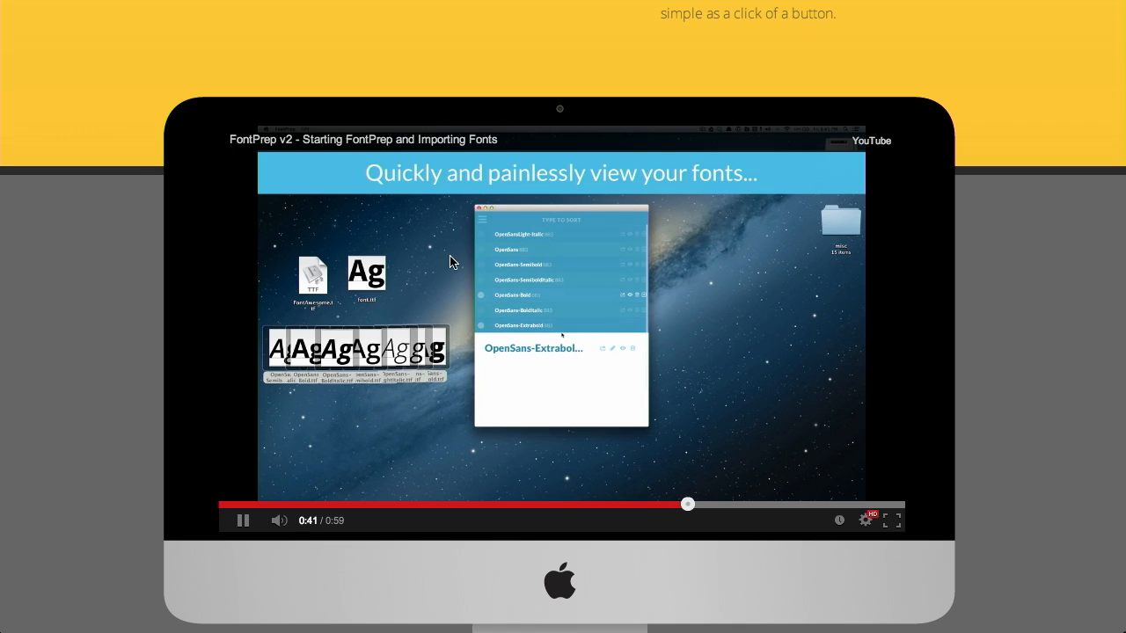
left_click(534, 348)
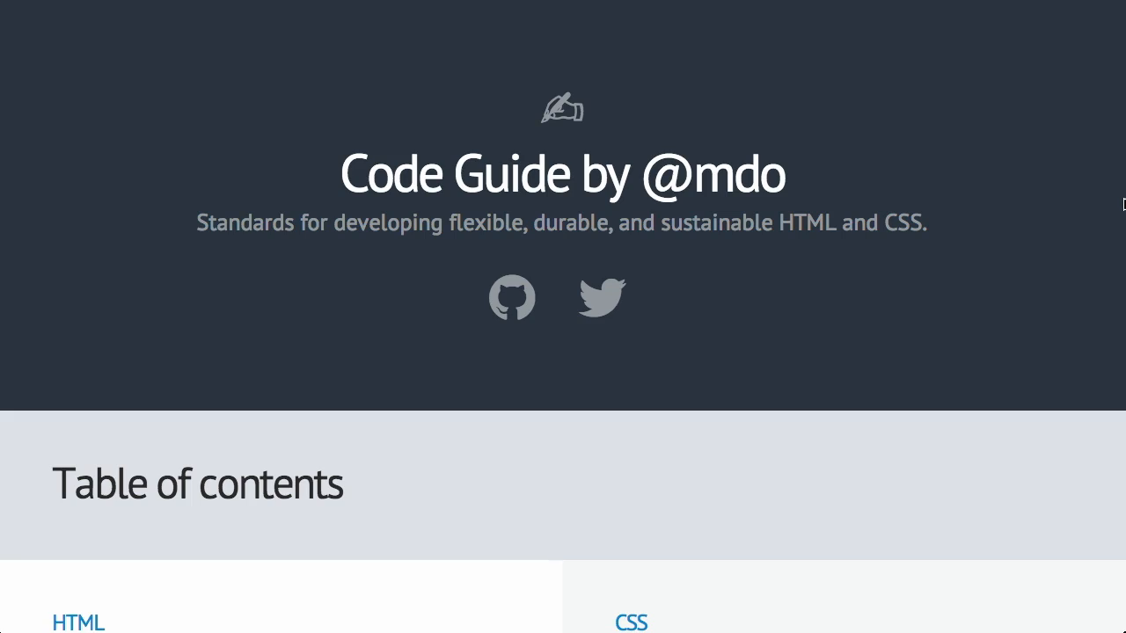
Scroll Code Guide down through the table of contents to the HTML5 doctype and Character encoding sections
scroll("down", 3)
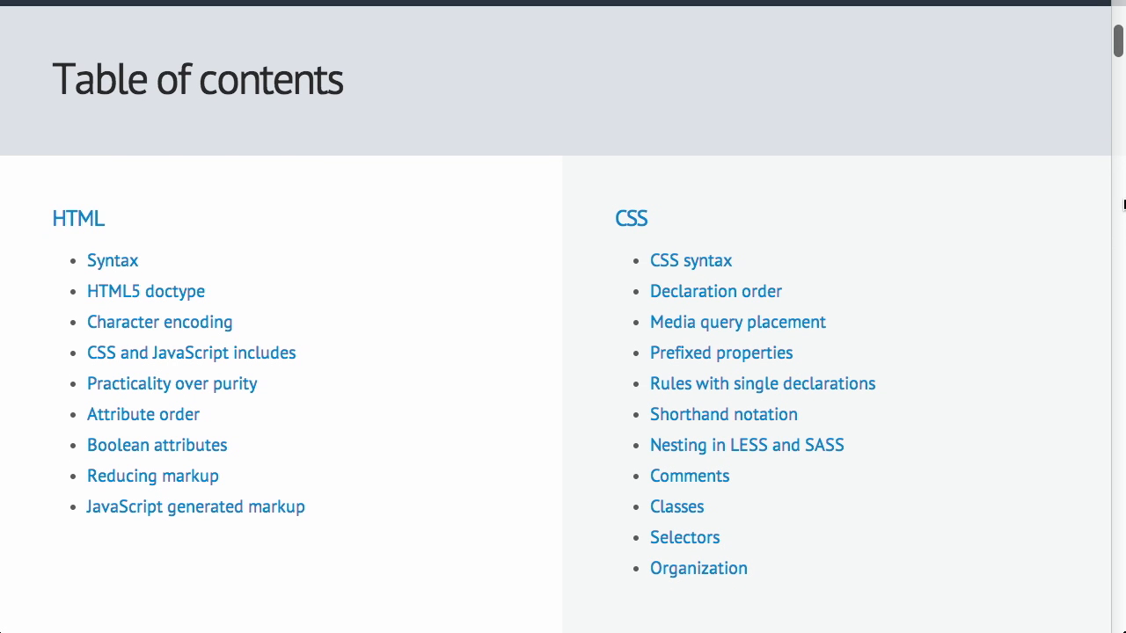
scroll("down", 3)
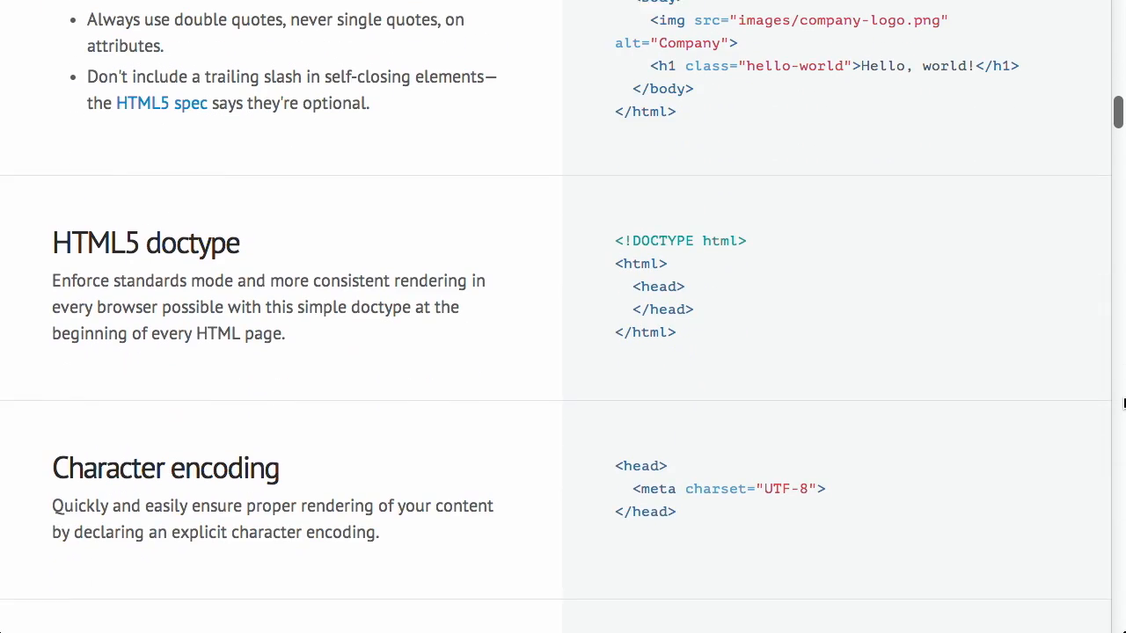
Scroll past CSS and JavaScript includes to the Practicality over purity and Attribute order guidance
scroll("down", 3)
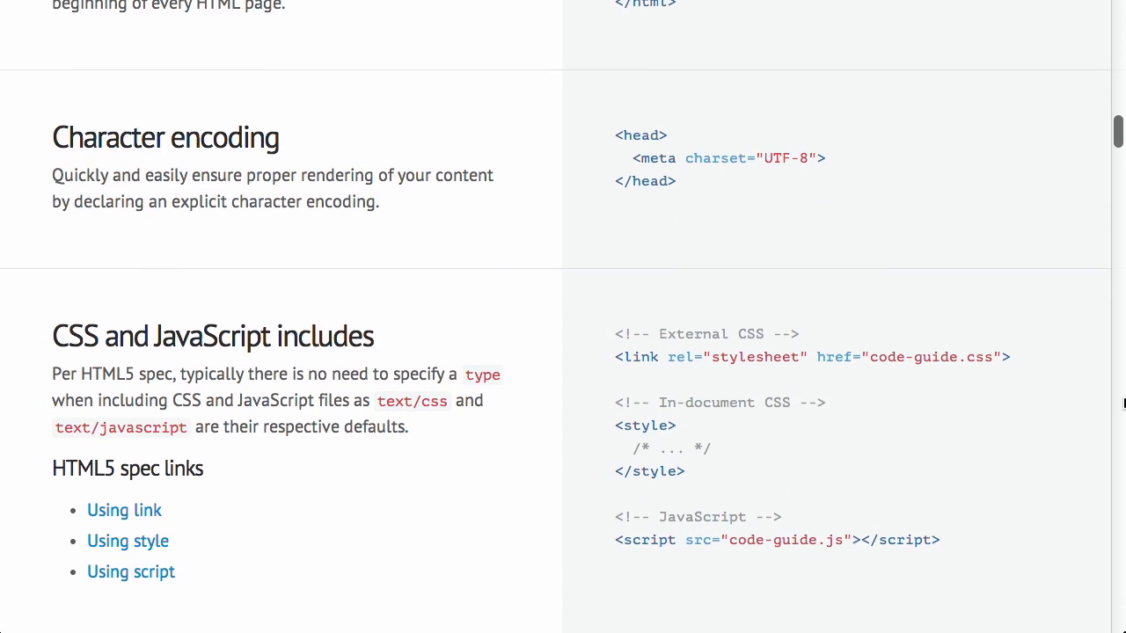
scroll("down", 3)
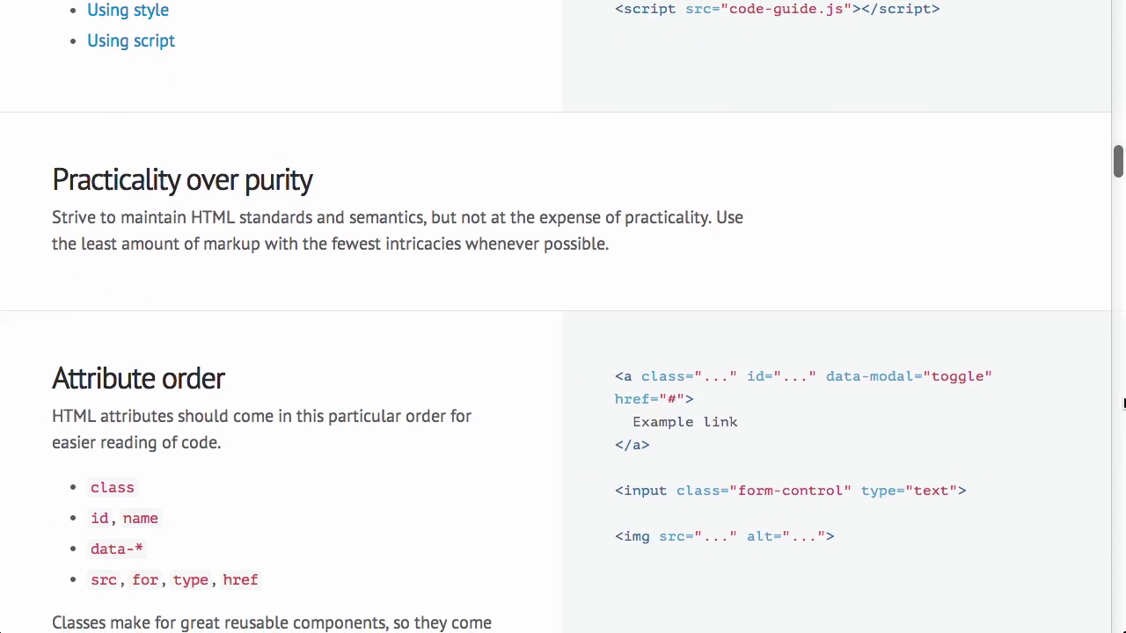
scroll("down", 3)
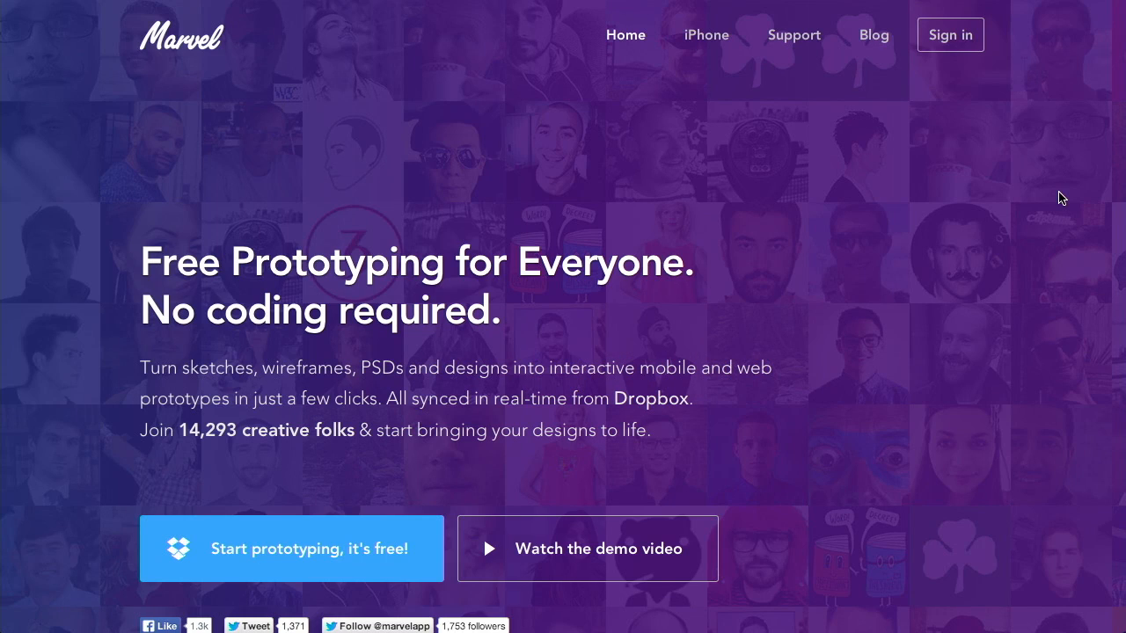
Scroll the Marvel homepage past the Dropbox section to the Simple & Intuitive Interface demo video
scroll("down", 3)
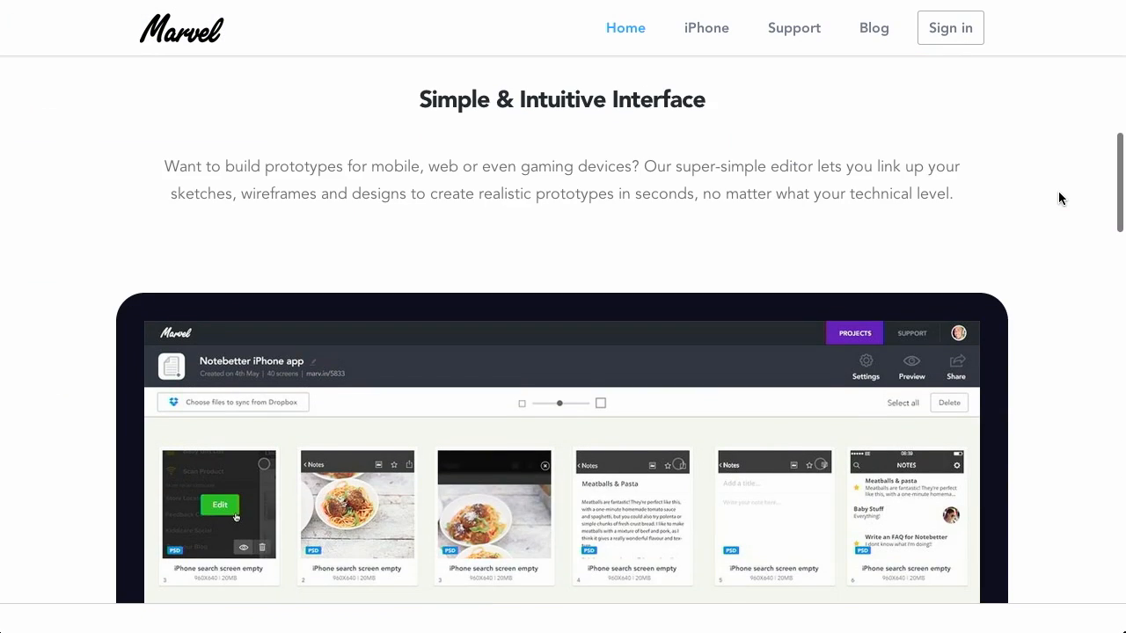
scroll("down", 3)
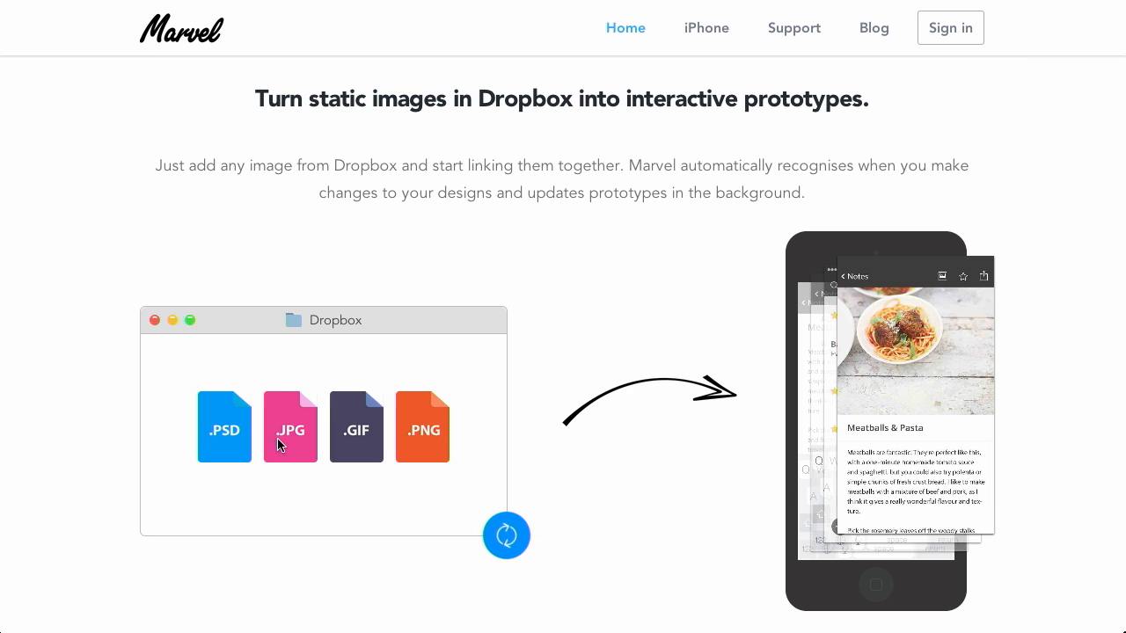
mouse_move(441, 442)
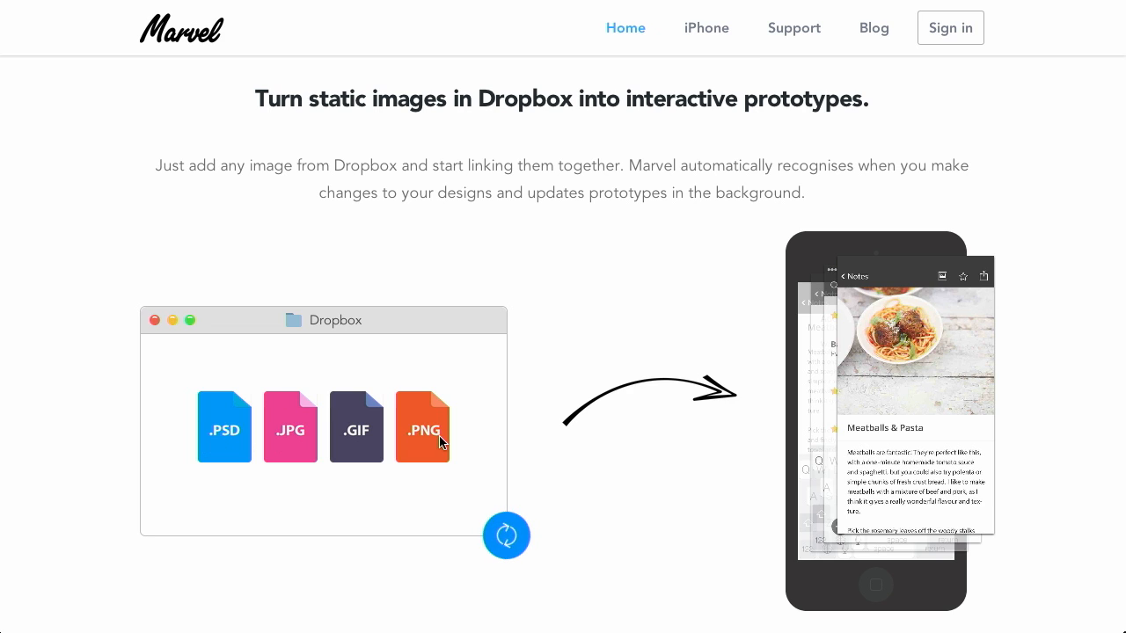
mouse_move(386, 456)
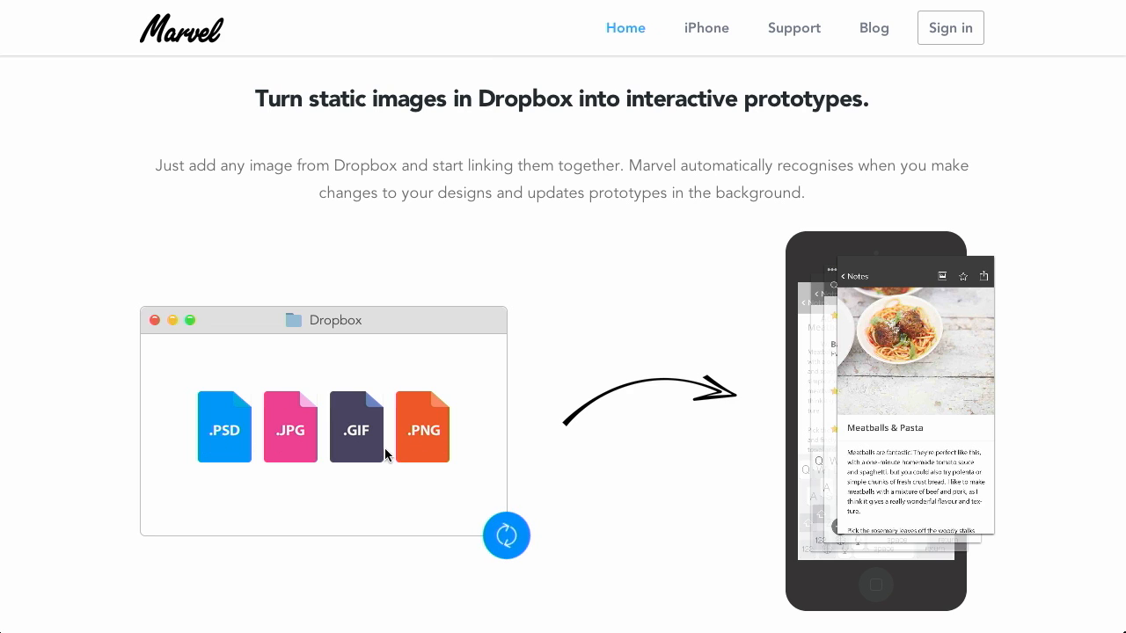
mouse_move(507, 239)
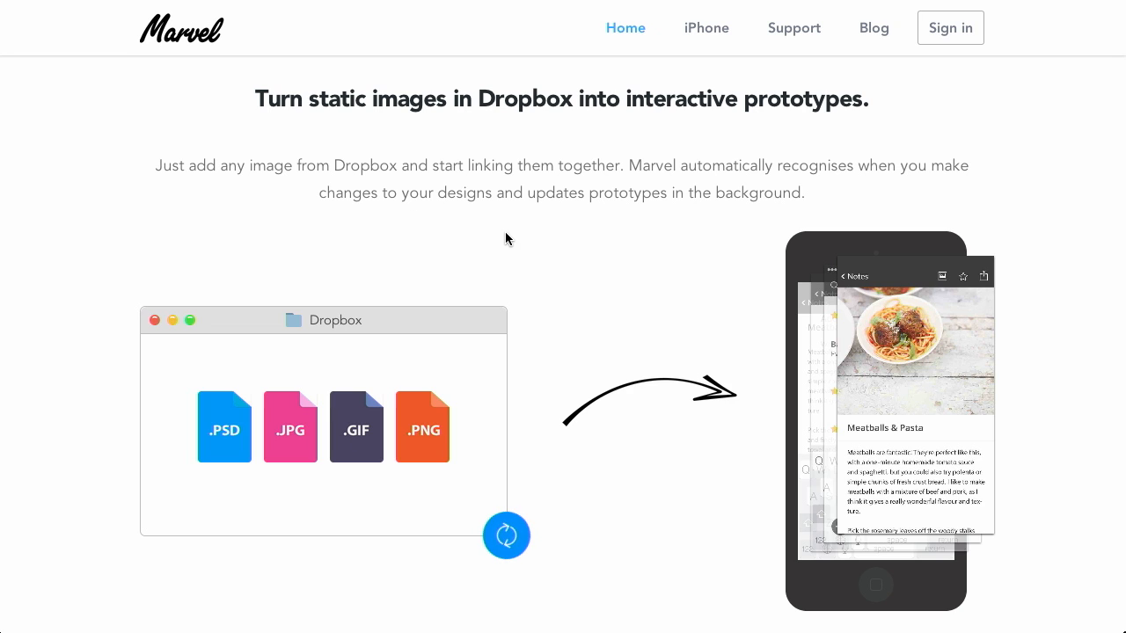
mouse_move(454, 303)
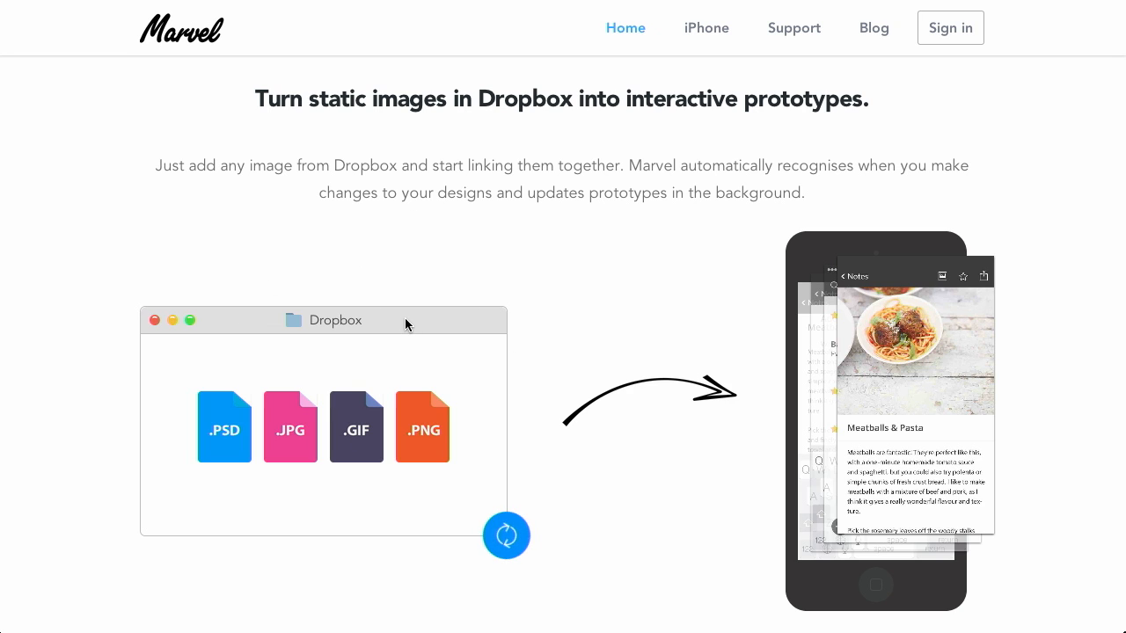
mouse_move(400, 323)
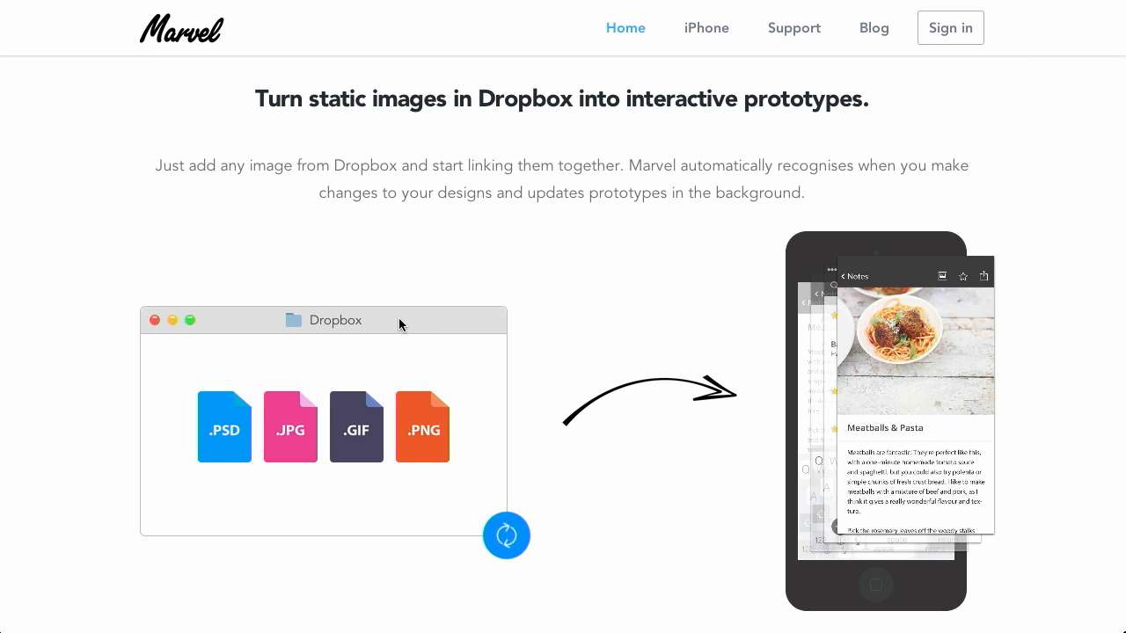
mouse_move(1095, 354)
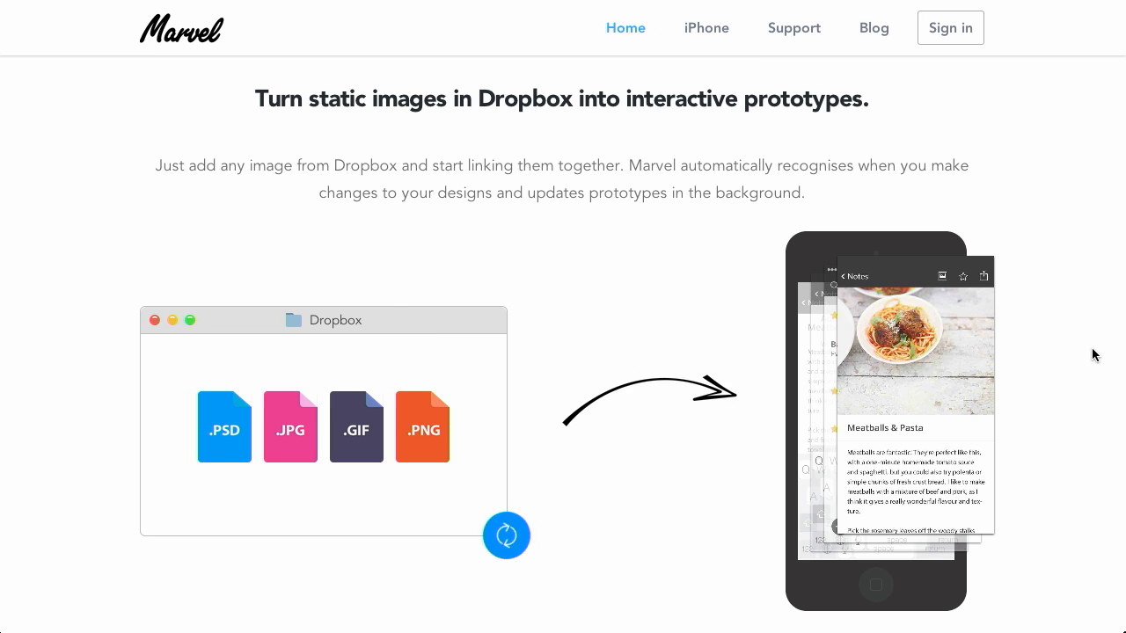
mouse_move(444, 414)
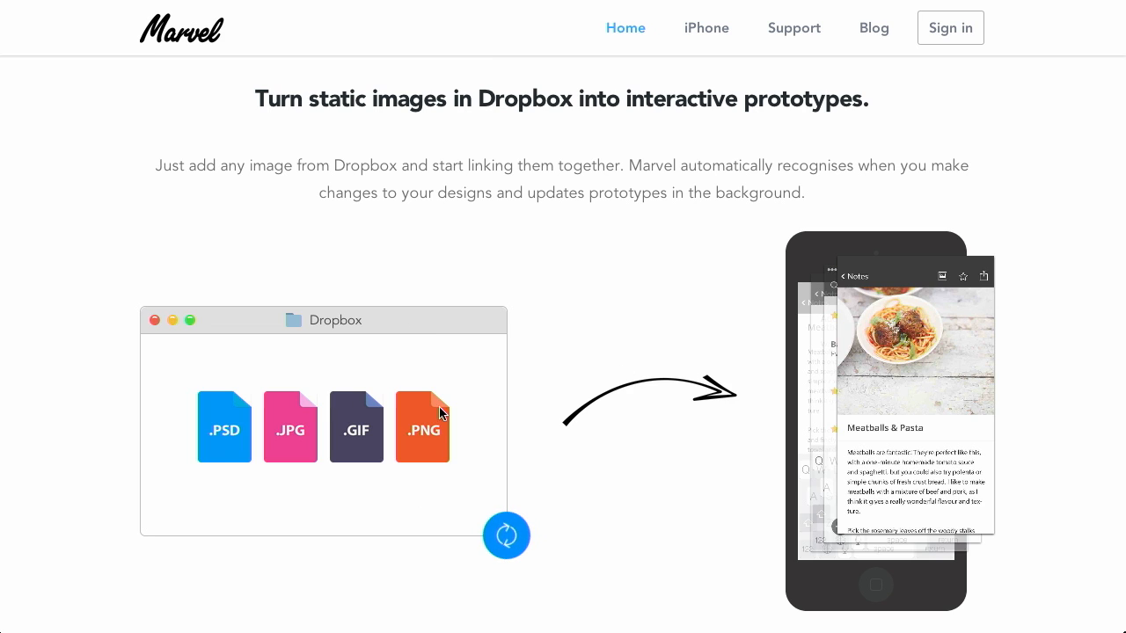
mouse_move(476, 483)
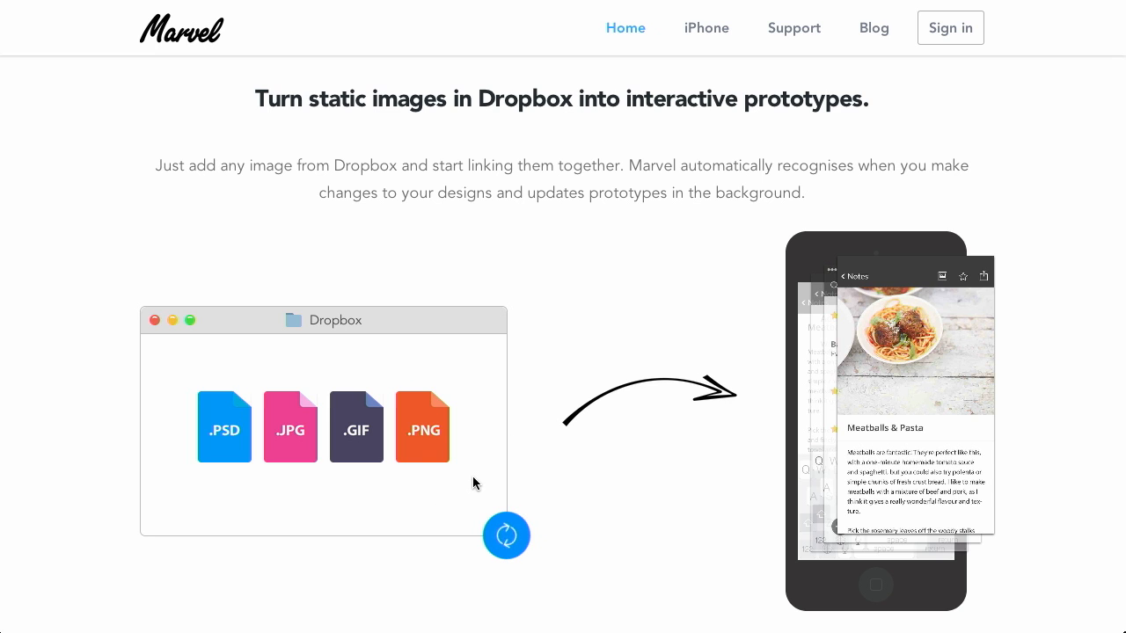
scroll("down", 3)
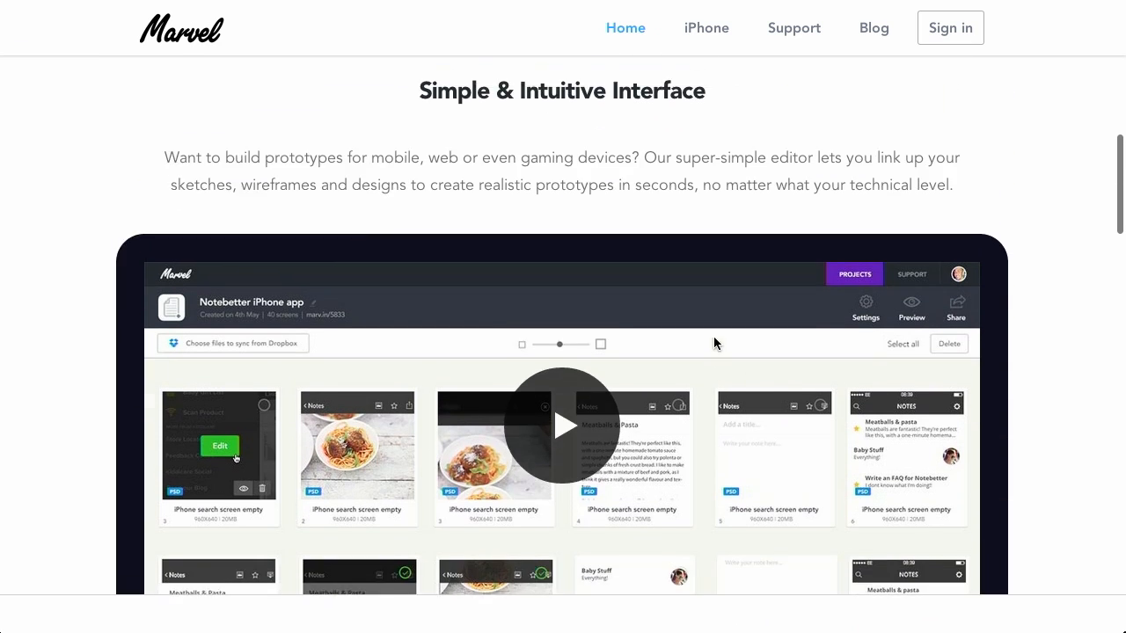
scroll("up", 3)
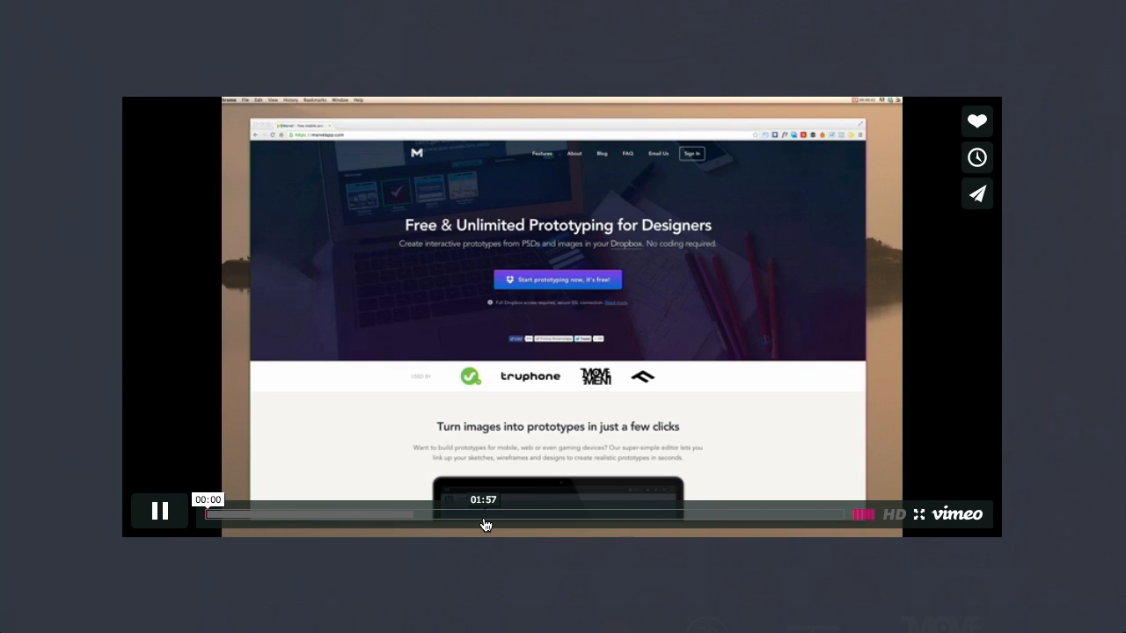
Jump the Marvel Vimeo demo to about 01:29 and watch the screen-linking and transitions part
left_click_drag(483, 515, 405, 514)
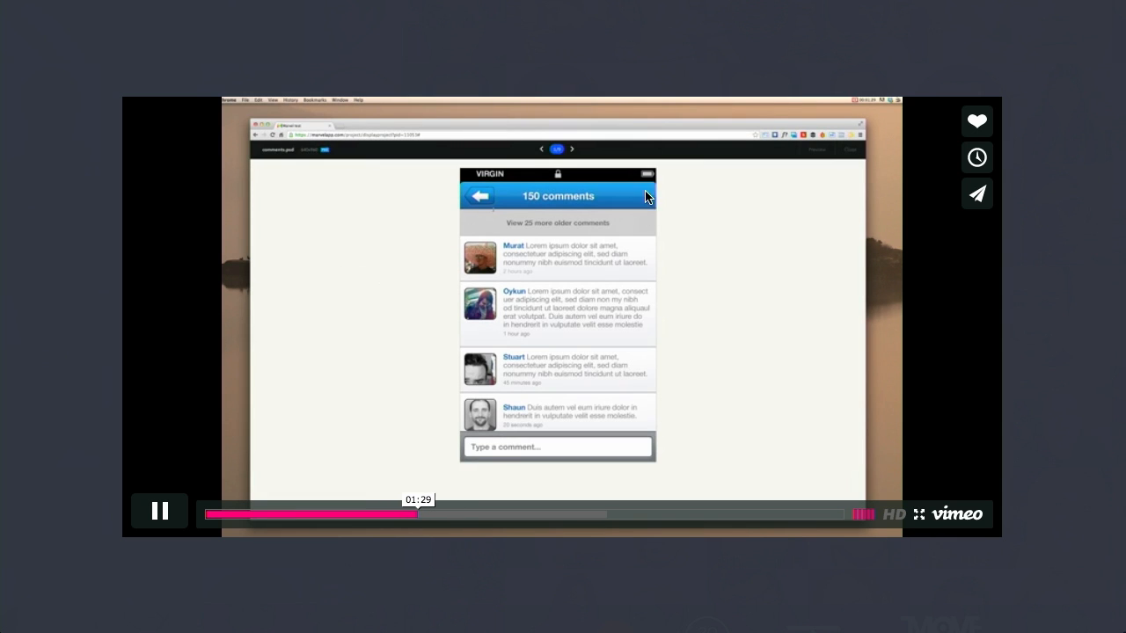
left_click(481, 195)
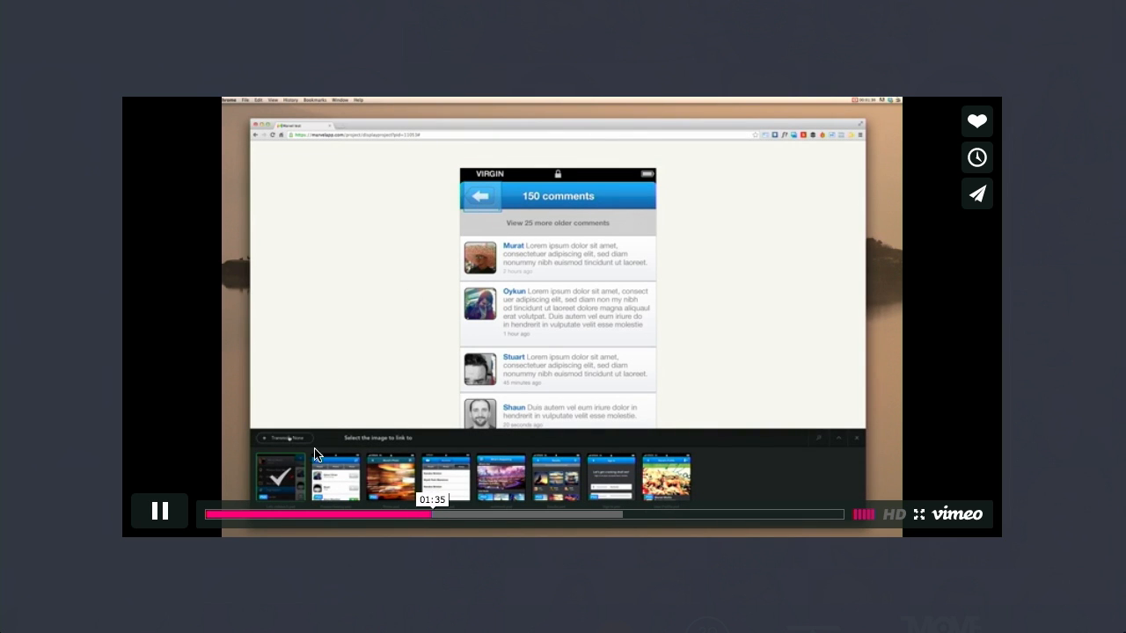
left_click(284, 438)
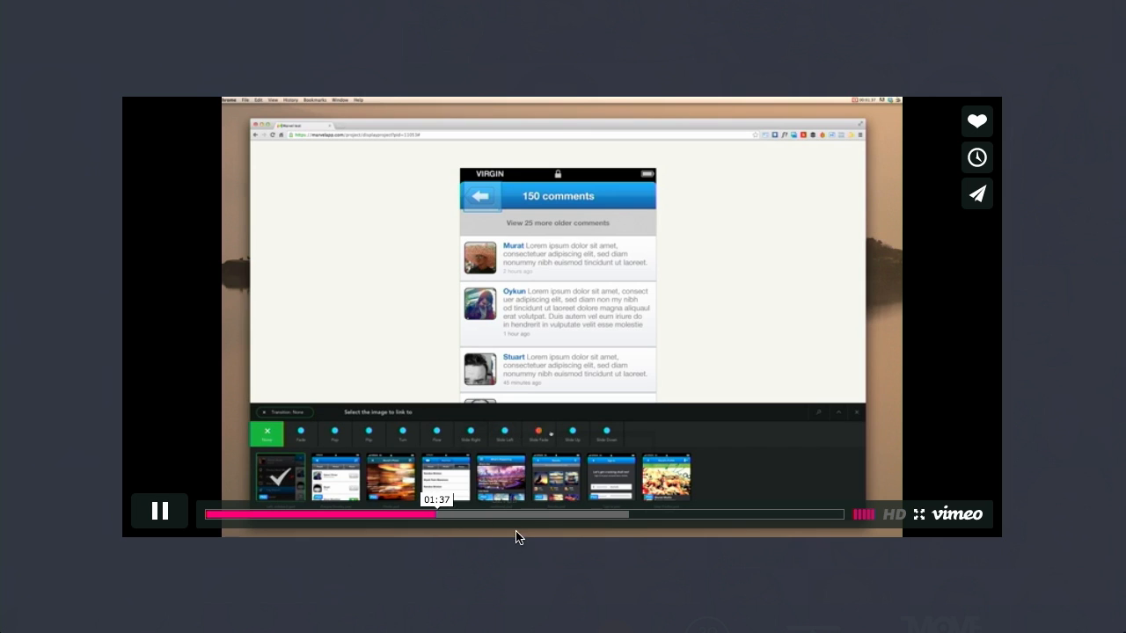
left_click(504, 435)
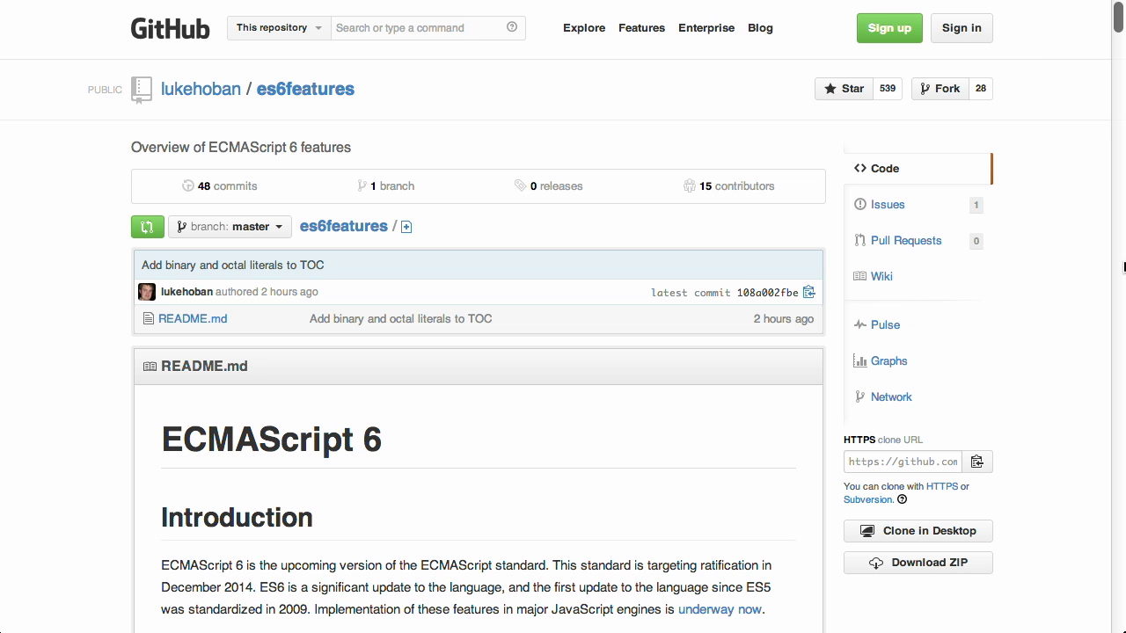
Scroll the es6features README from its introduction down to the Arrows feature
scroll("down", 3)
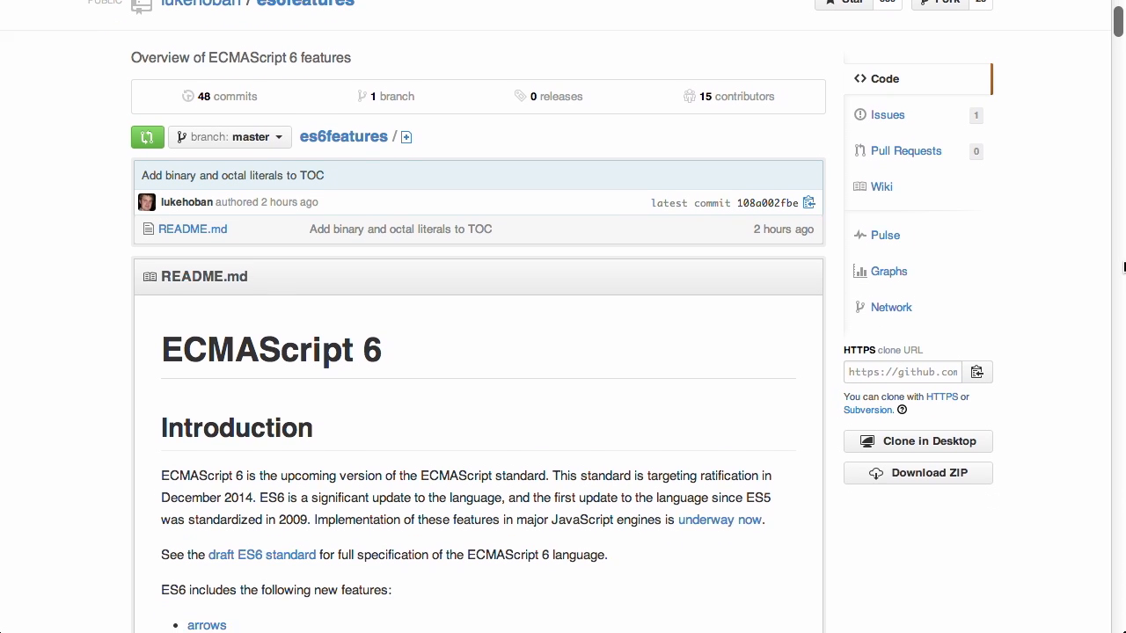
scroll("down", 3)
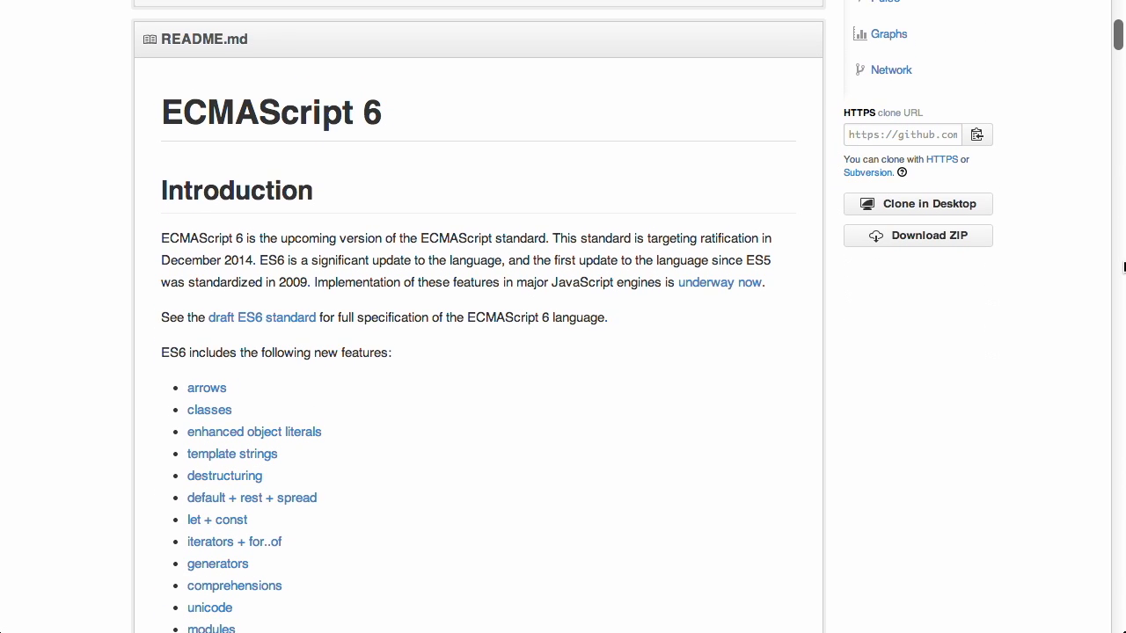
scroll("down", 3)
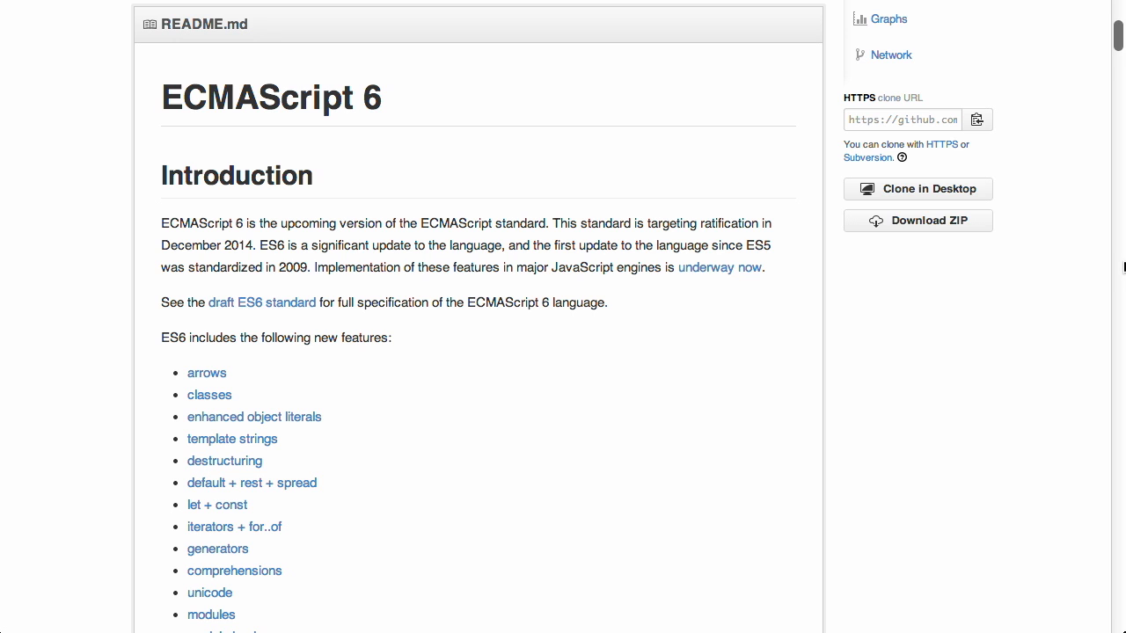
scroll("down", 3)
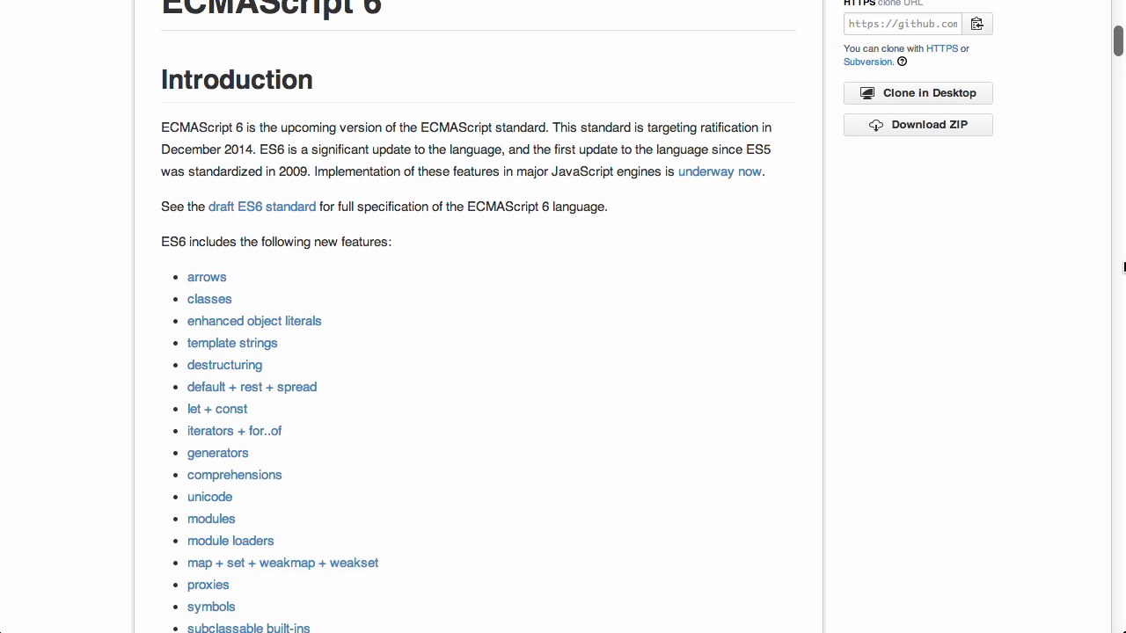
scroll("down", 3)
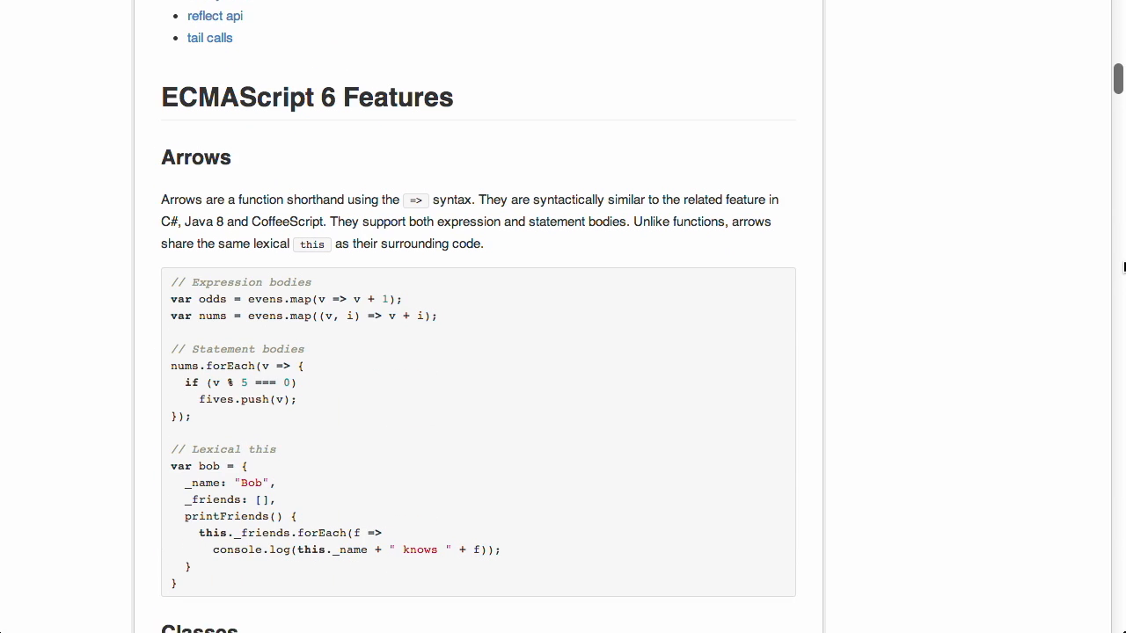
scroll("down", 3)
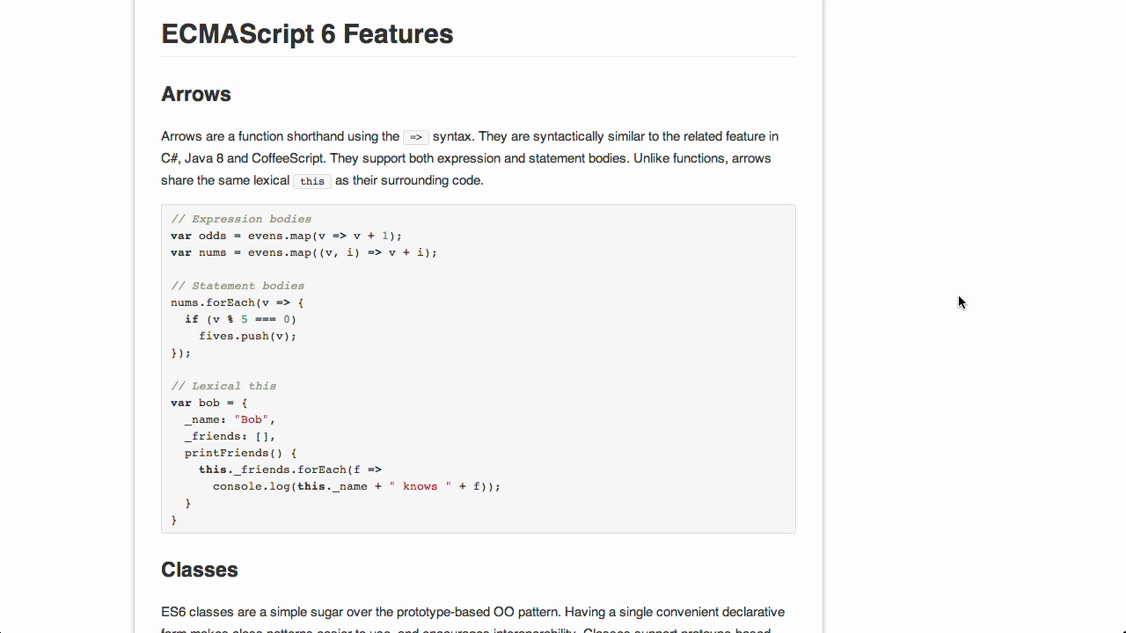
mouse_move(245, 295)
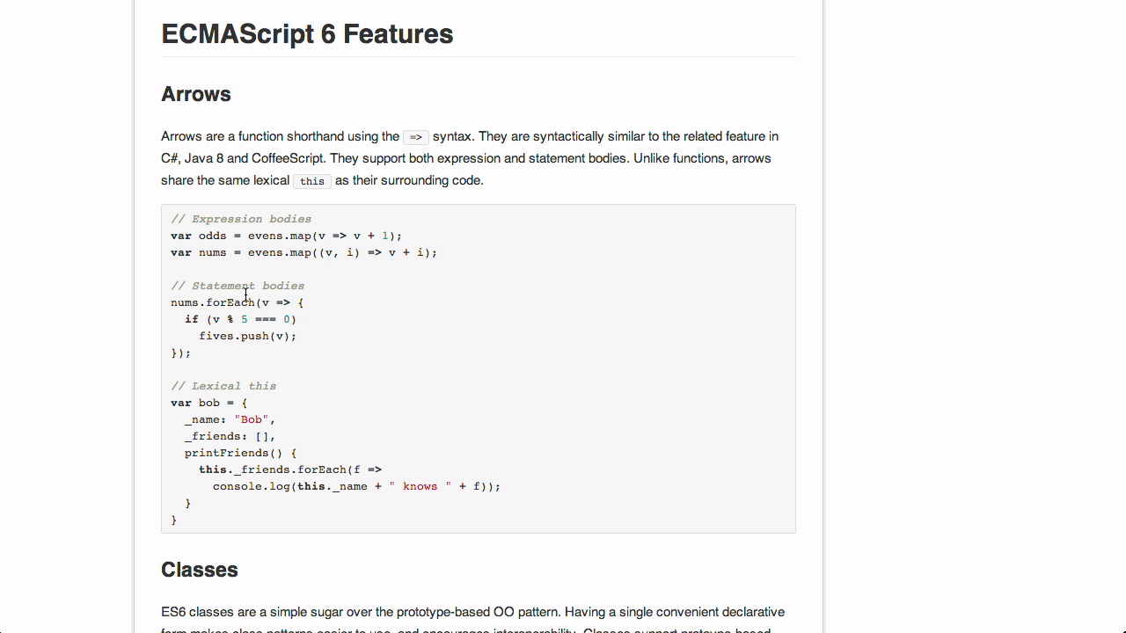
Select the Arrows statement-bodies code lines, deselect them, and continue toward Classes
left_click_drag(264, 303, 231, 319)
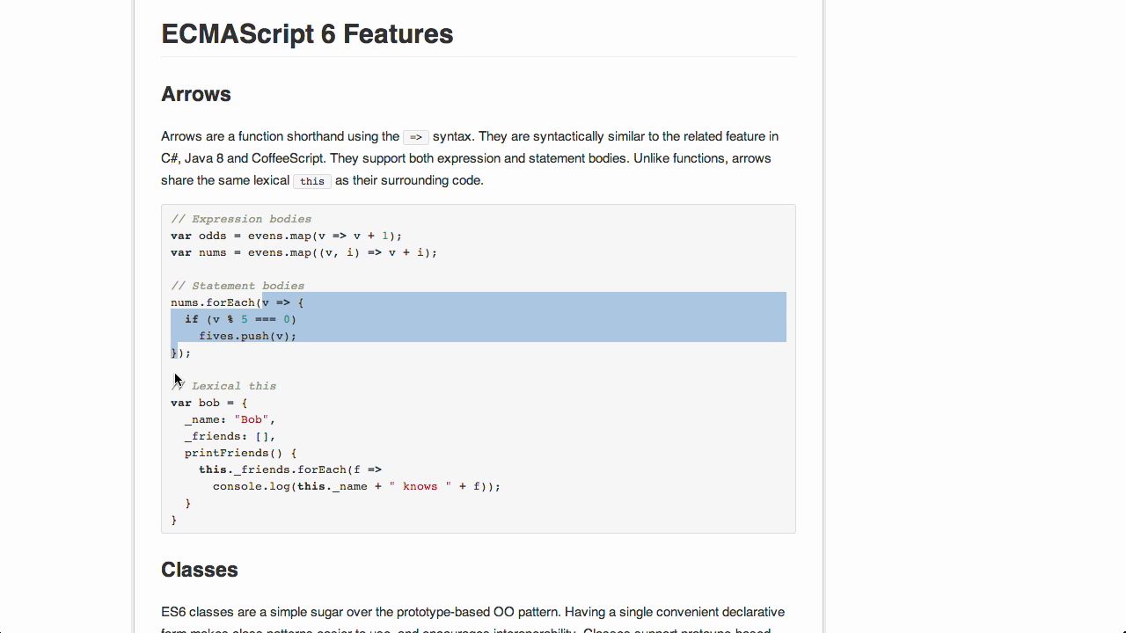
mouse_move(253, 315)
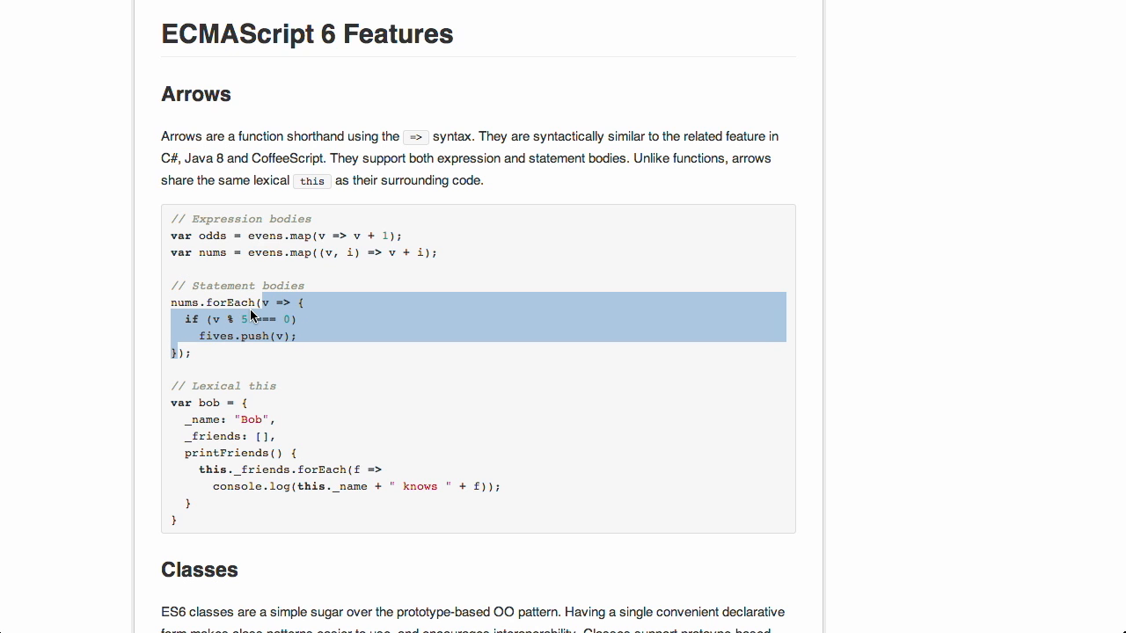
mouse_move(268, 319)
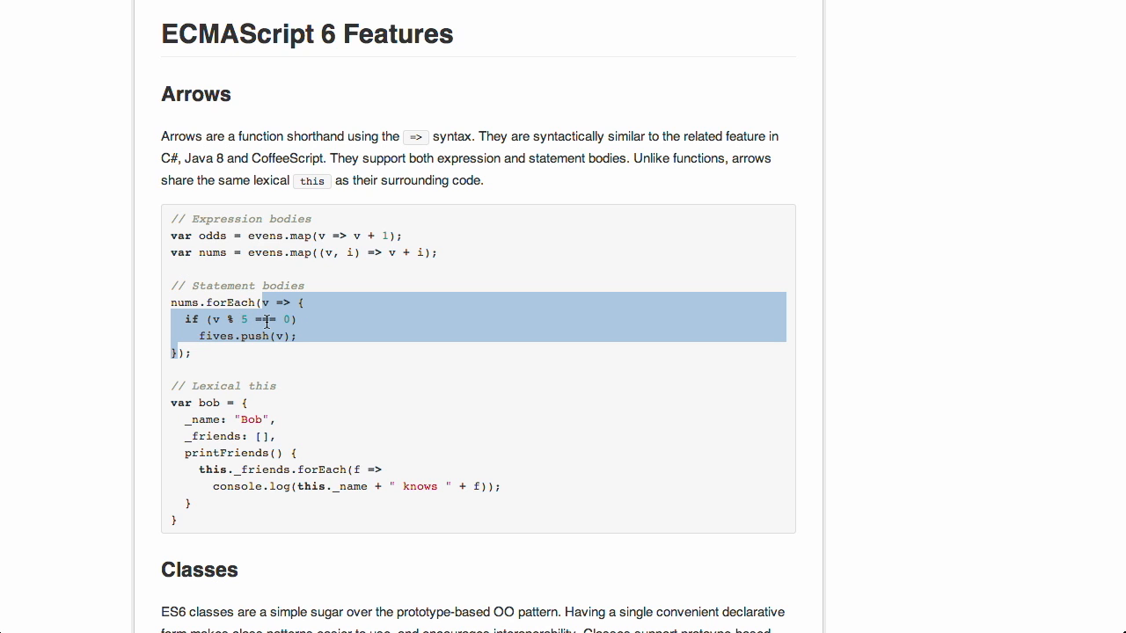
mouse_move(322, 358)
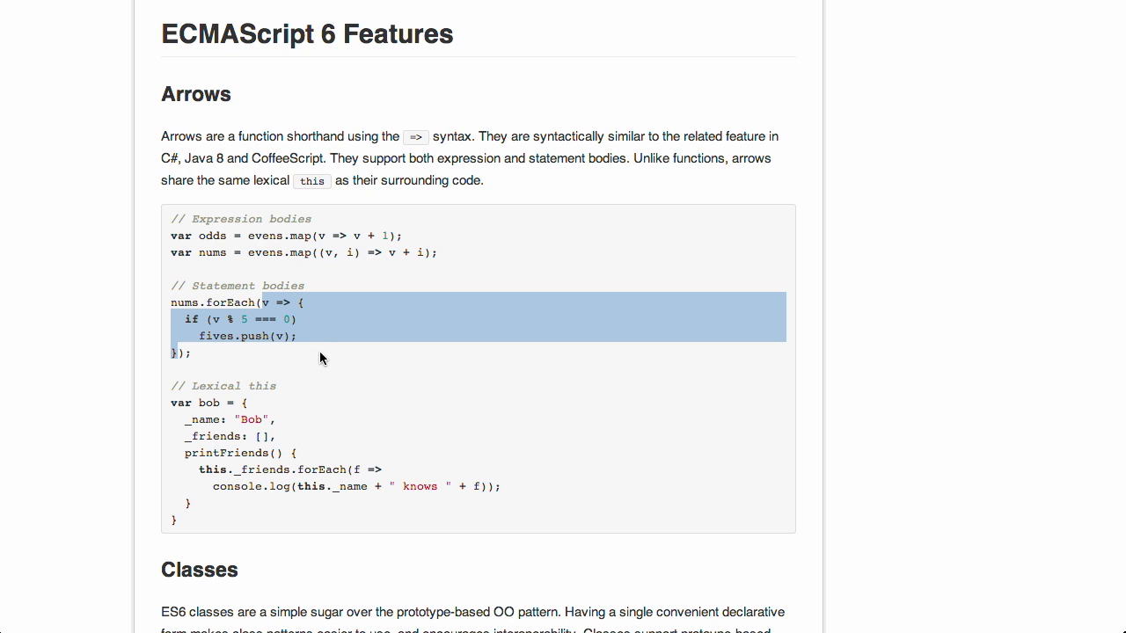
left_click(322, 358)
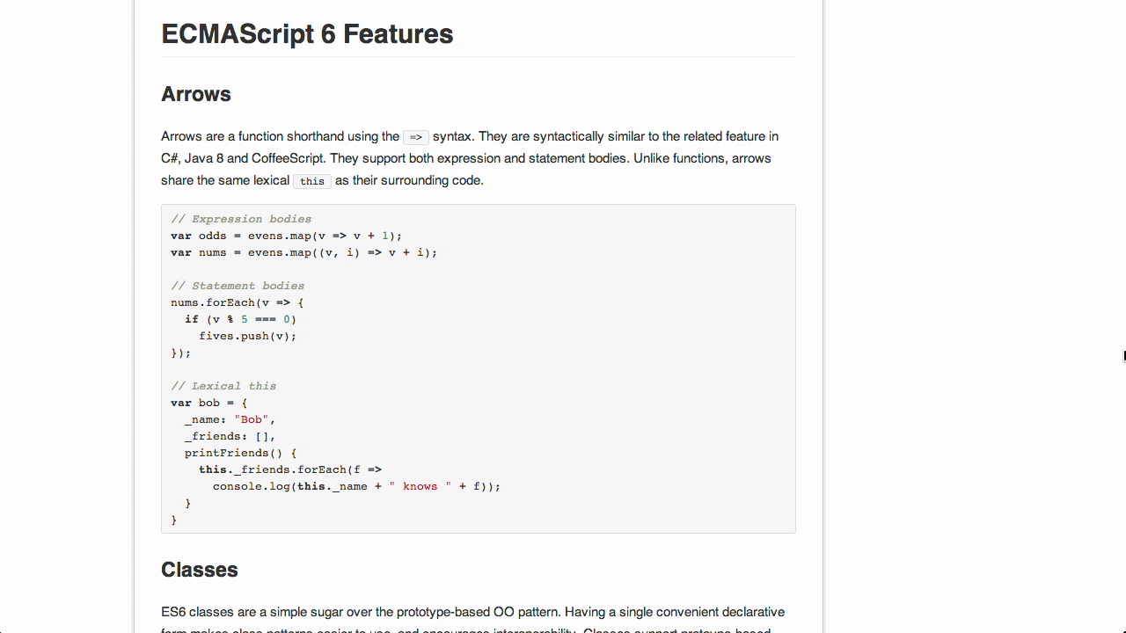
scroll("down", 3)
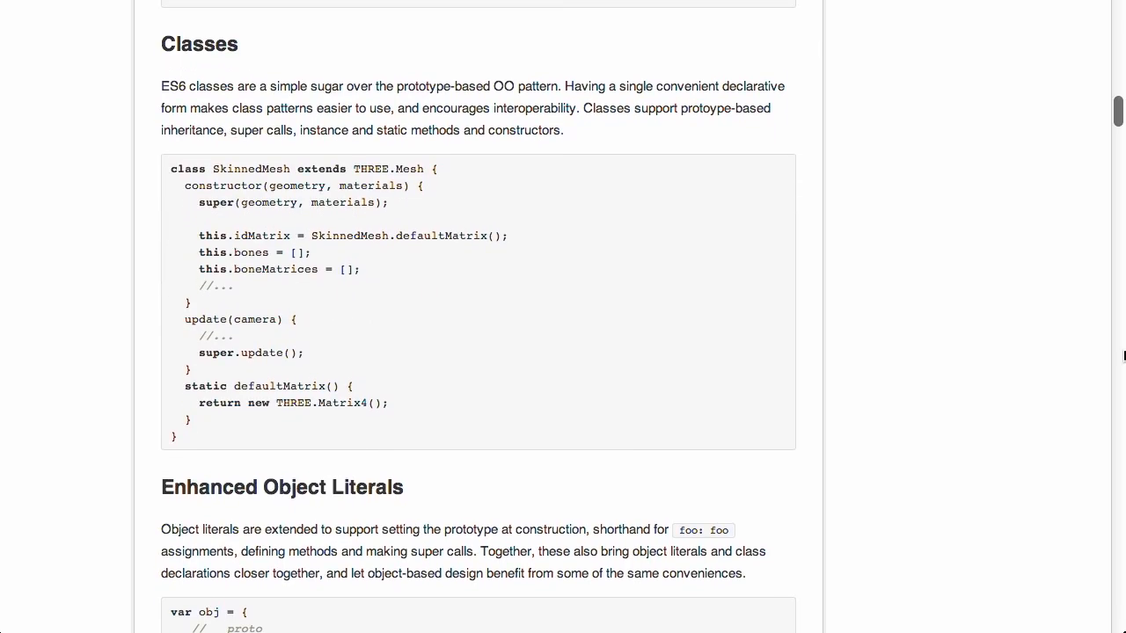
mouse_move(1101, 355)
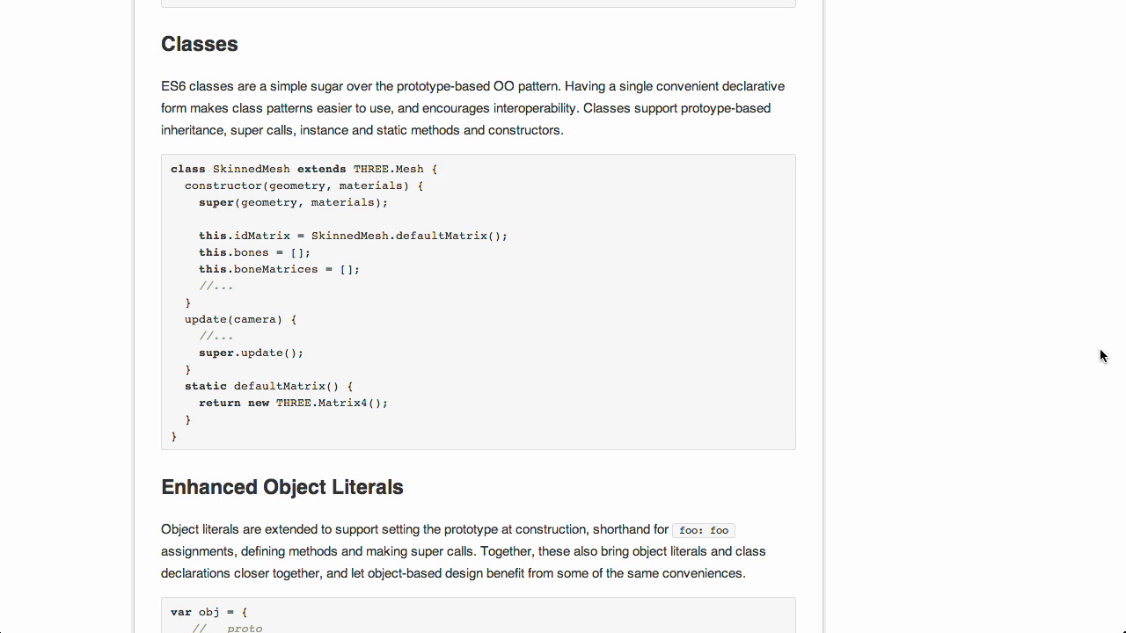
Scroll the README down to the Enhanced Object Literals and Template Strings sections
scroll("down", 3)
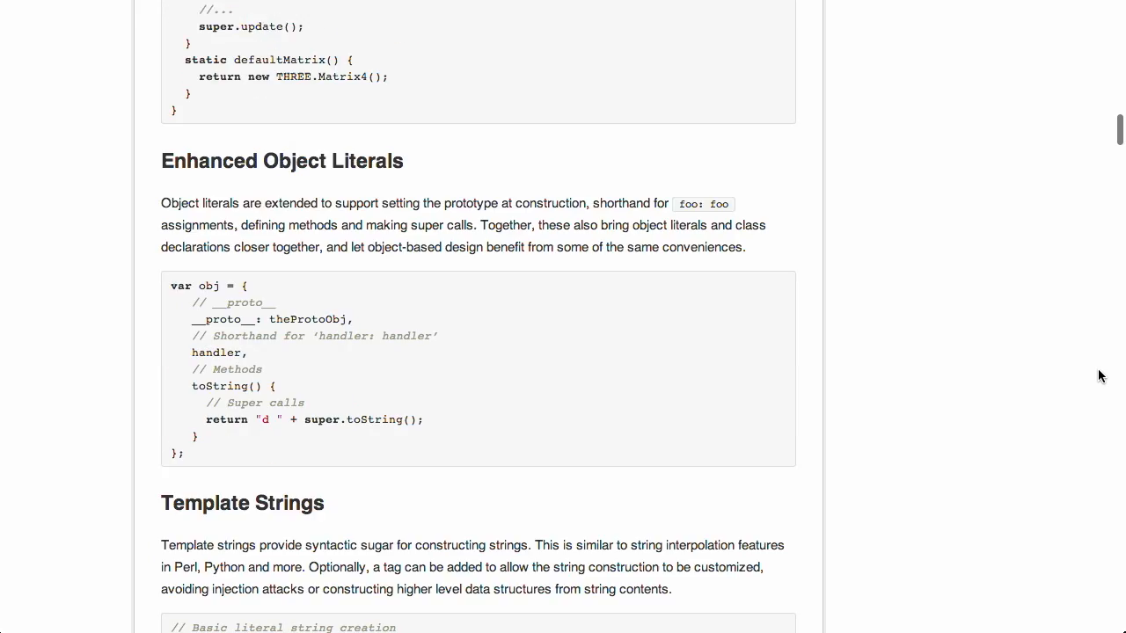
scroll("down", 3)
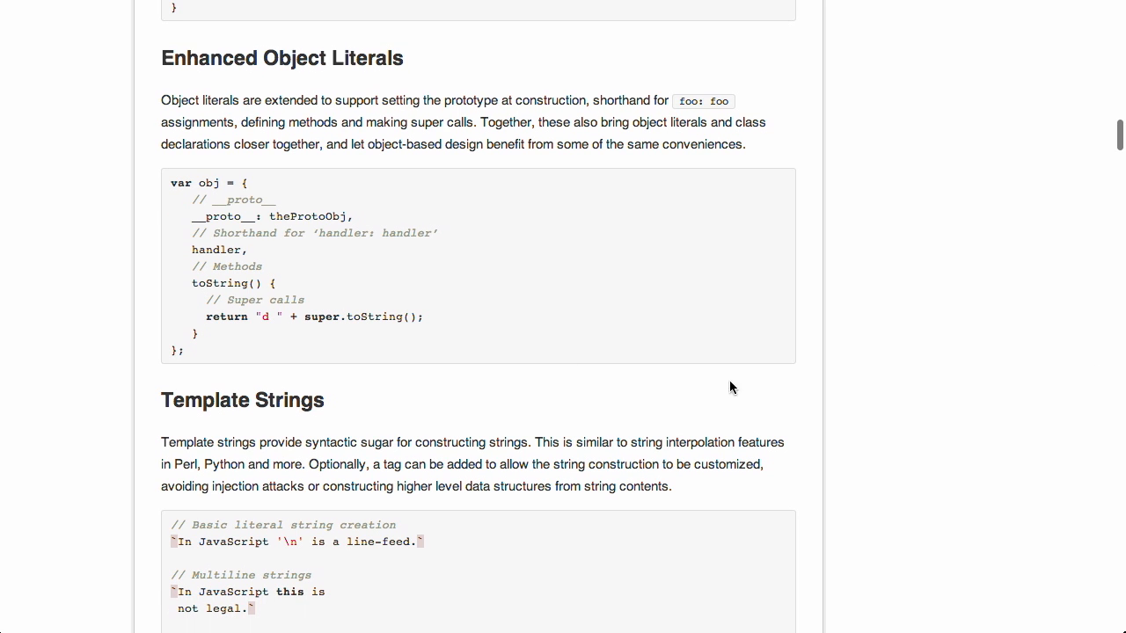
mouse_move(838, 282)
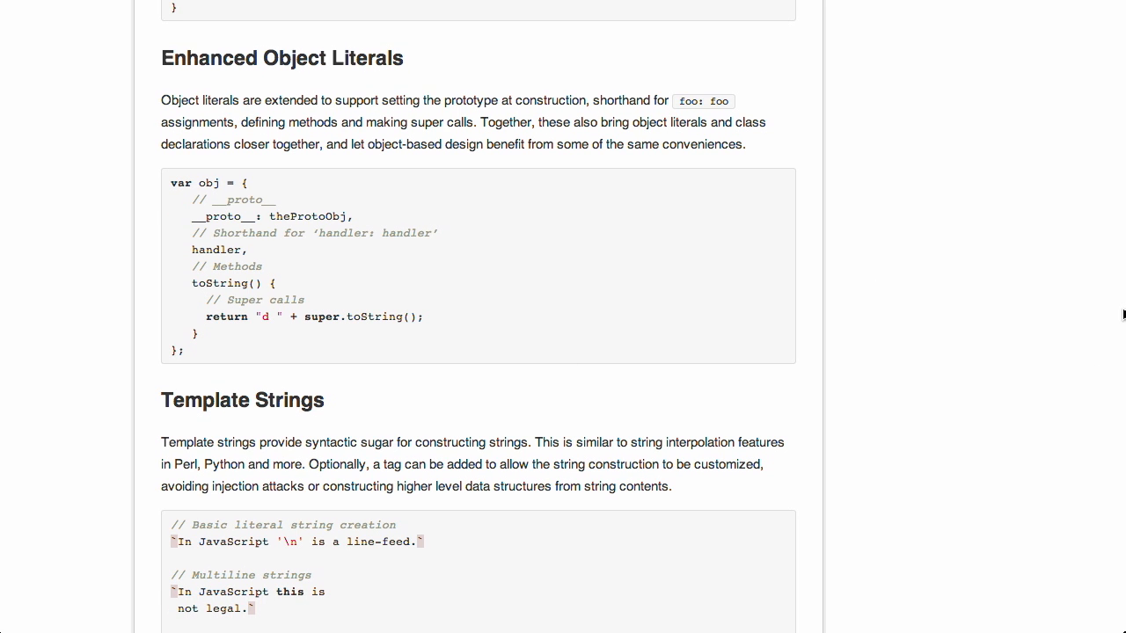
scroll("down", 3)
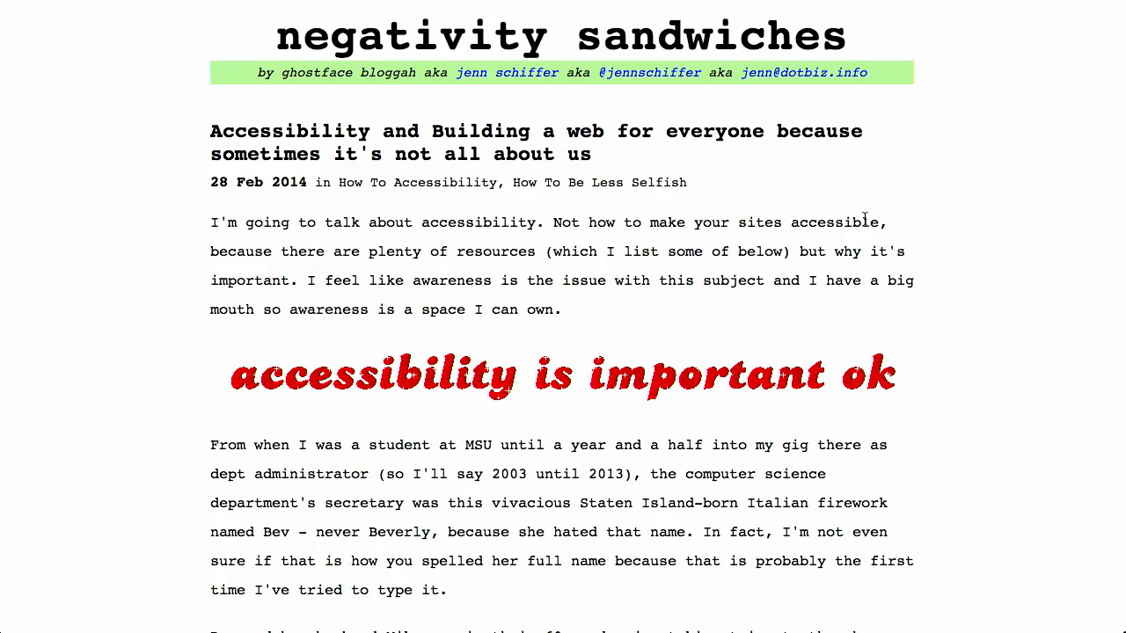
mouse_move(473, 86)
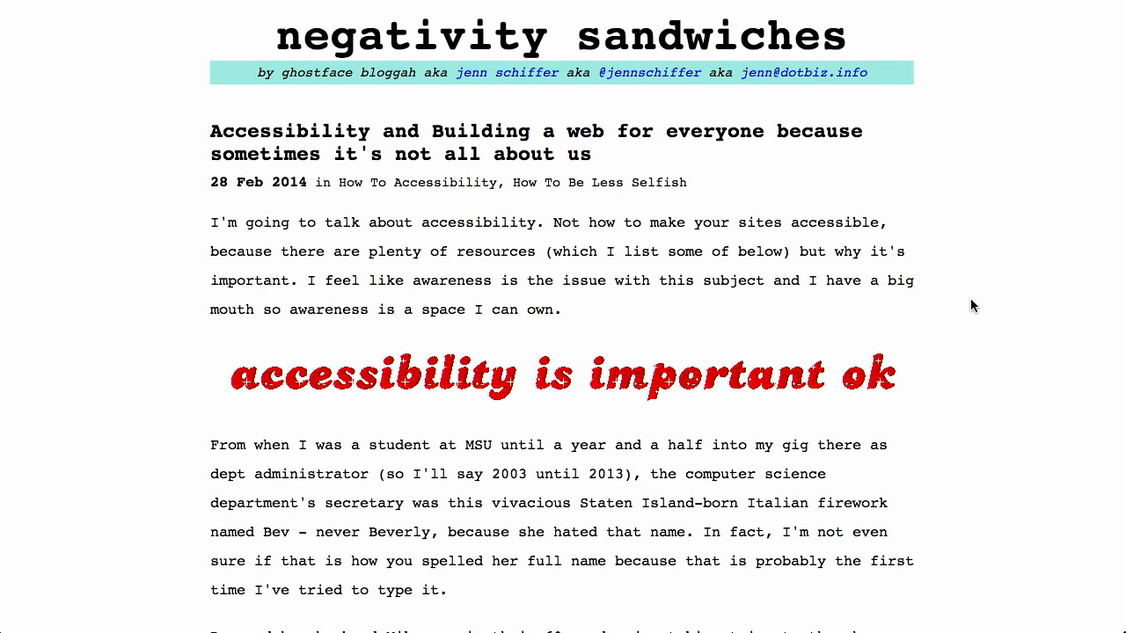
Scroll the accessibility post until the 'With sight, out of mind' heading reaches the top
scroll("down", 3)
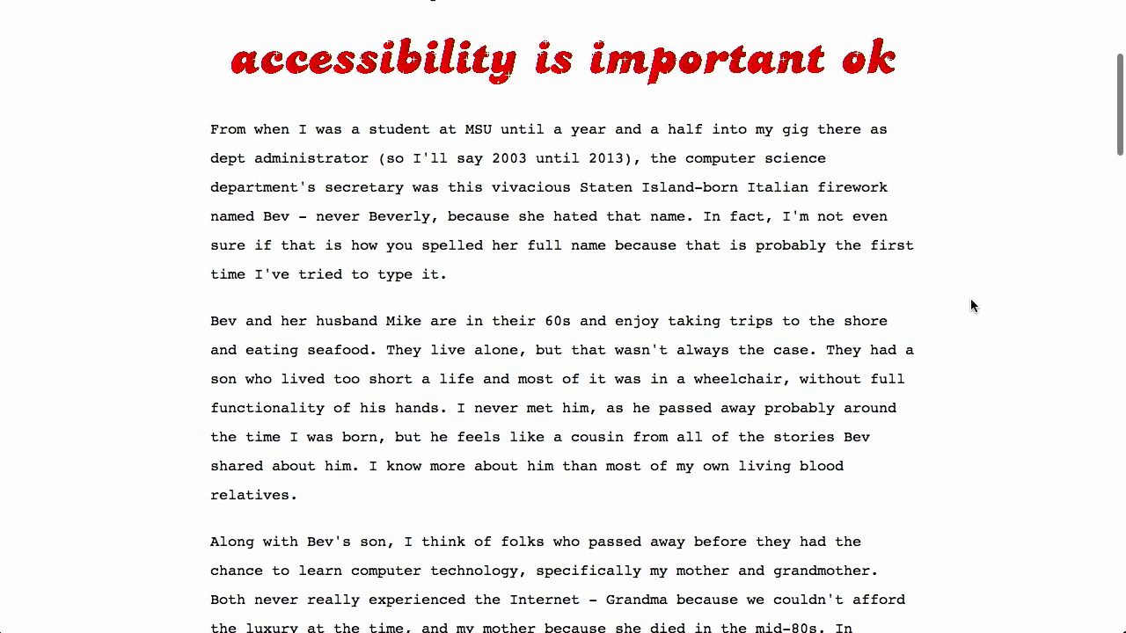
scroll("down", 3)
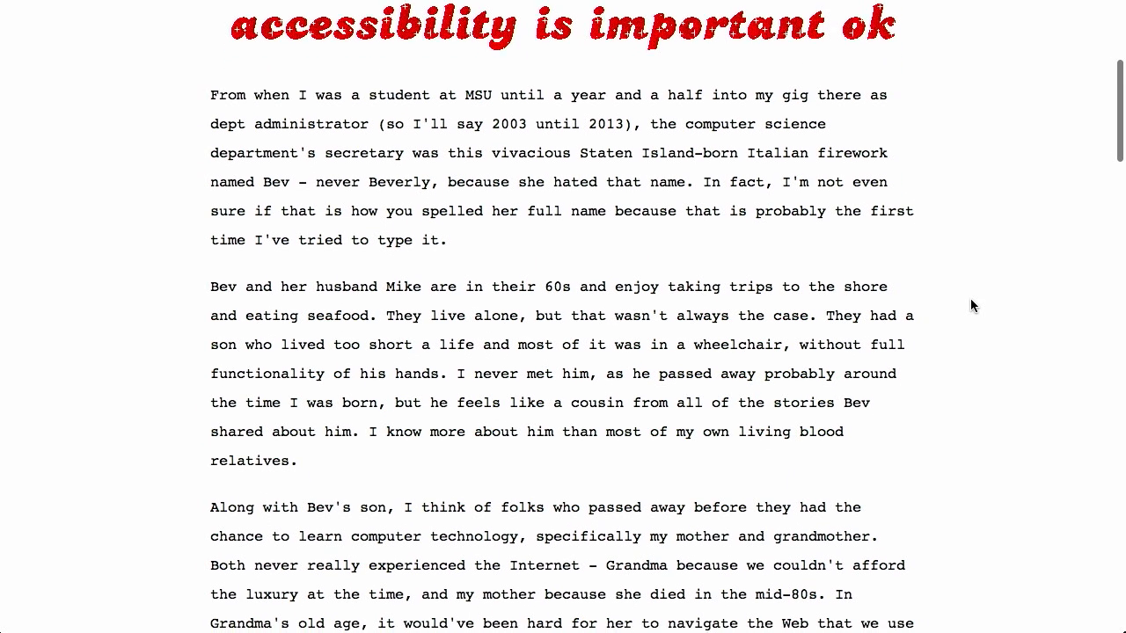
scroll("down", 3)
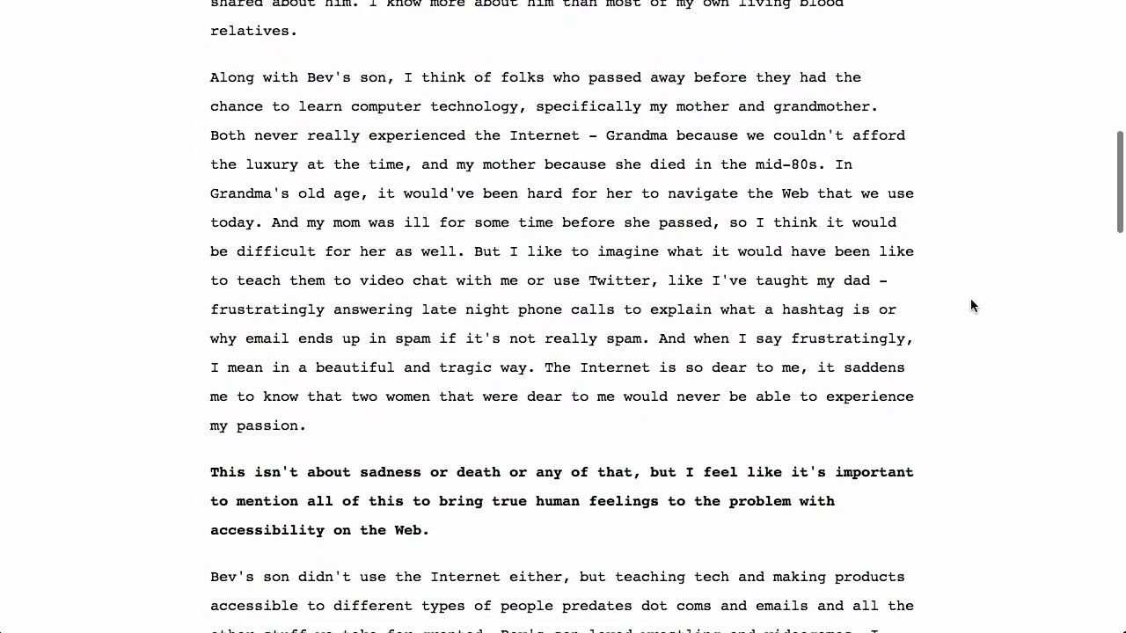
scroll("down", 3)
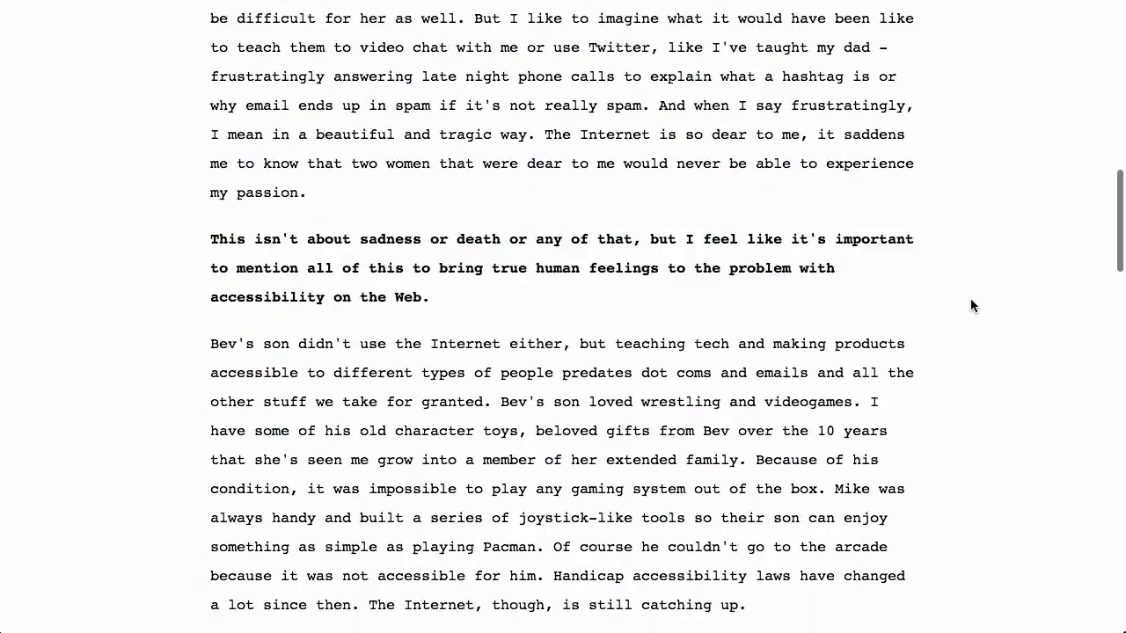
scroll("down", 3)
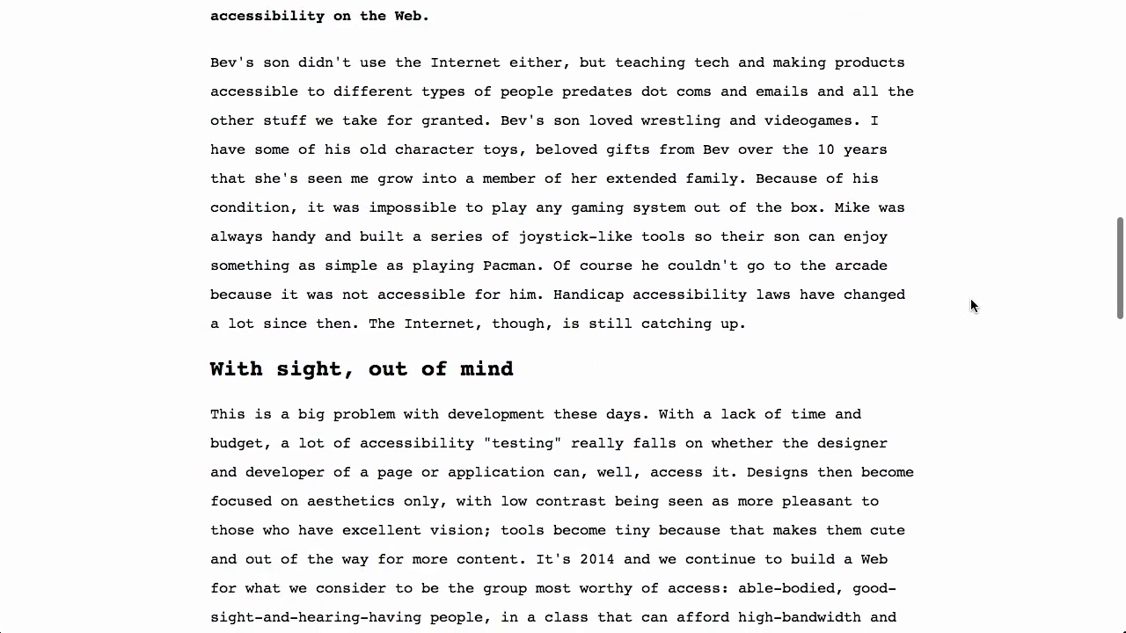
scroll("down", 3)
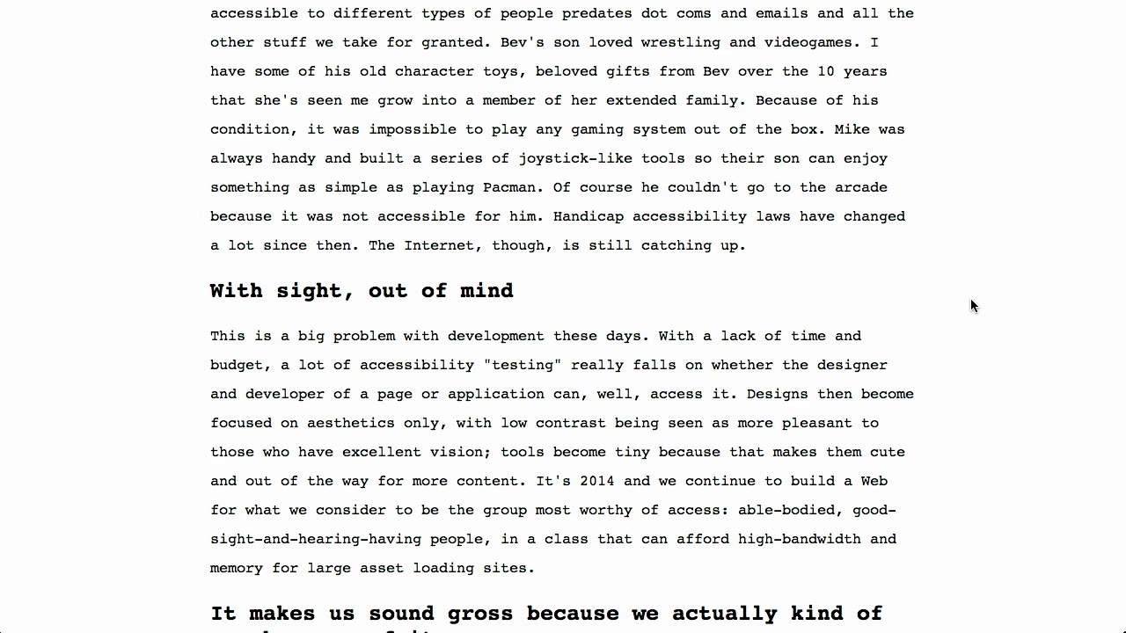
scroll("down", 3)
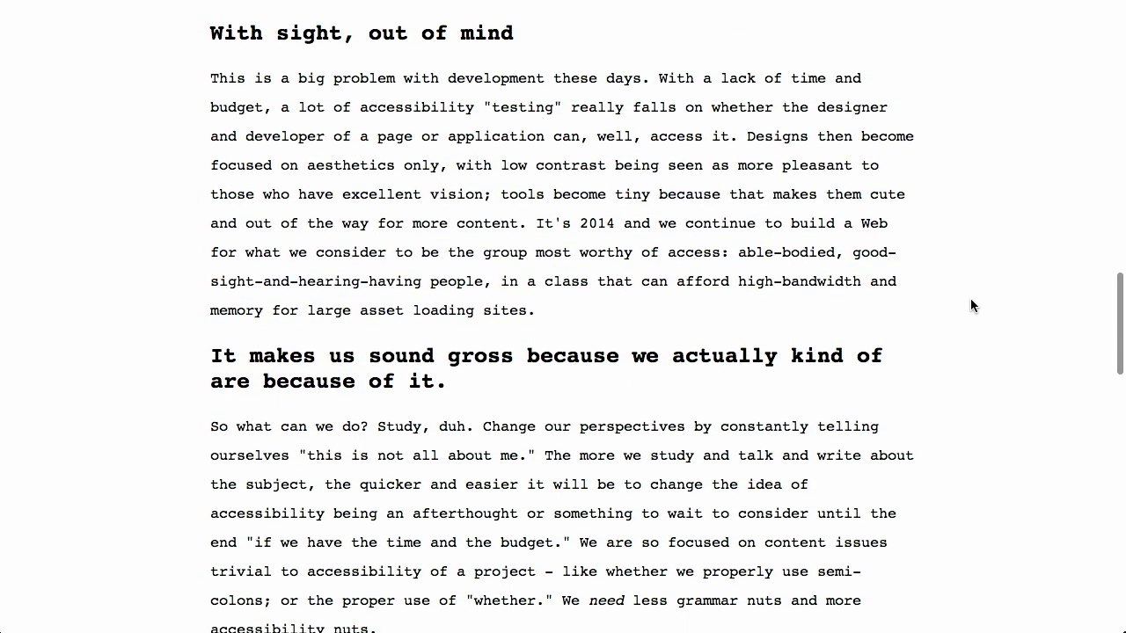
mouse_move(230, 51)
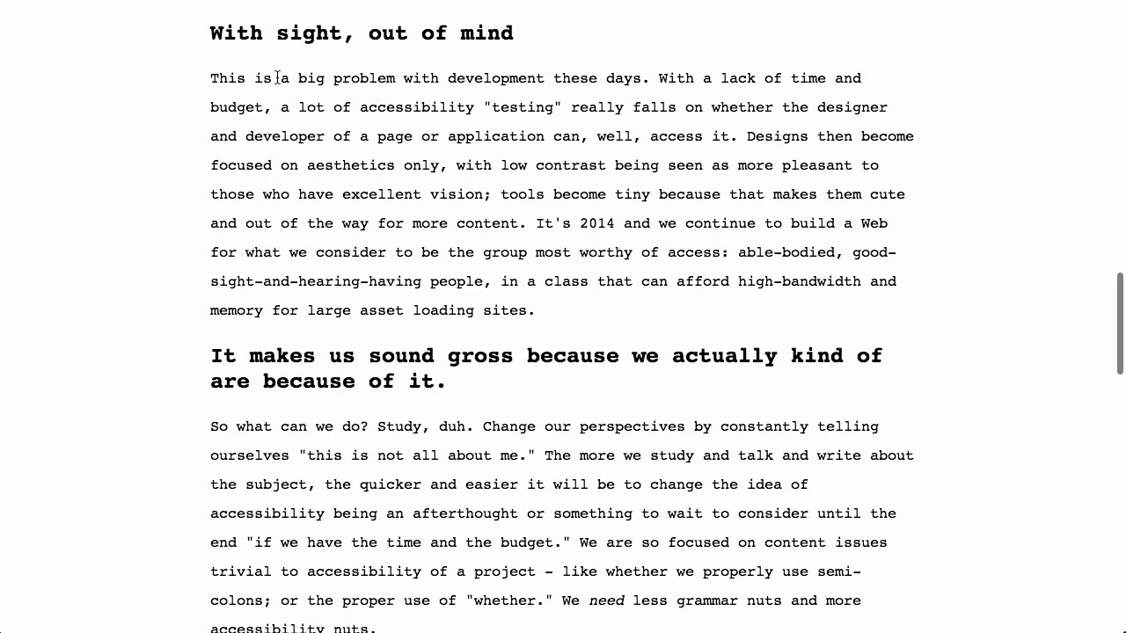
mouse_move(207, 55)
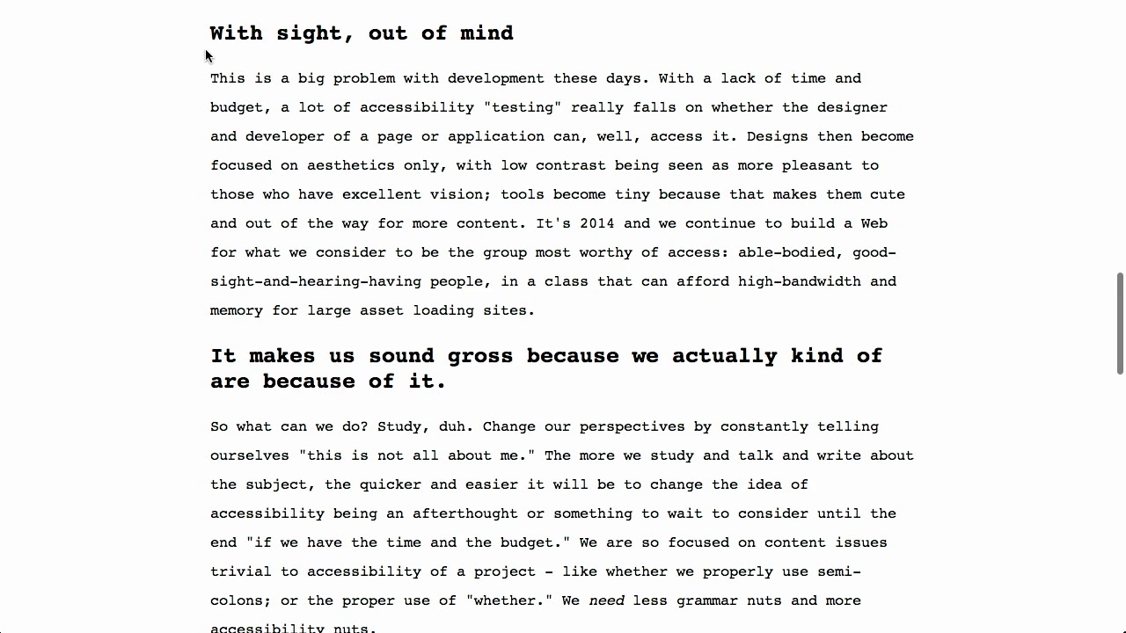
mouse_move(452, 107)
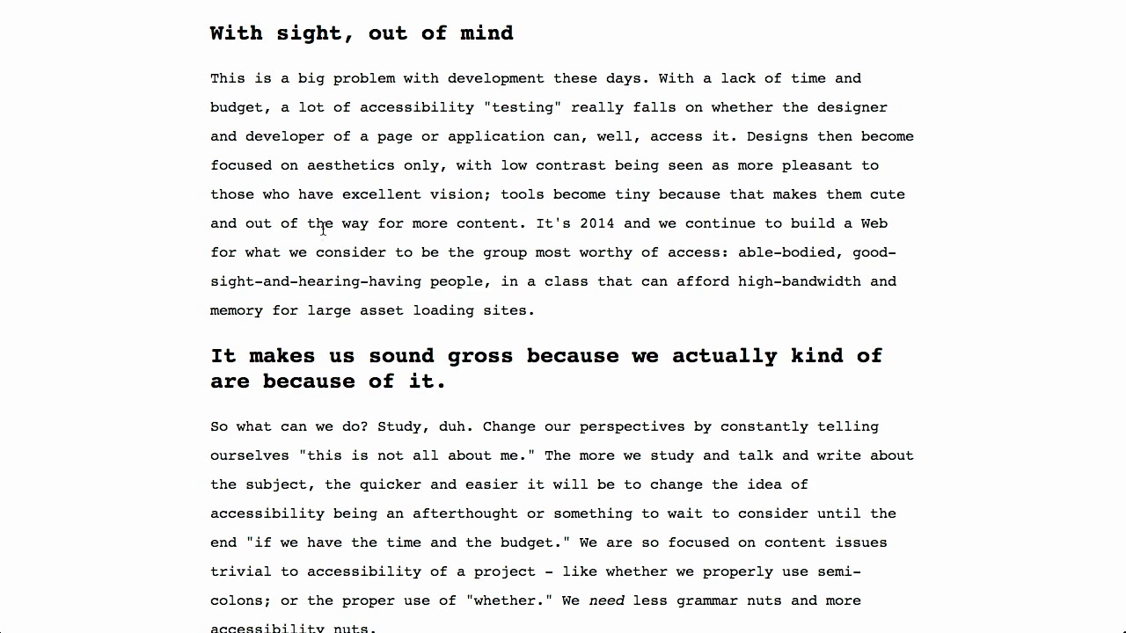
mouse_move(920, 452)
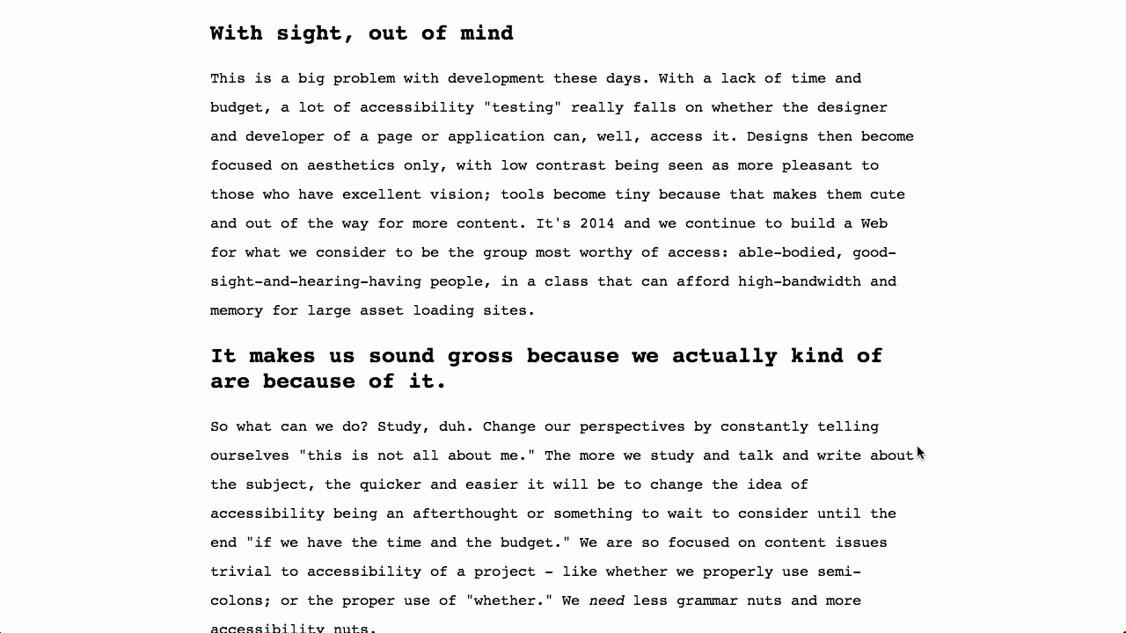
mouse_move(921, 455)
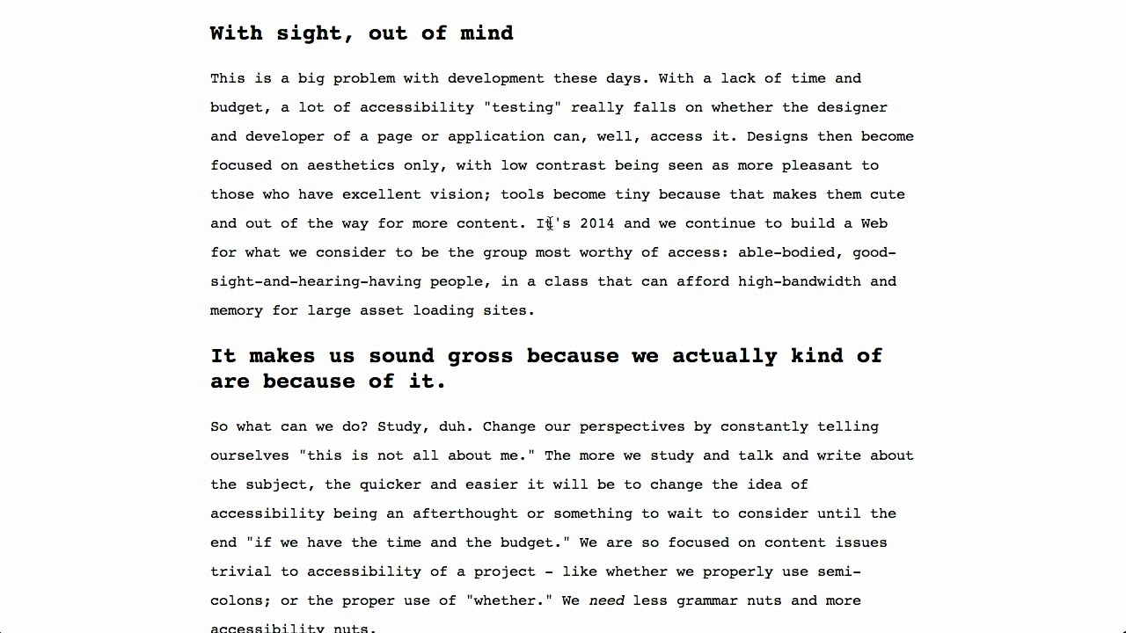
mouse_move(931, 333)
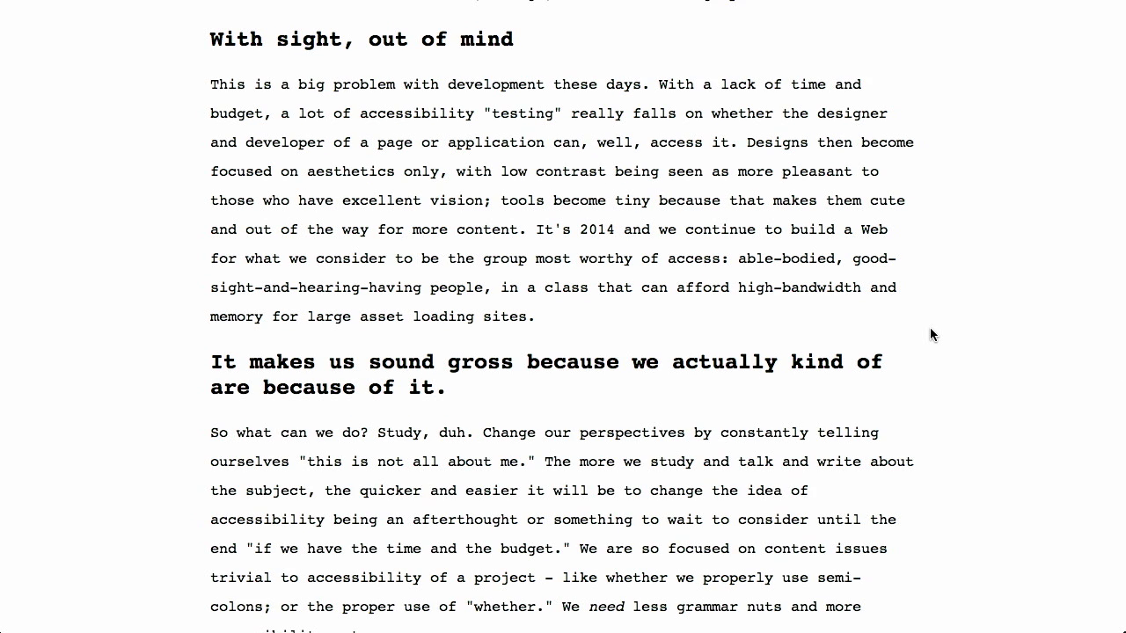
Scroll to the 'It's called accessibility, look it up' resources with Section 508 links and the embedded talk
scroll("down", 3)
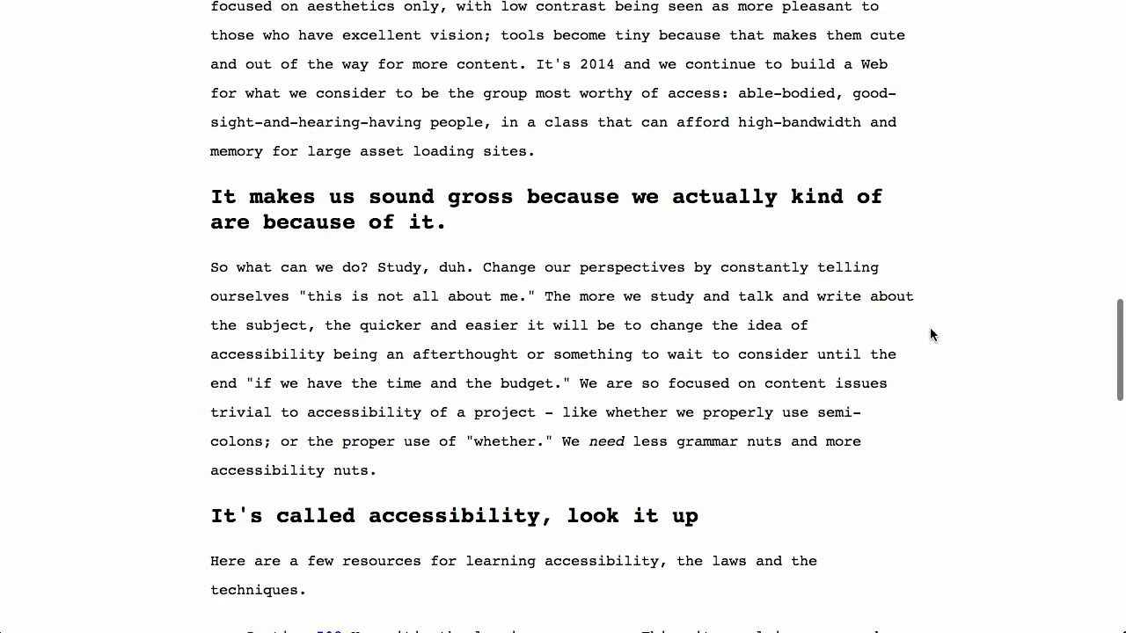
scroll("down", 3)
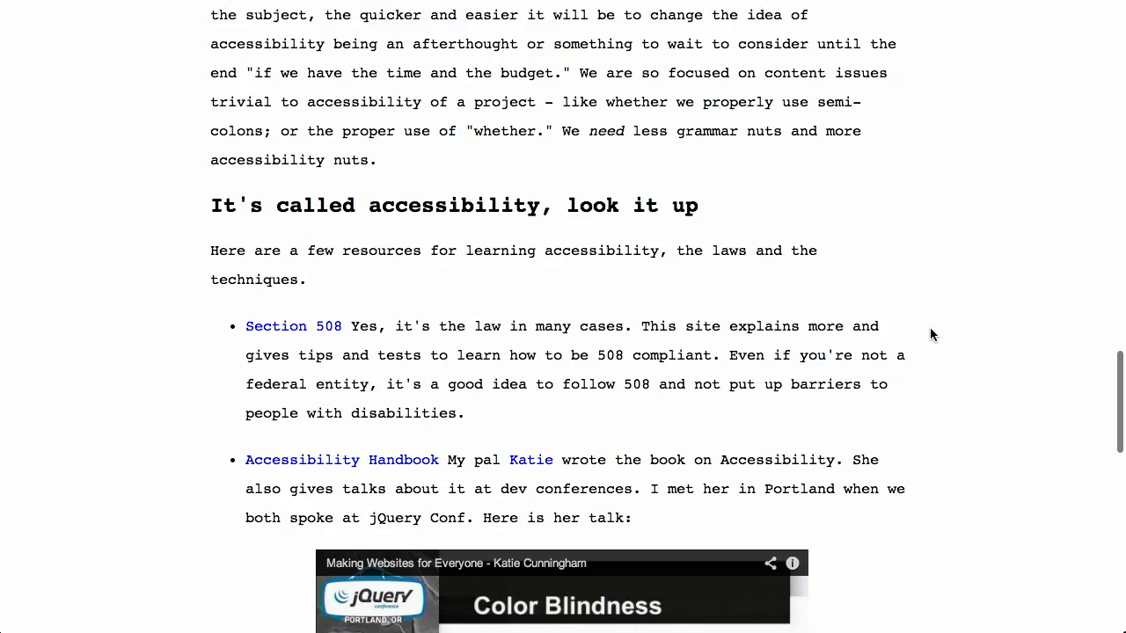
scroll("down", 3)
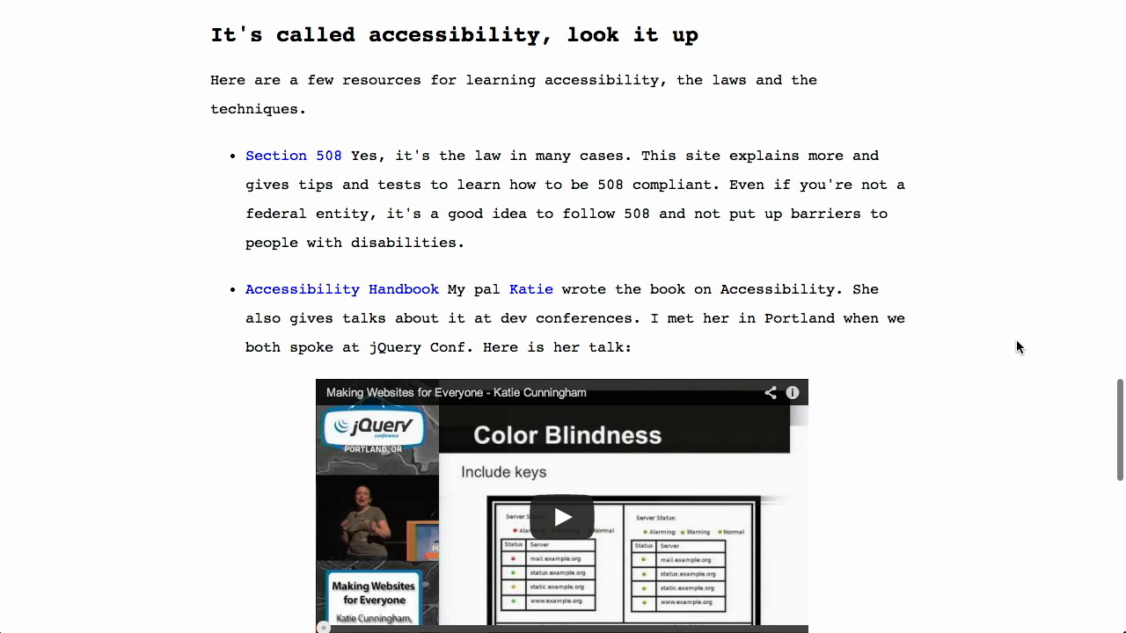
scroll("down", 3)
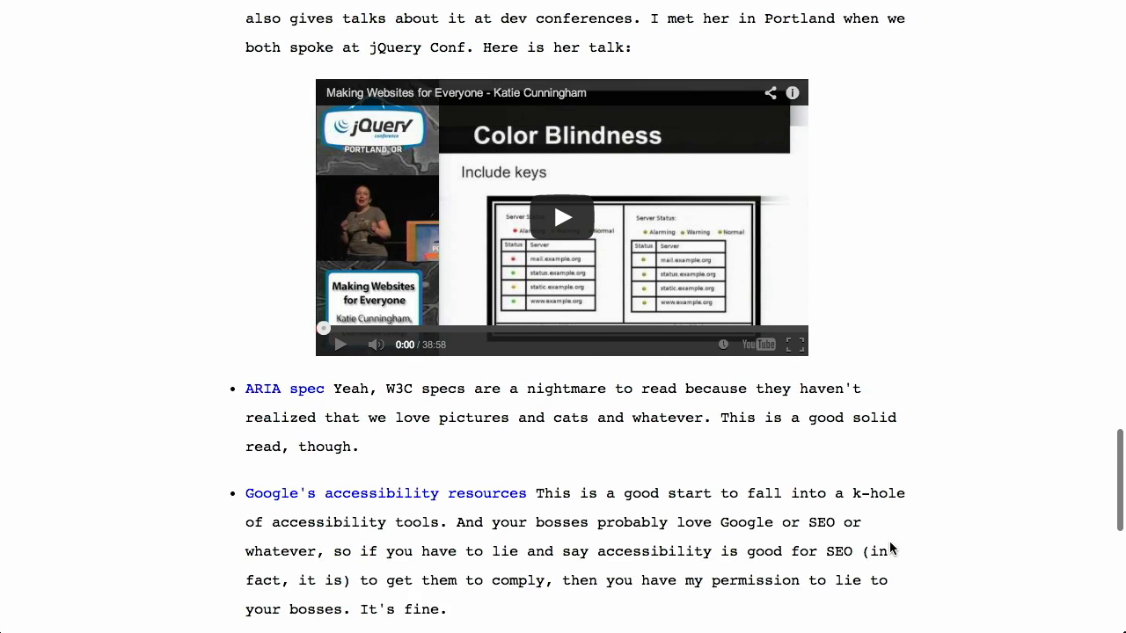
scroll("up", 3)
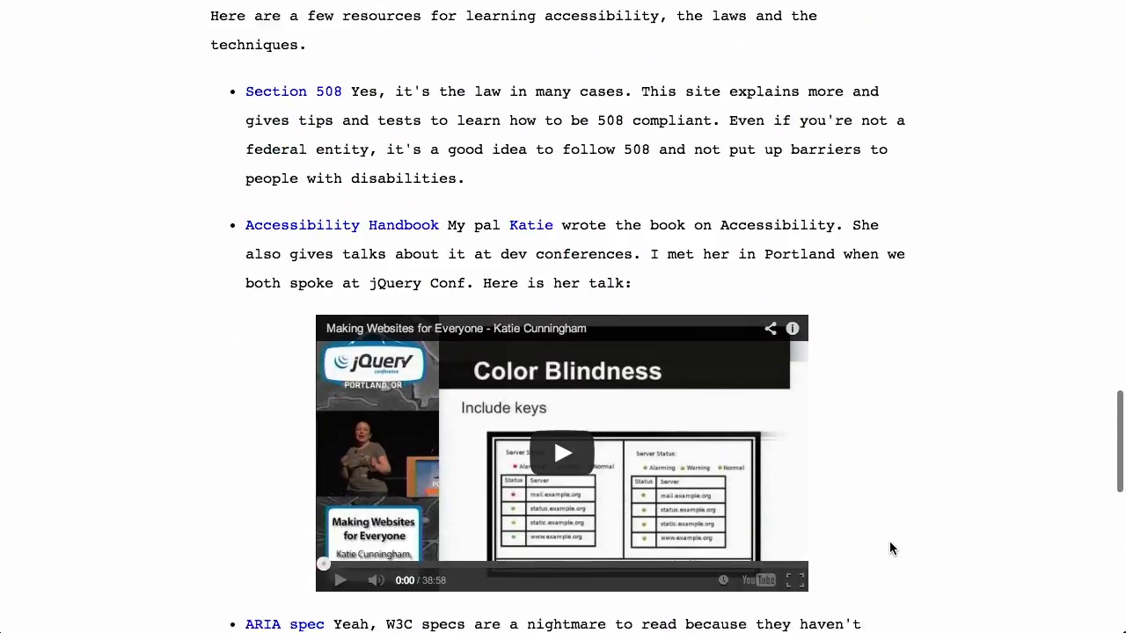
scroll("up", 3)
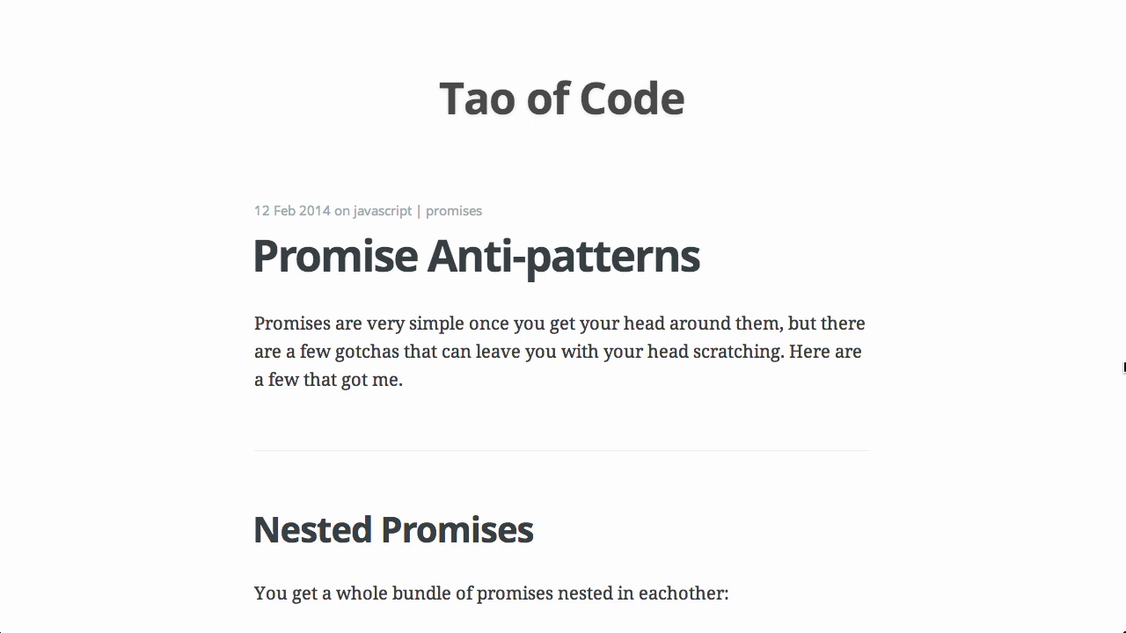
mouse_move(1090, 364)
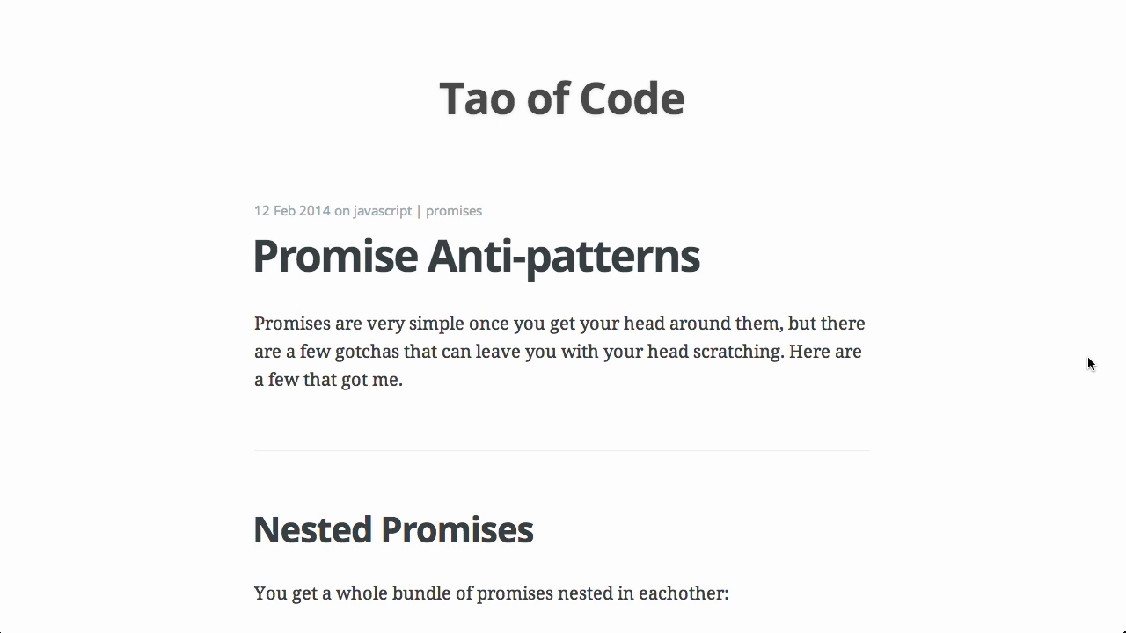
mouse_move(1125, 363)
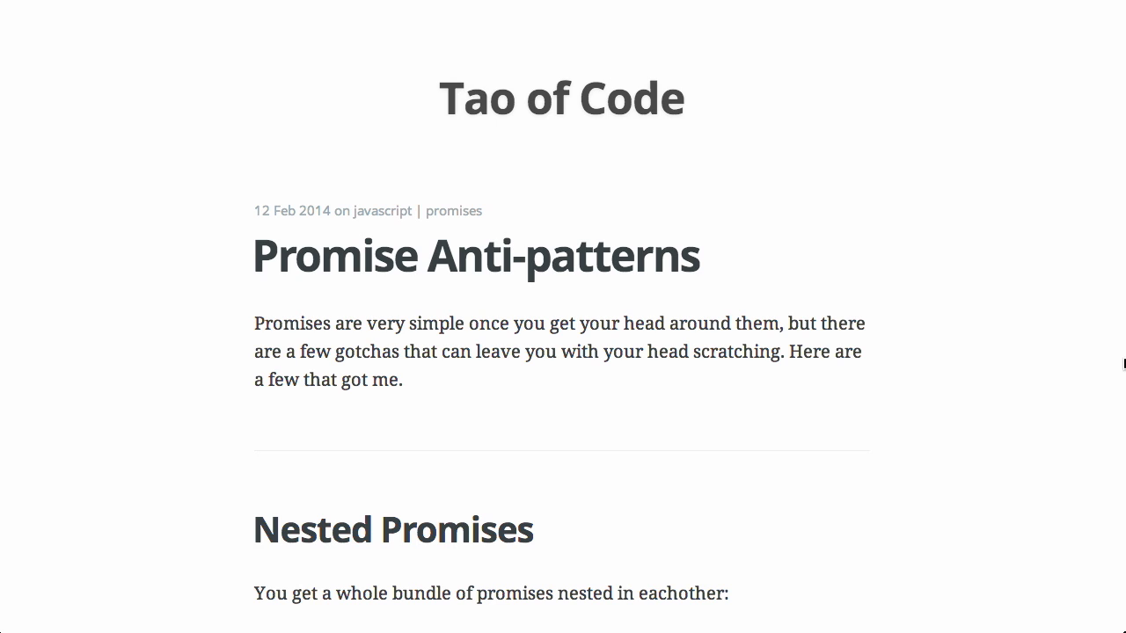
mouse_move(1063, 346)
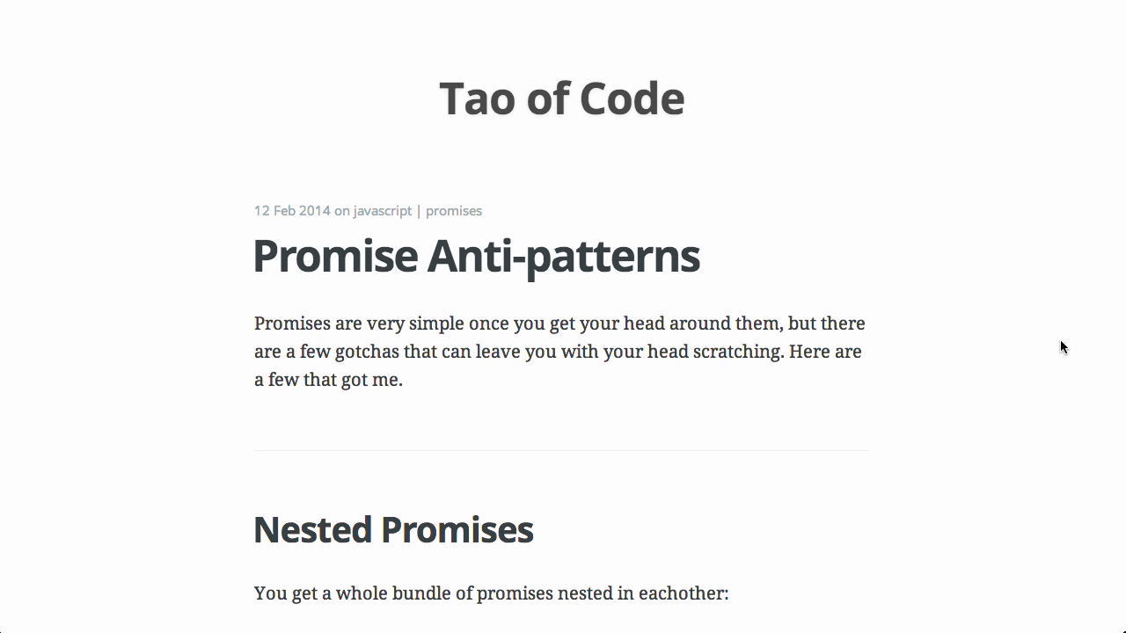
mouse_move(1117, 349)
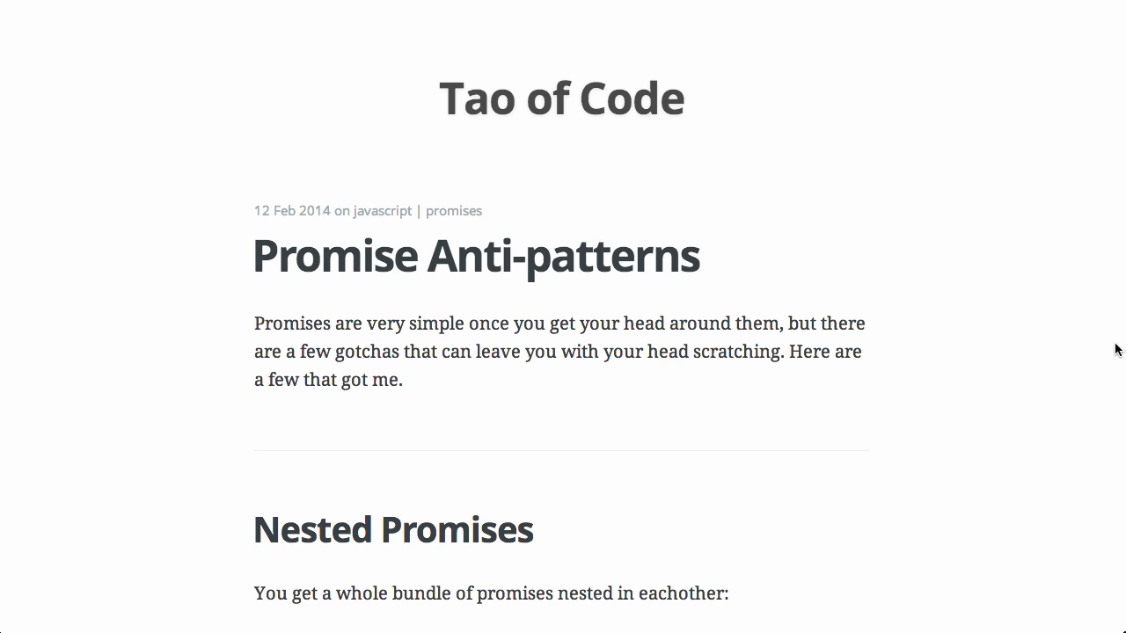
mouse_move(1105, 326)
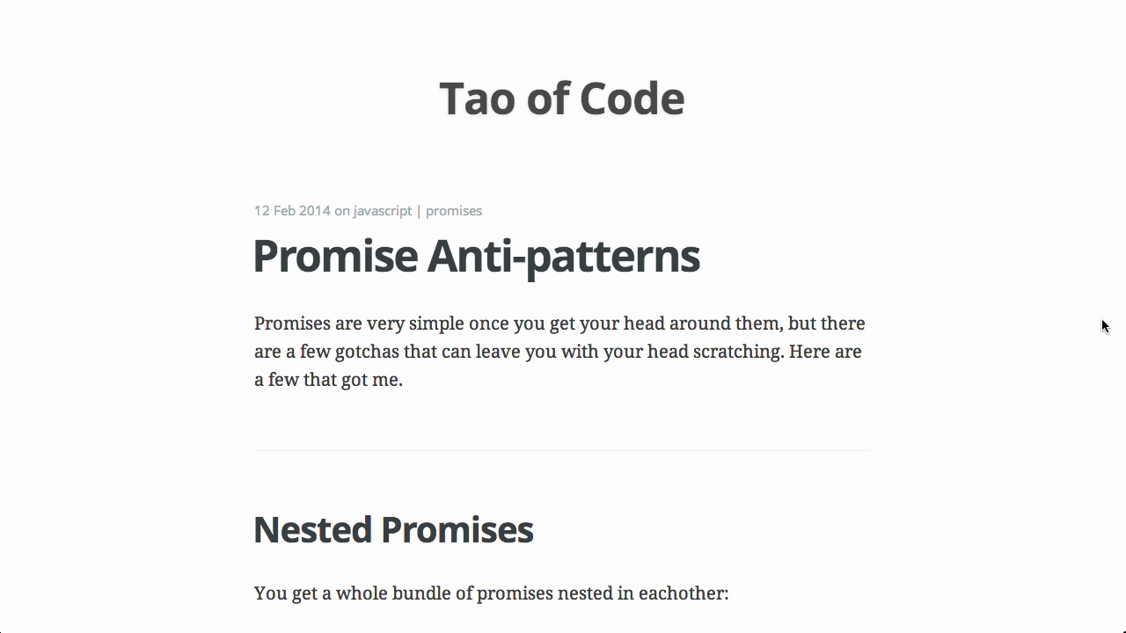
Scroll down through the nested promises, broken chain, collection and ghost promise sections to the error handler part
scroll("down", 3)
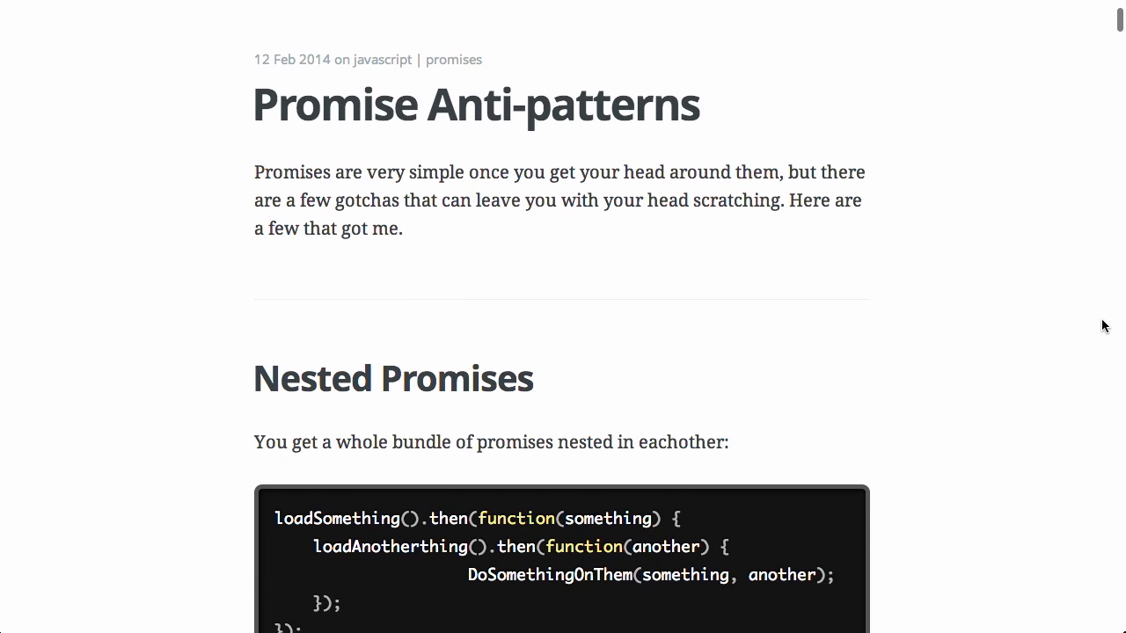
scroll("down", 3)
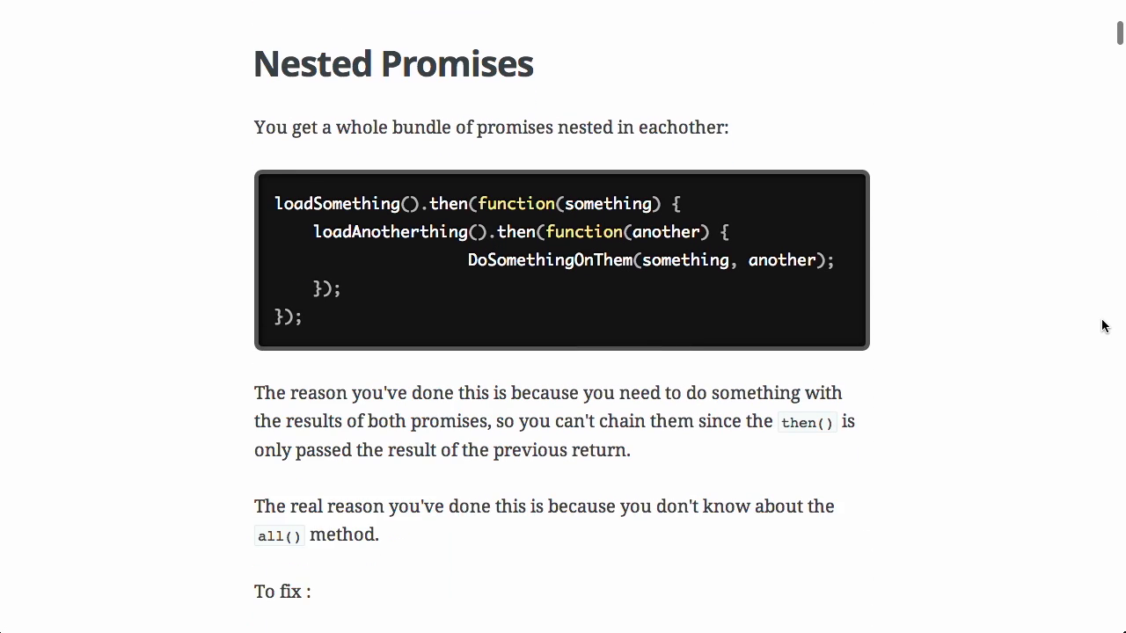
mouse_move(1091, 318)
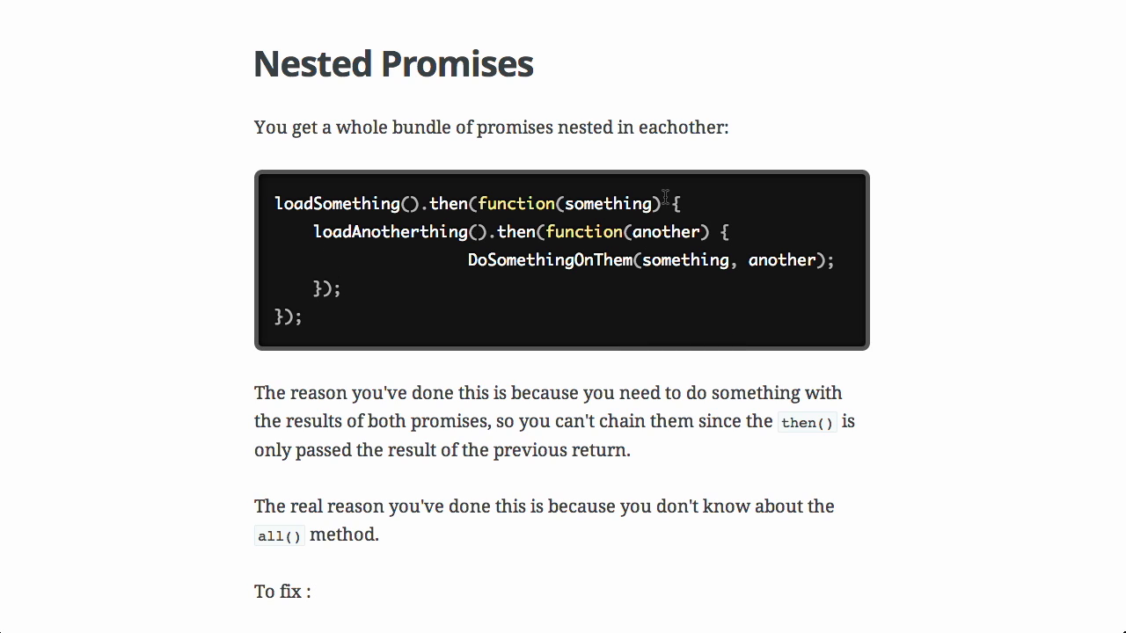
mouse_move(525, 303)
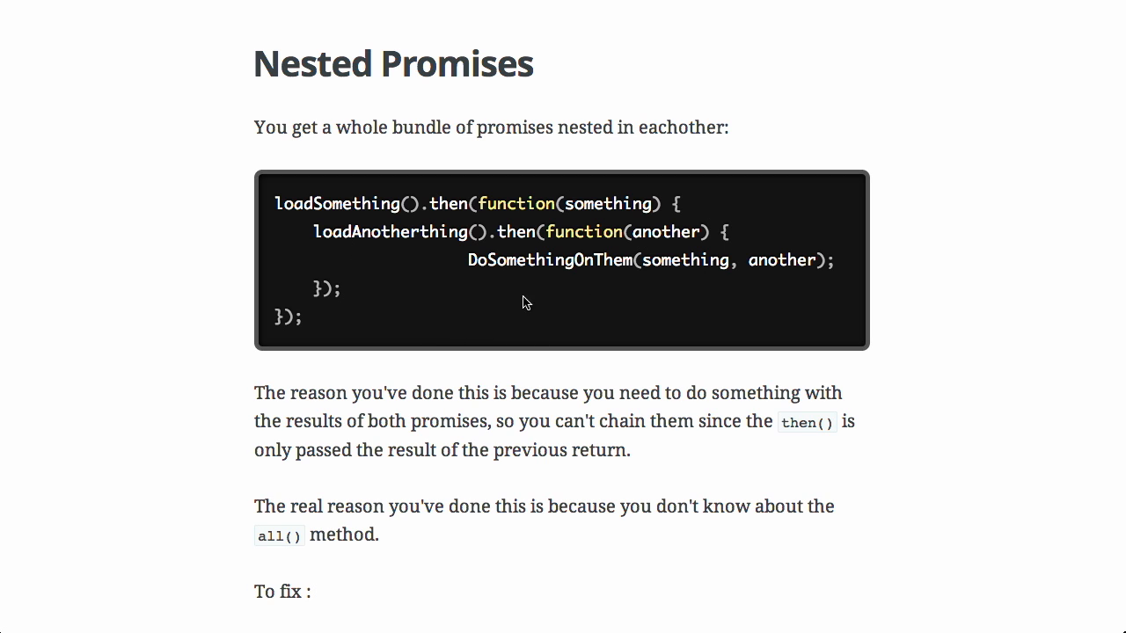
mouse_move(1120, 356)
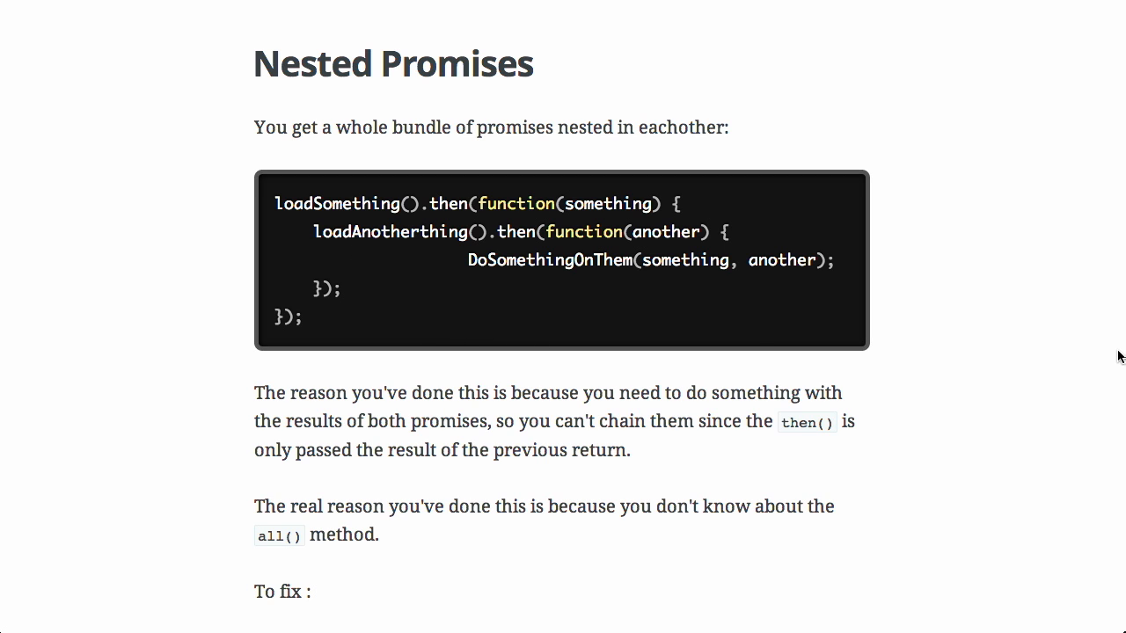
scroll("down", 3)
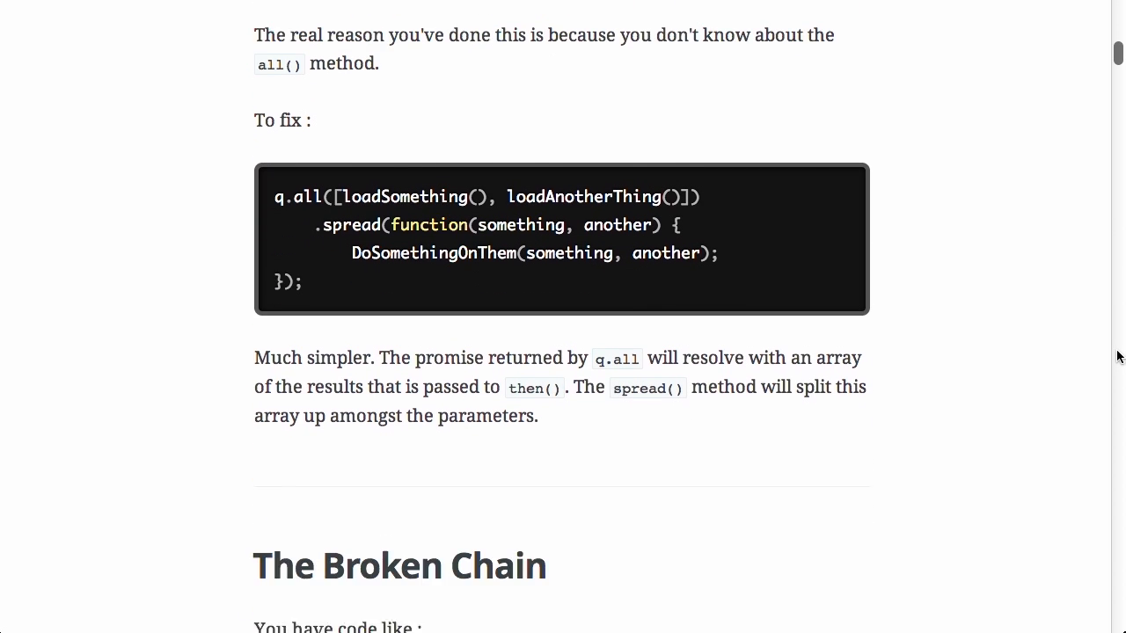
scroll("down", 3)
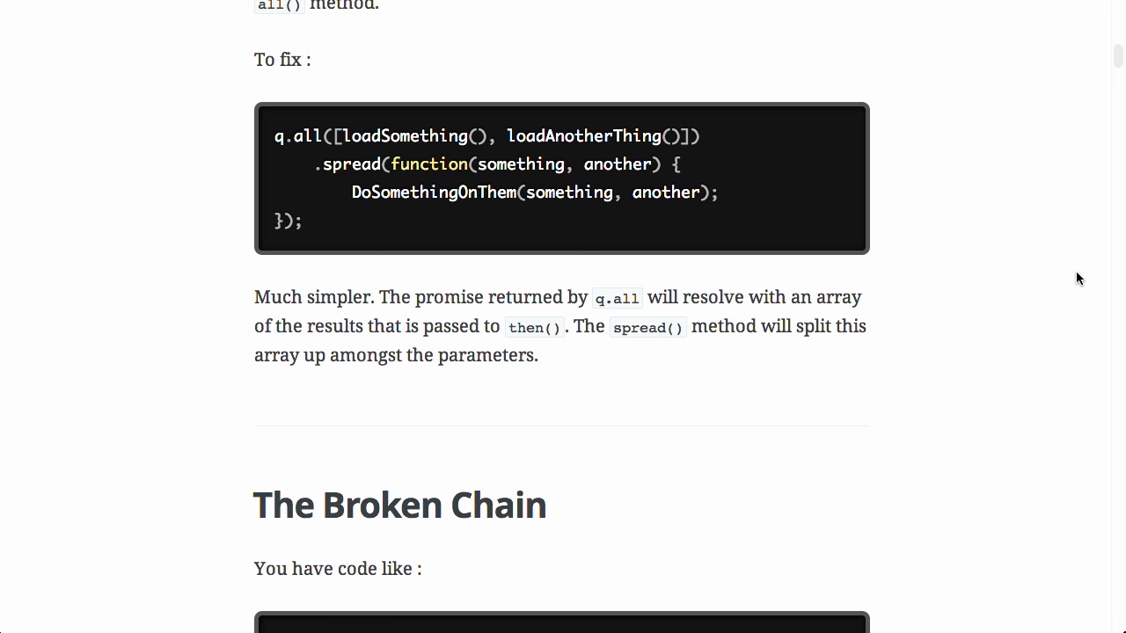
scroll("down", 3)
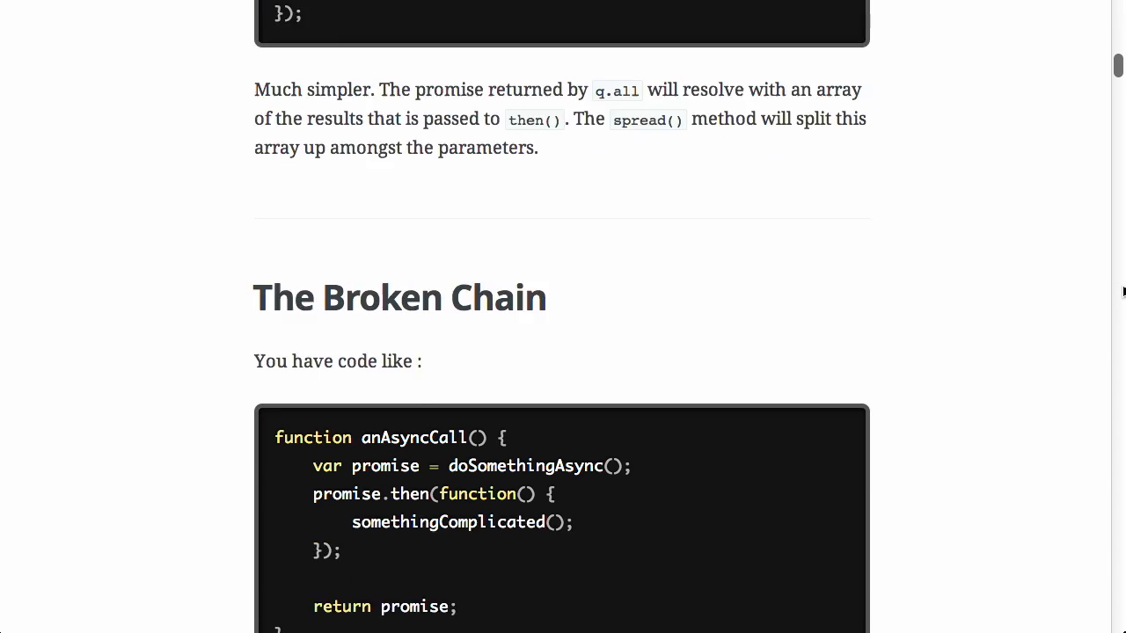
scroll("down", 3)
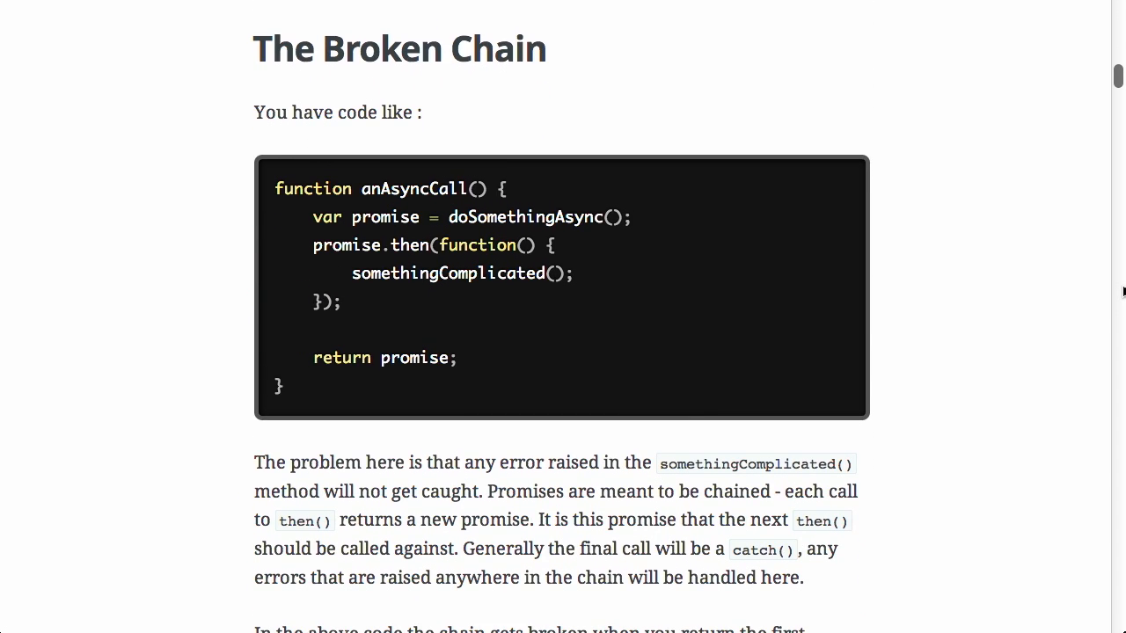
scroll("down", 3)
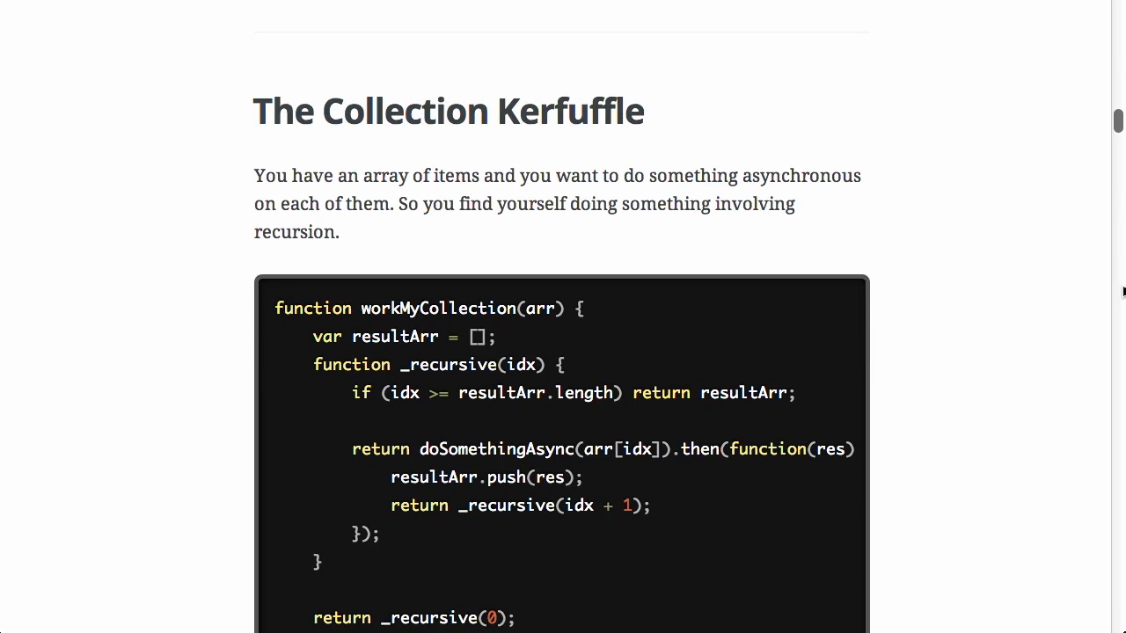
scroll("down", 3)
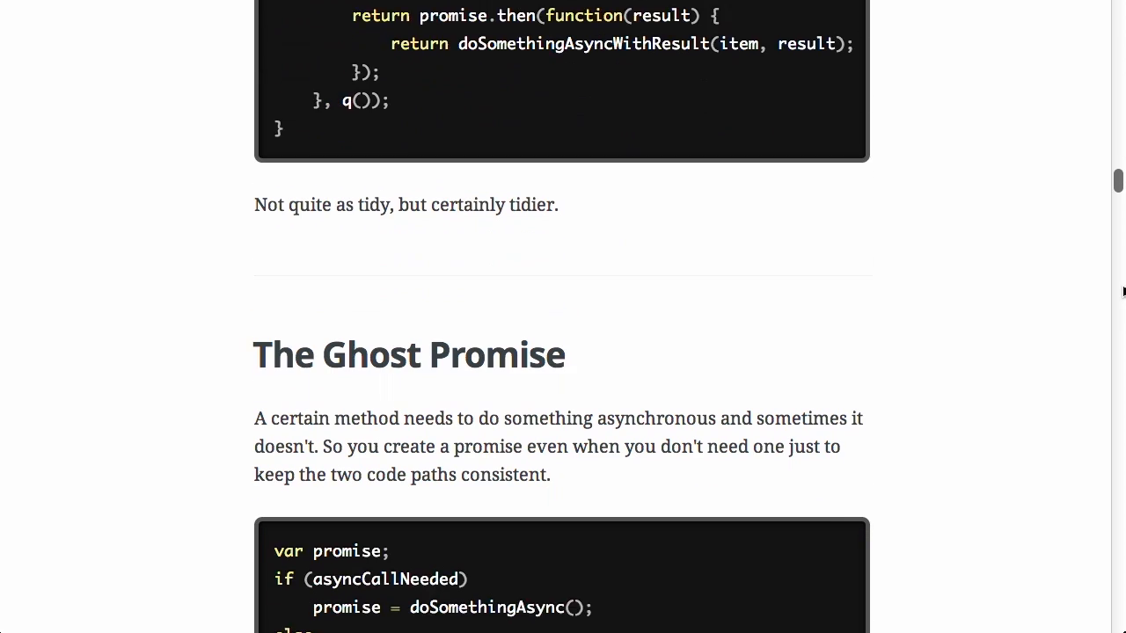
scroll("down", 3)
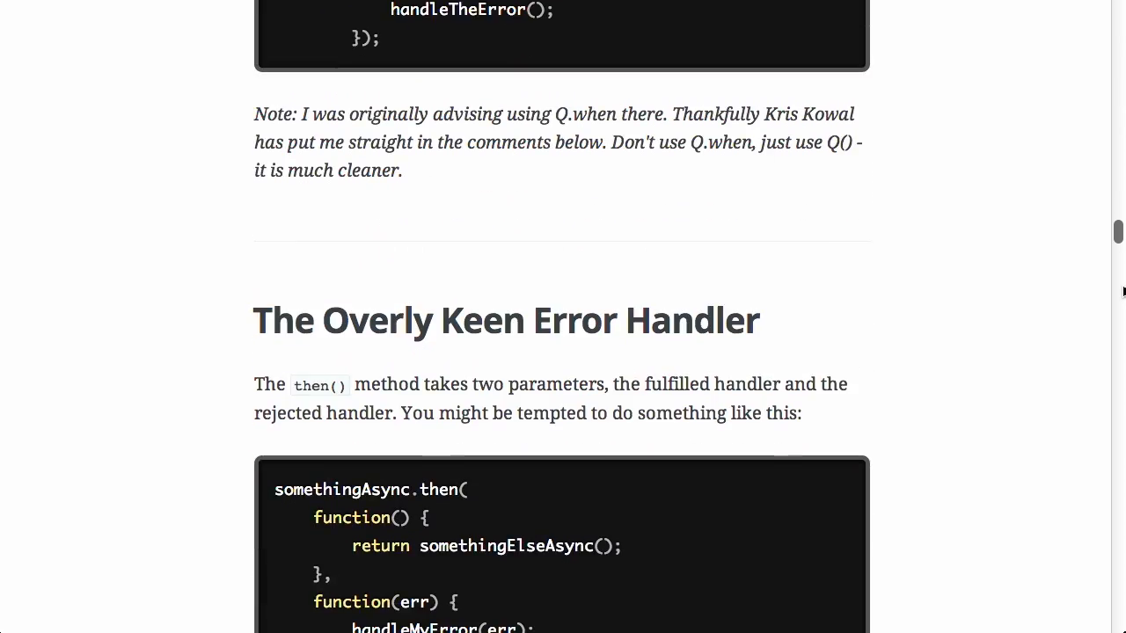
scroll("down", 3)
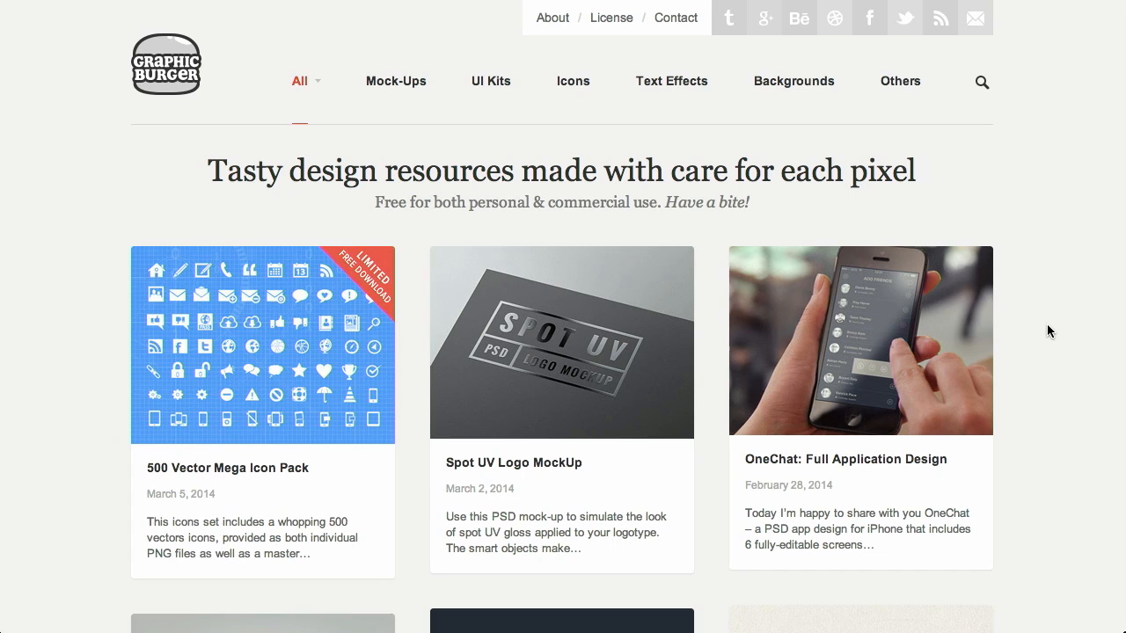
mouse_move(512, 149)
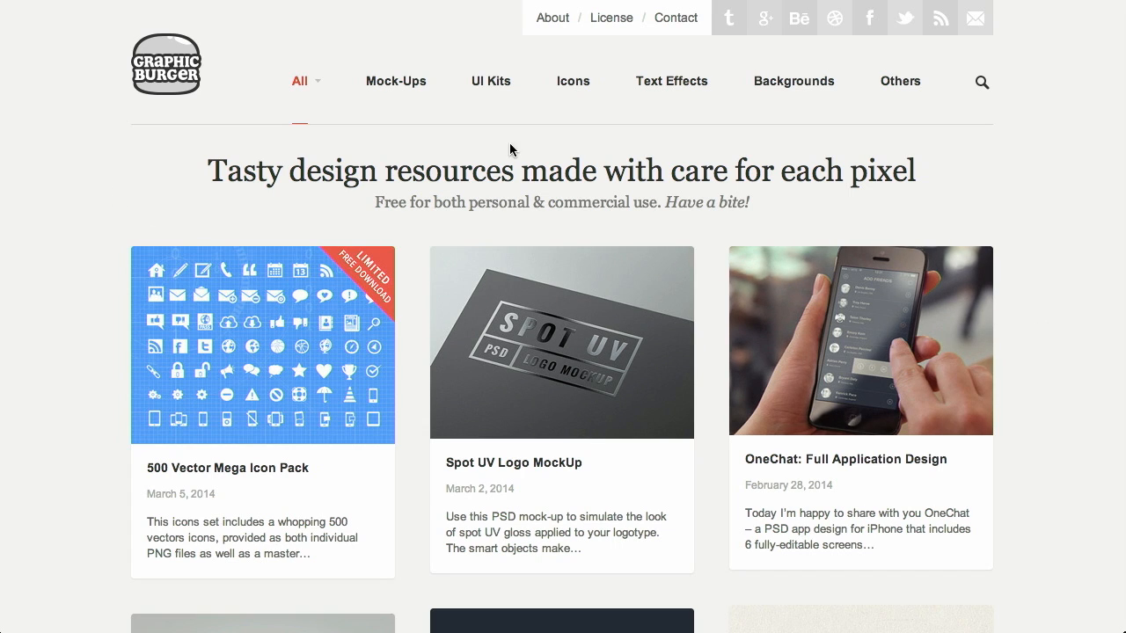
mouse_move(799, 194)
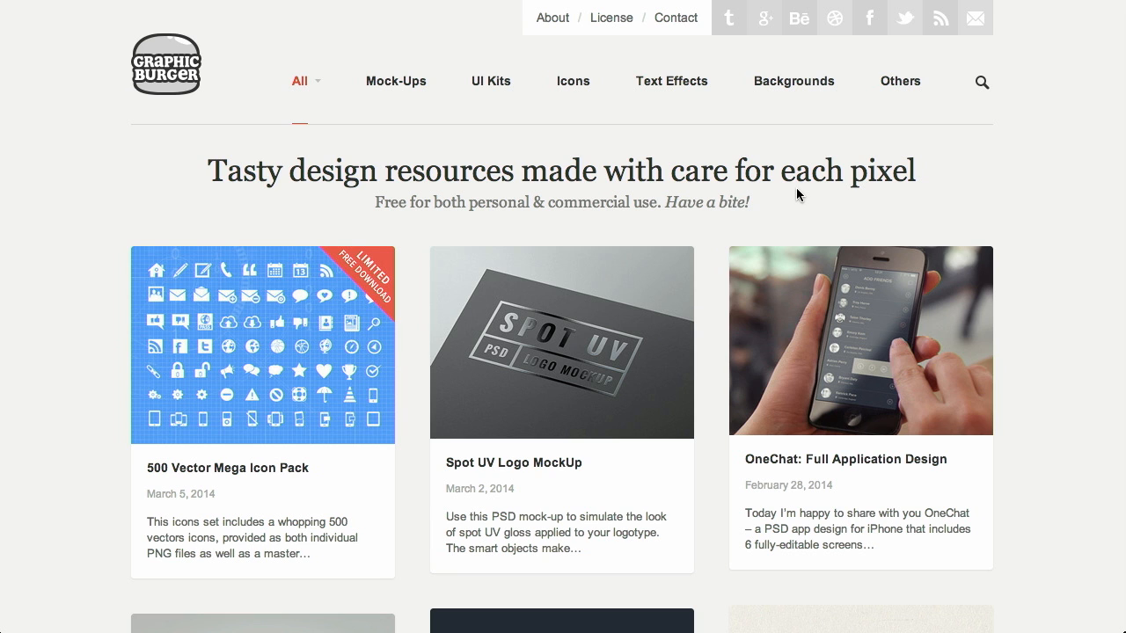
mouse_move(1017, 203)
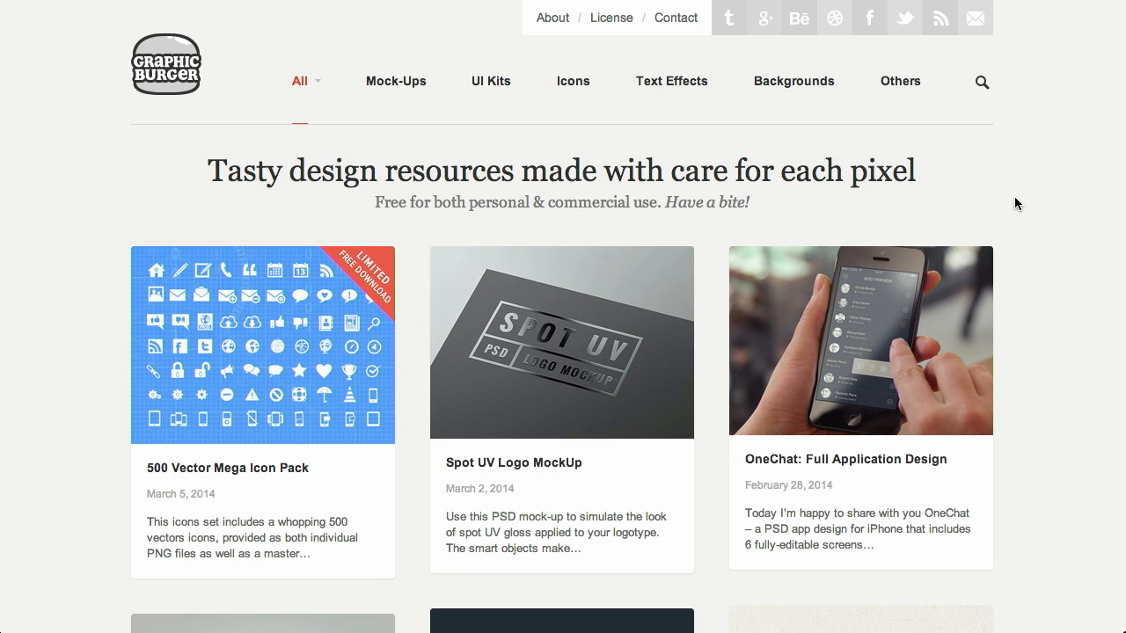
mouse_move(200, 313)
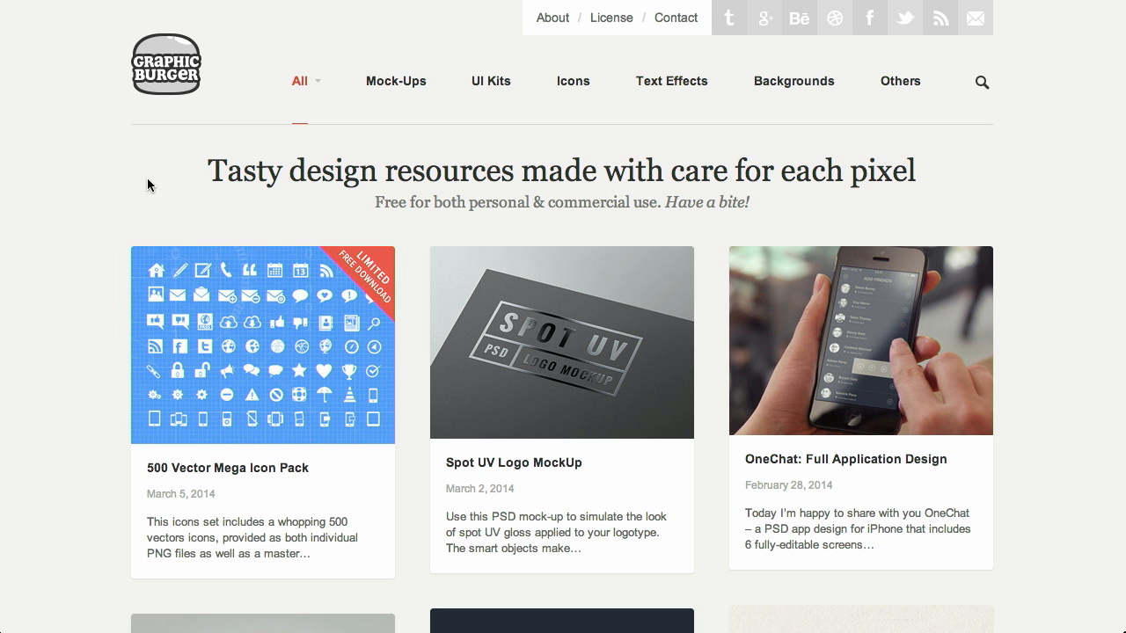
mouse_move(935, 230)
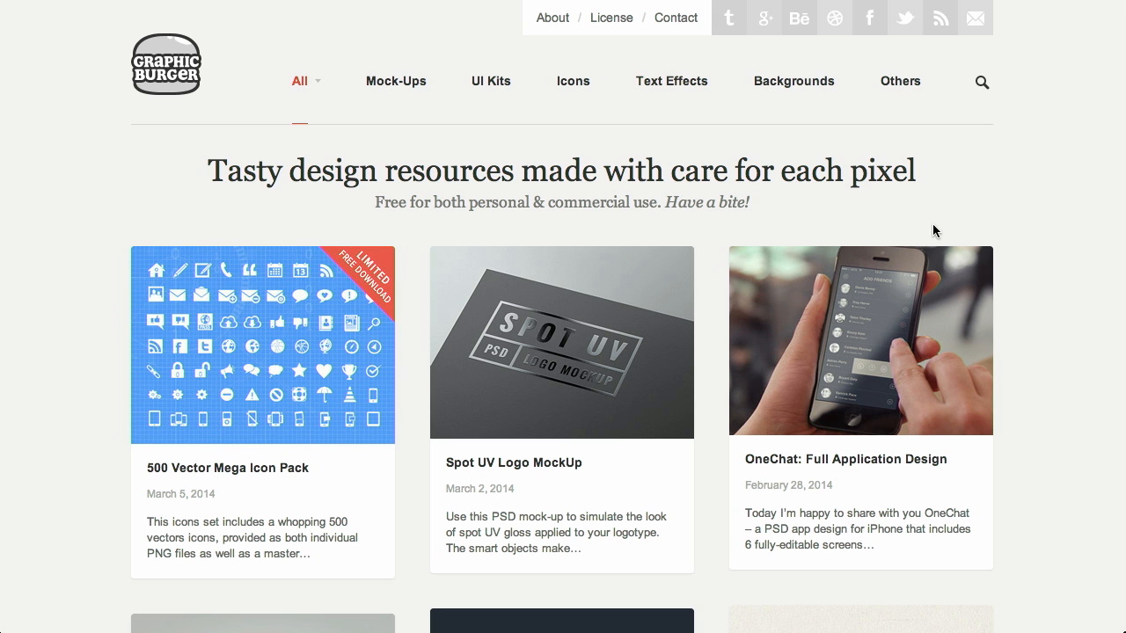
scroll("down", 3)
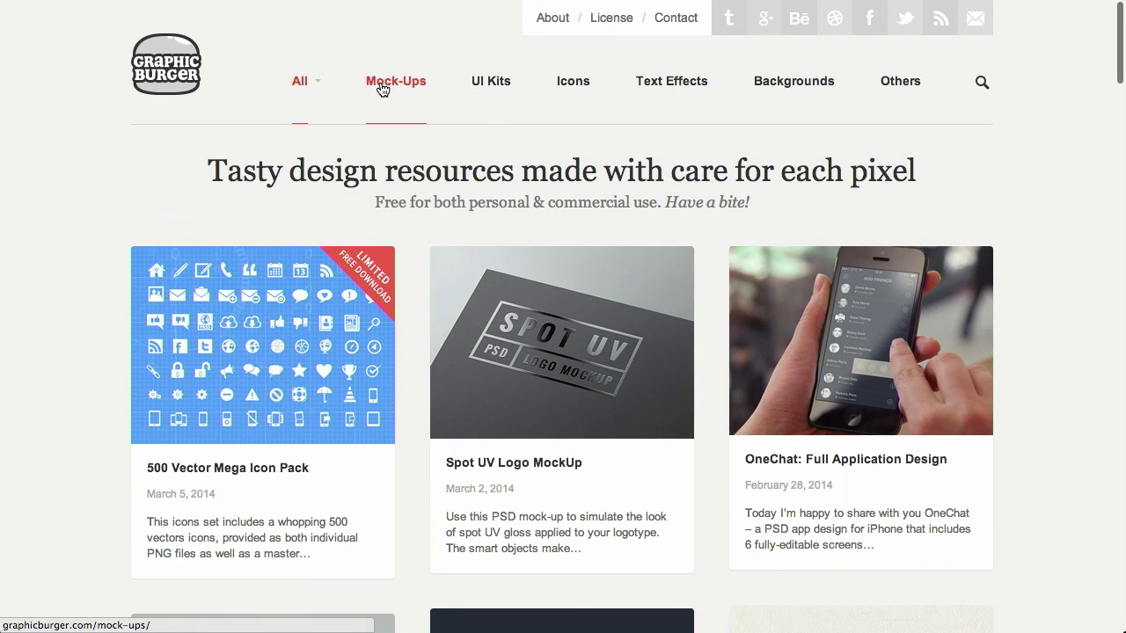
Browse the Mock-ups category, then the UI Kits category of design resources
left_click(396, 81)
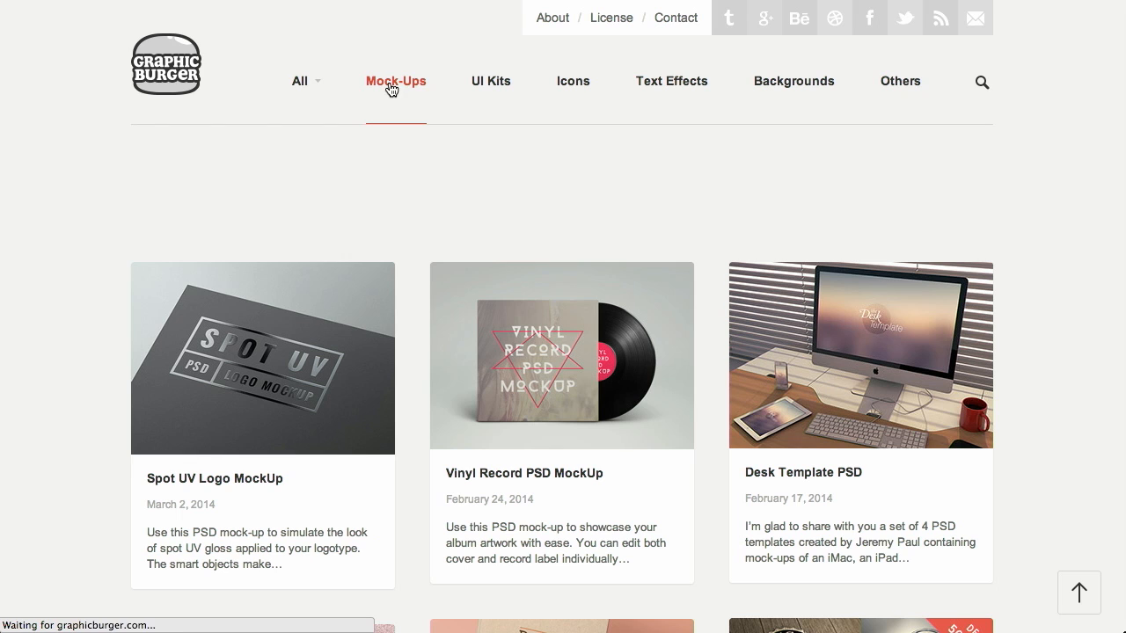
scroll("down", 3)
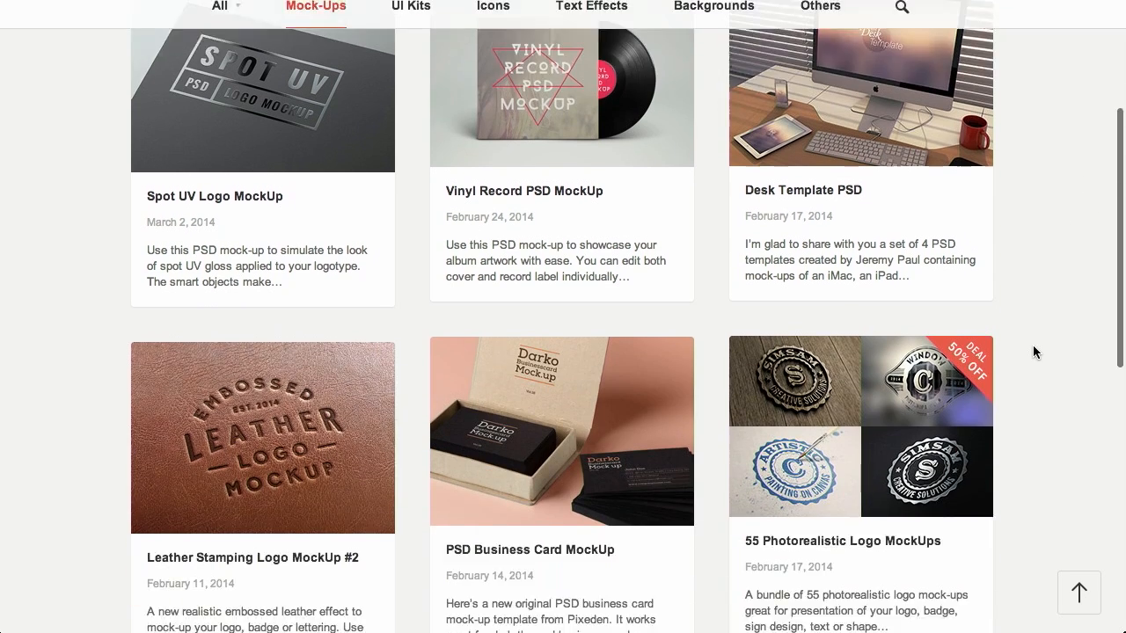
scroll("down", 3)
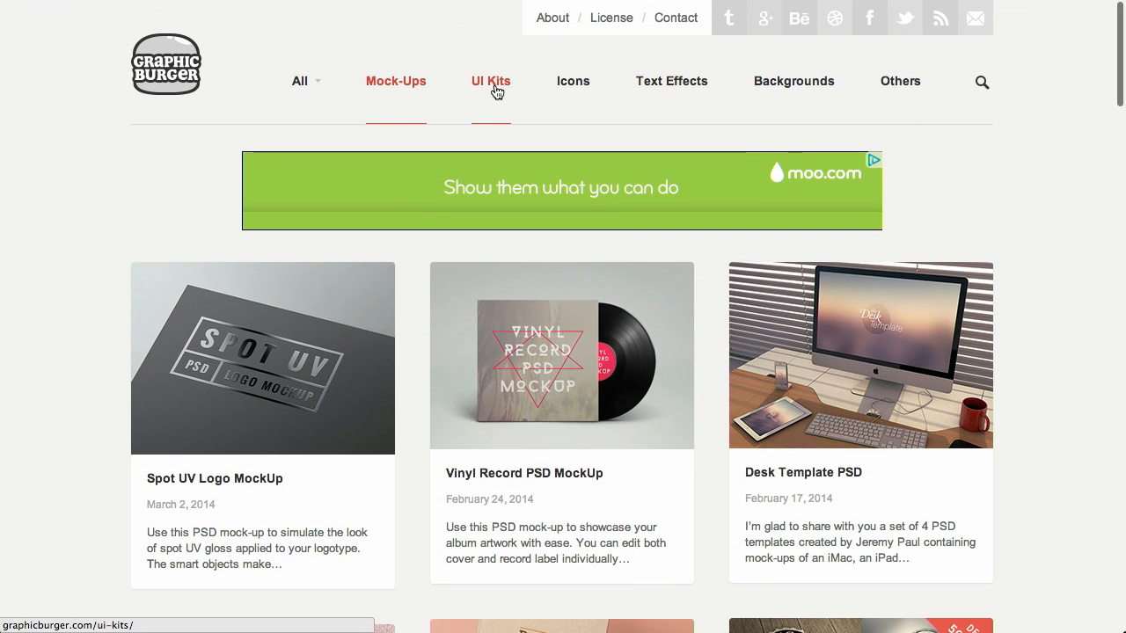
left_click(490, 81)
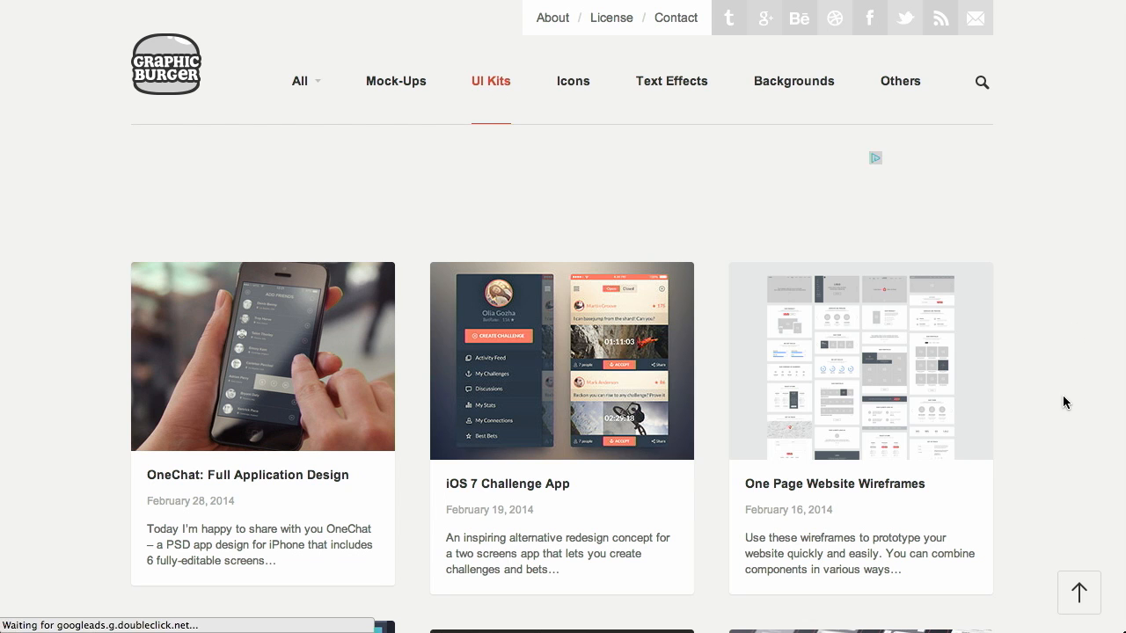
scroll("down", 3)
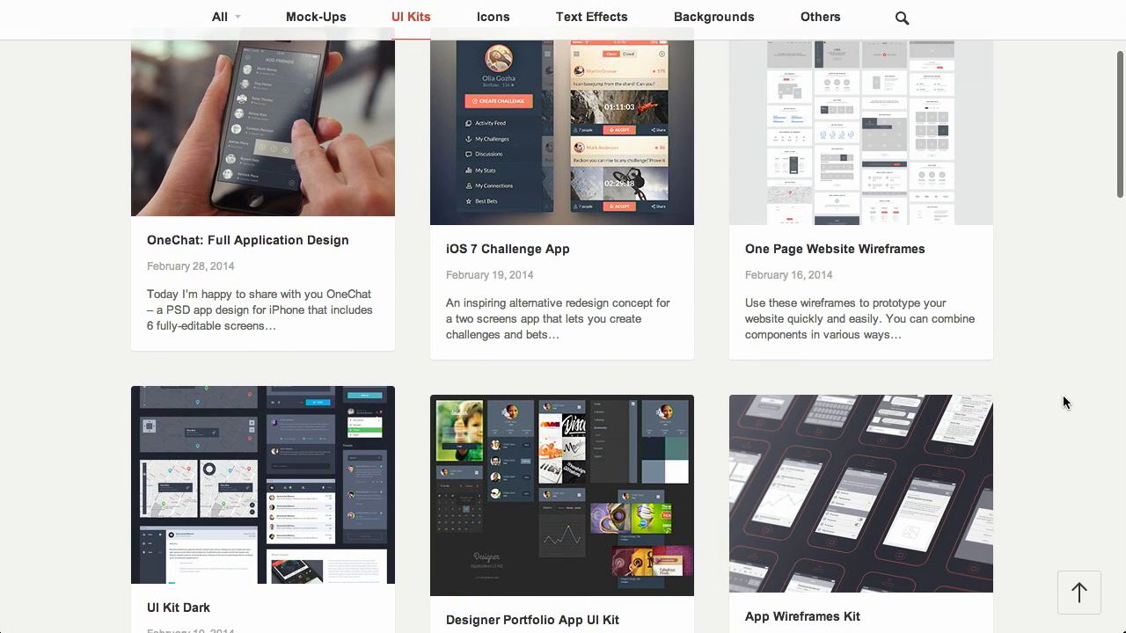
scroll("down", 3)
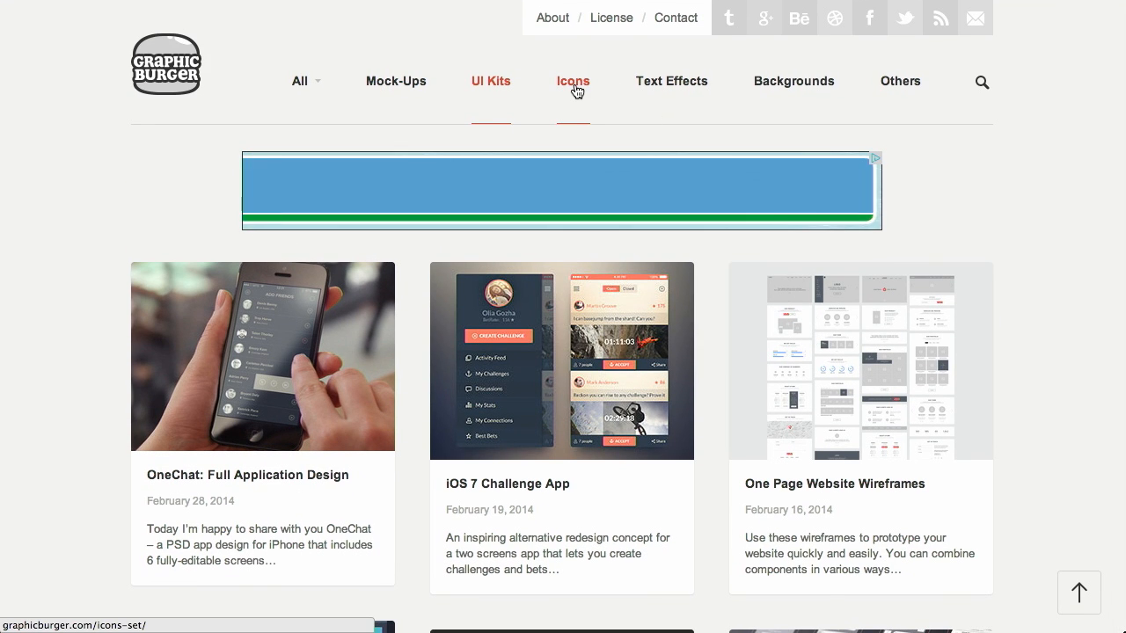
Look through the Icons category and return to the All-resources gallery
left_click(573, 80)
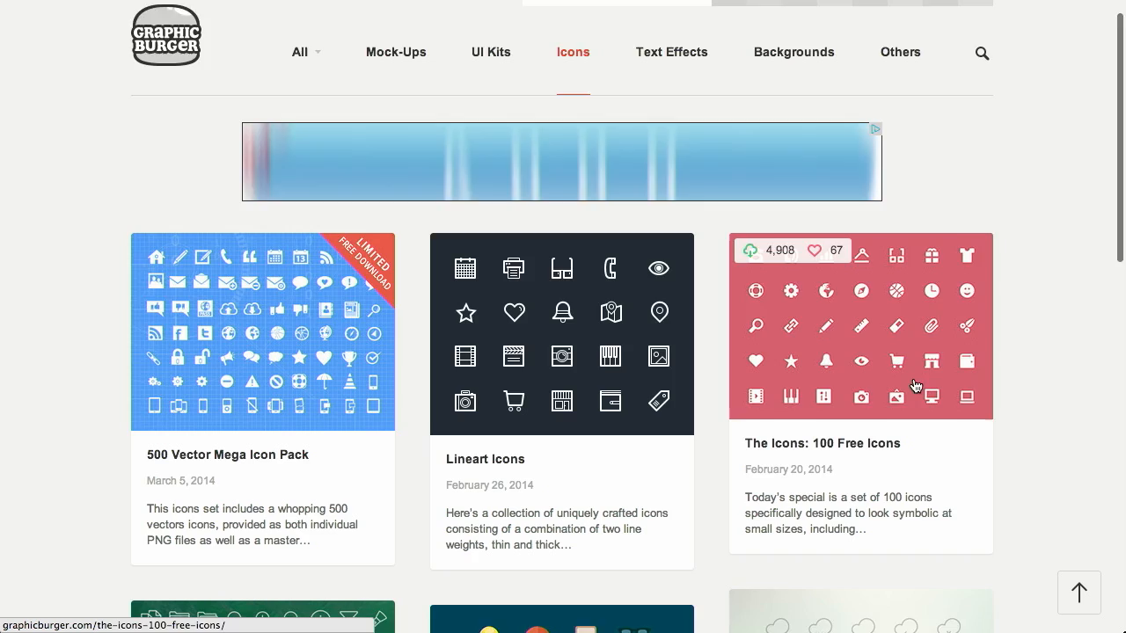
scroll("down", 3)
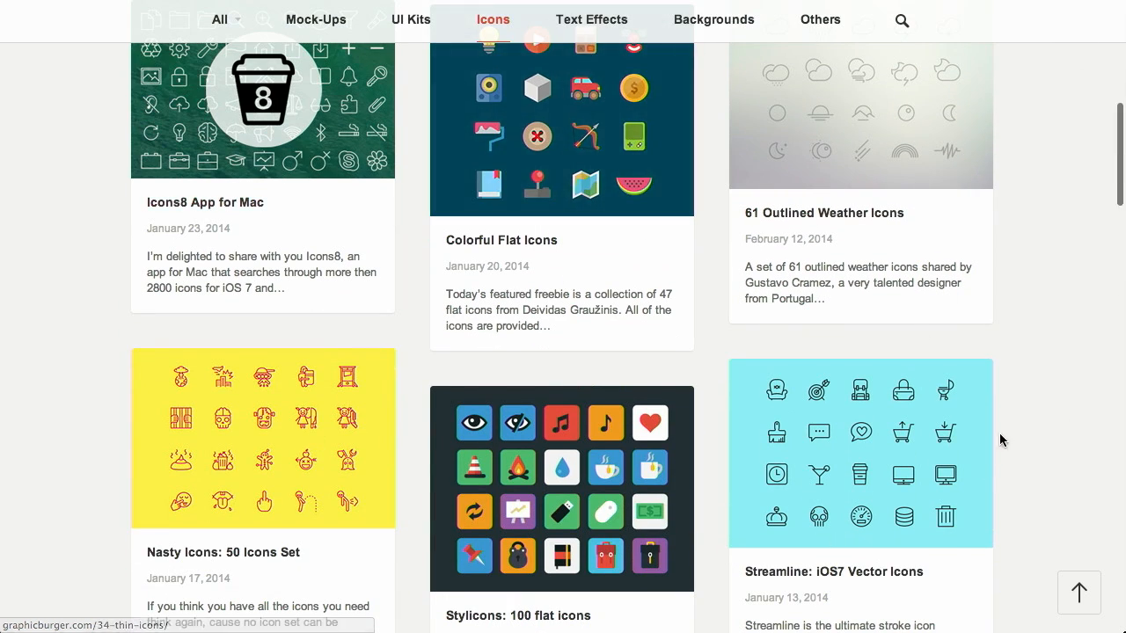
scroll("up", 3)
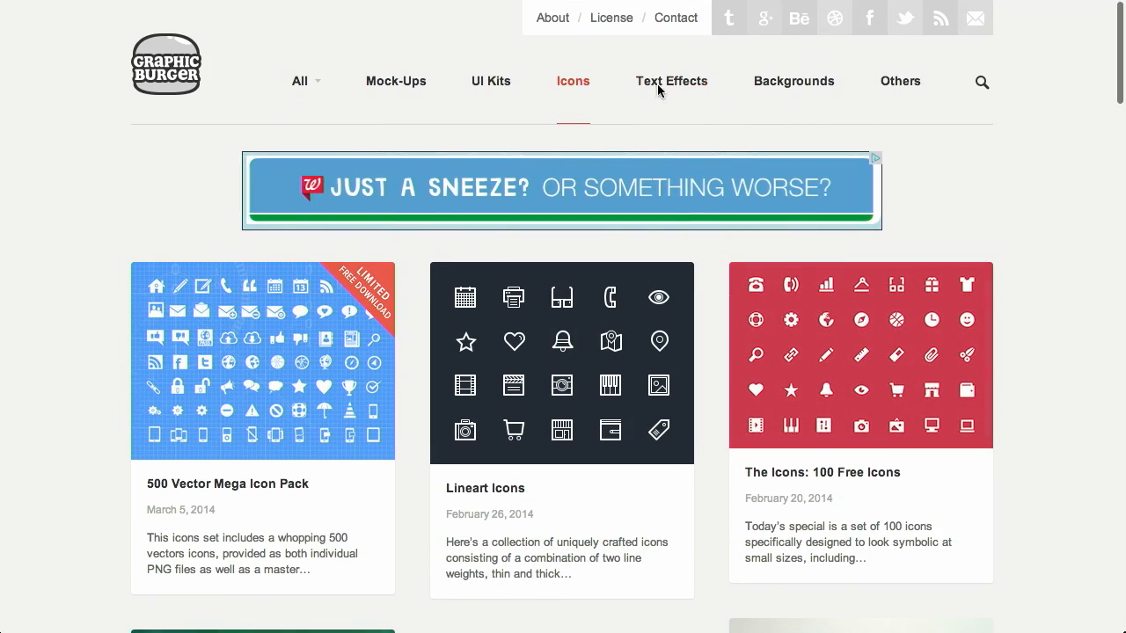
left_click(300, 81)
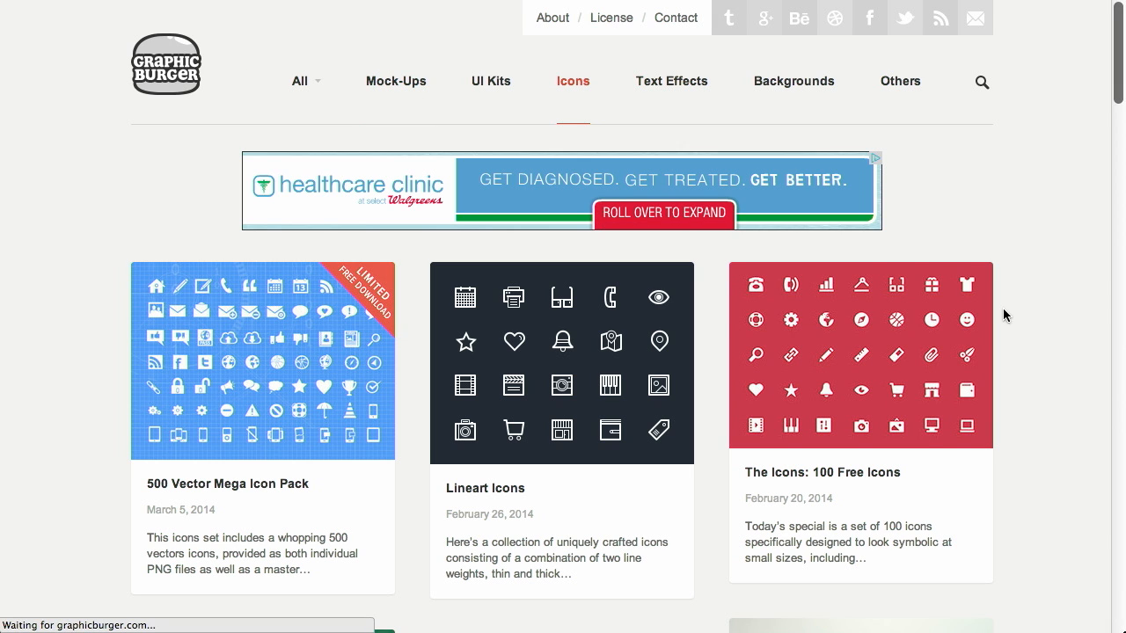
left_click(300, 81)
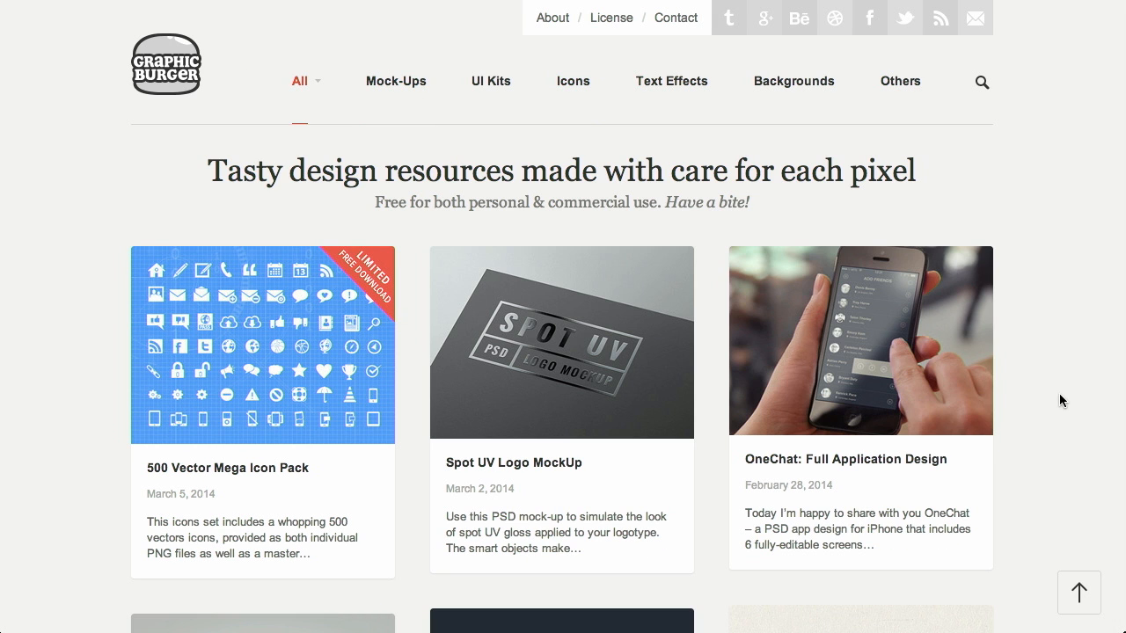
mouse_move(1029, 408)
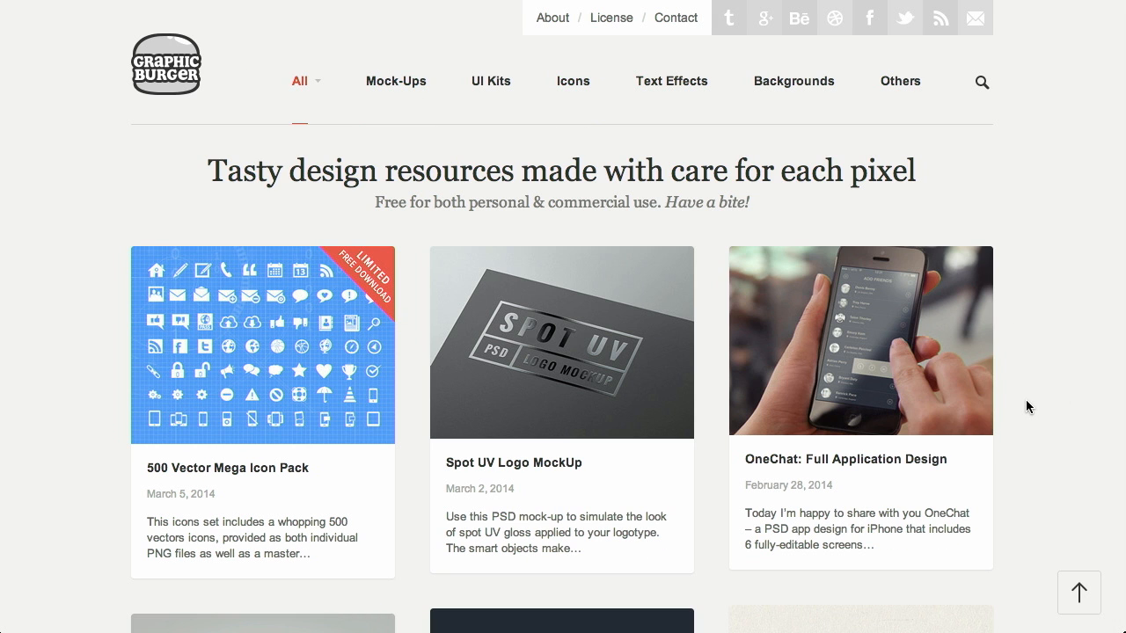
mouse_move(748, 225)
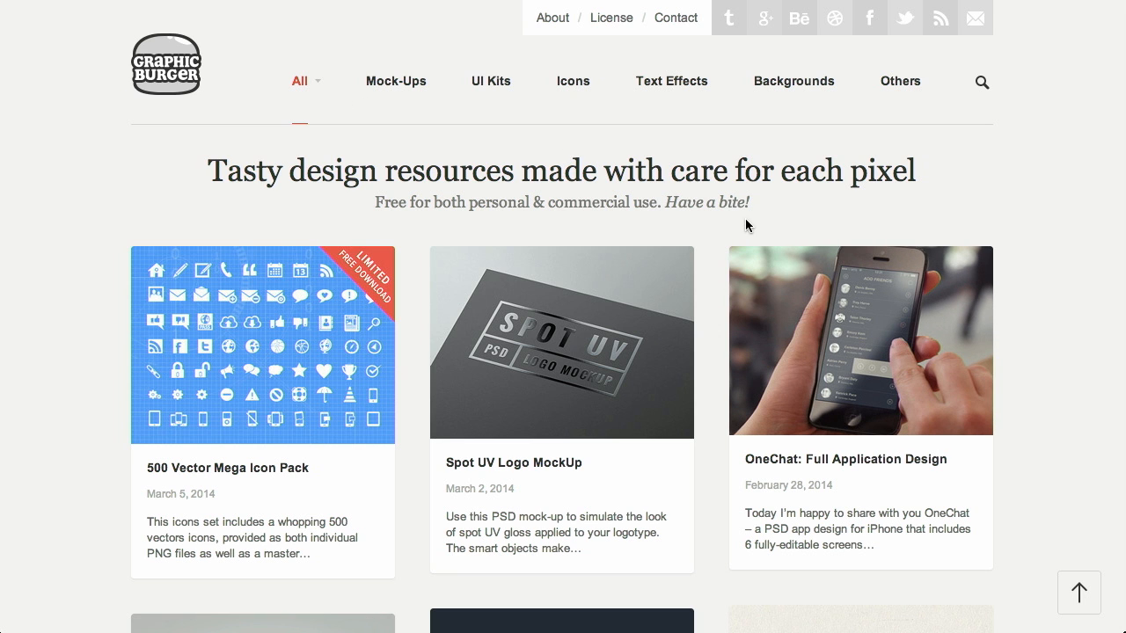
mouse_move(1040, 218)
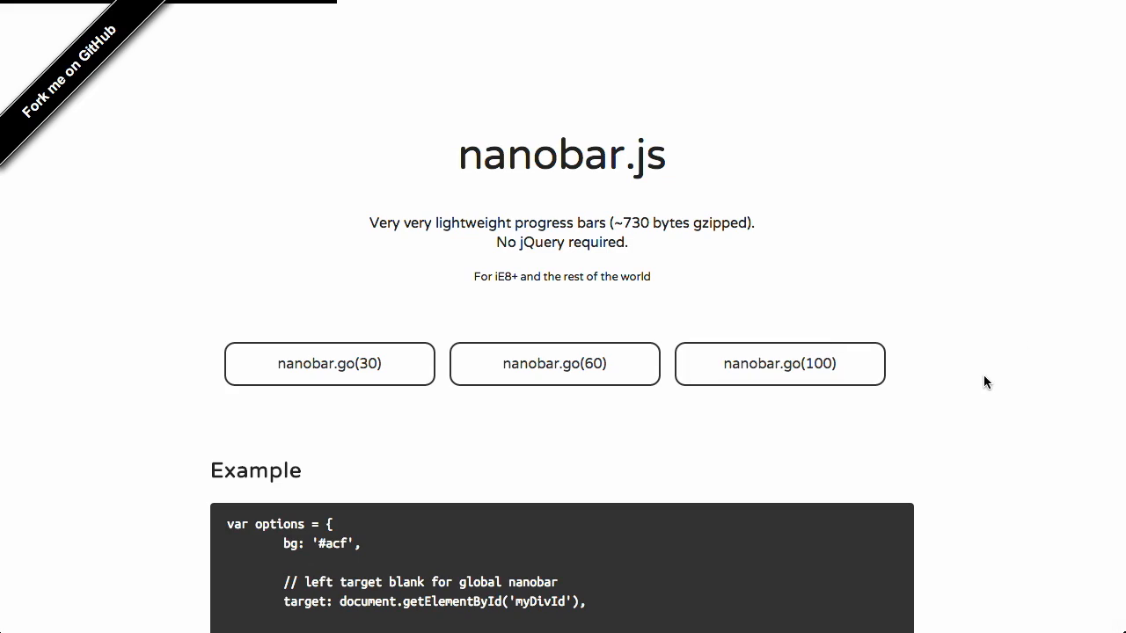
mouse_move(340, 10)
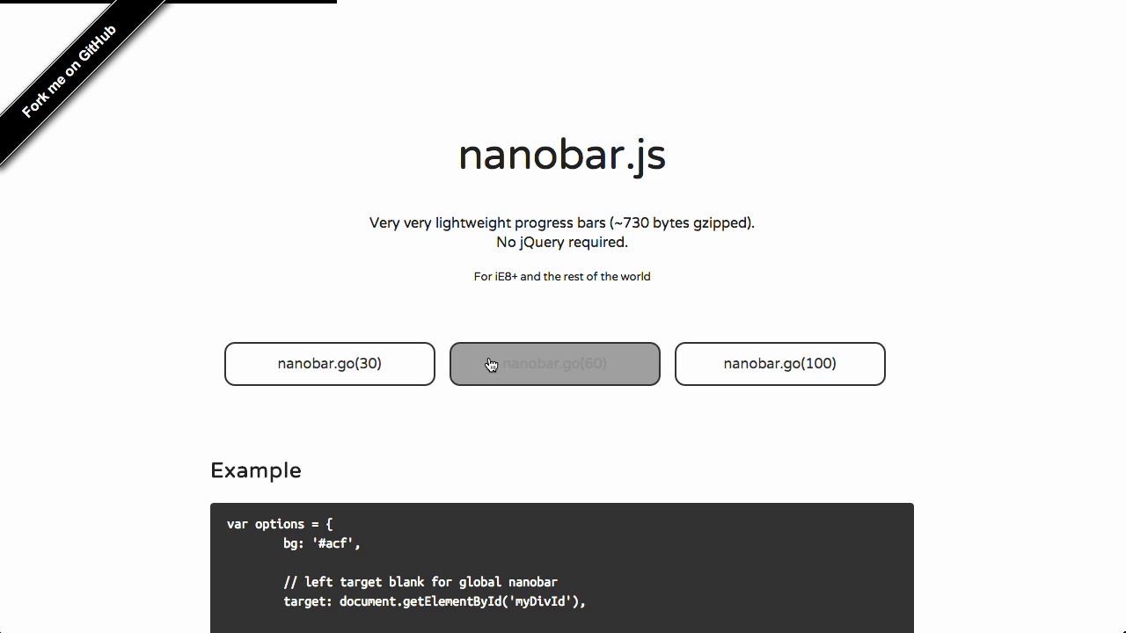
left_click(555, 364)
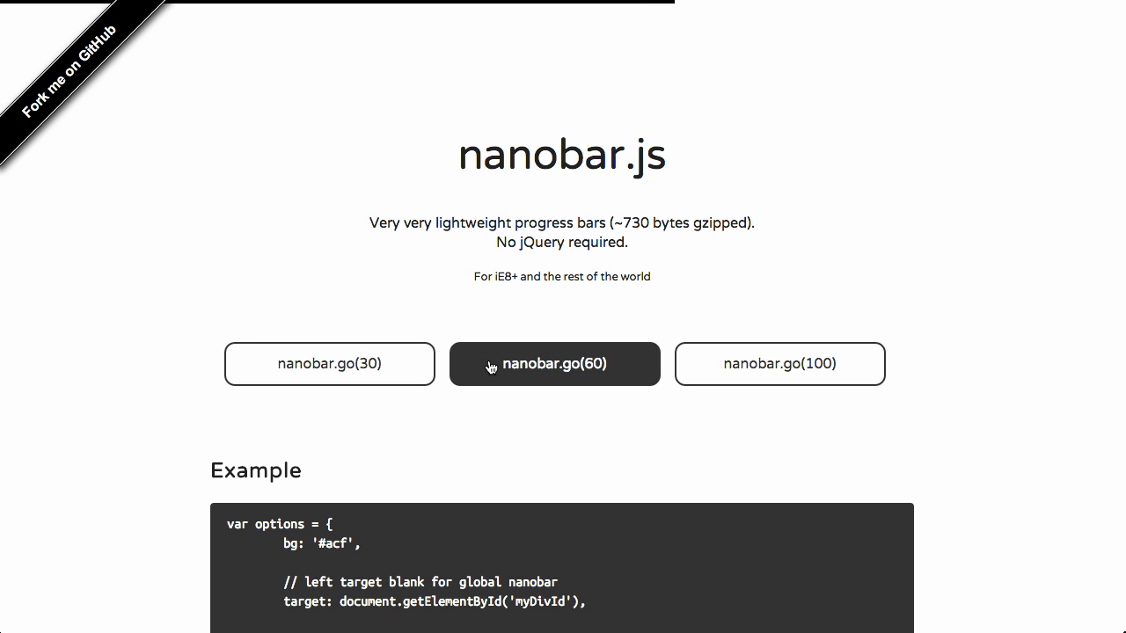
left_click(779, 364)
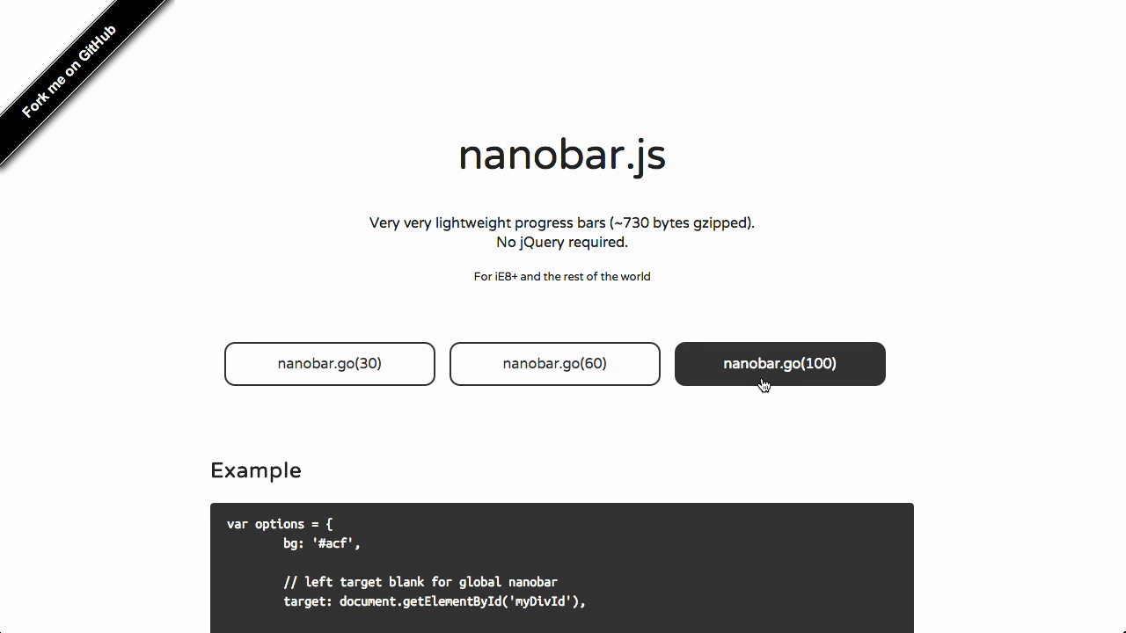
left_click(329, 364)
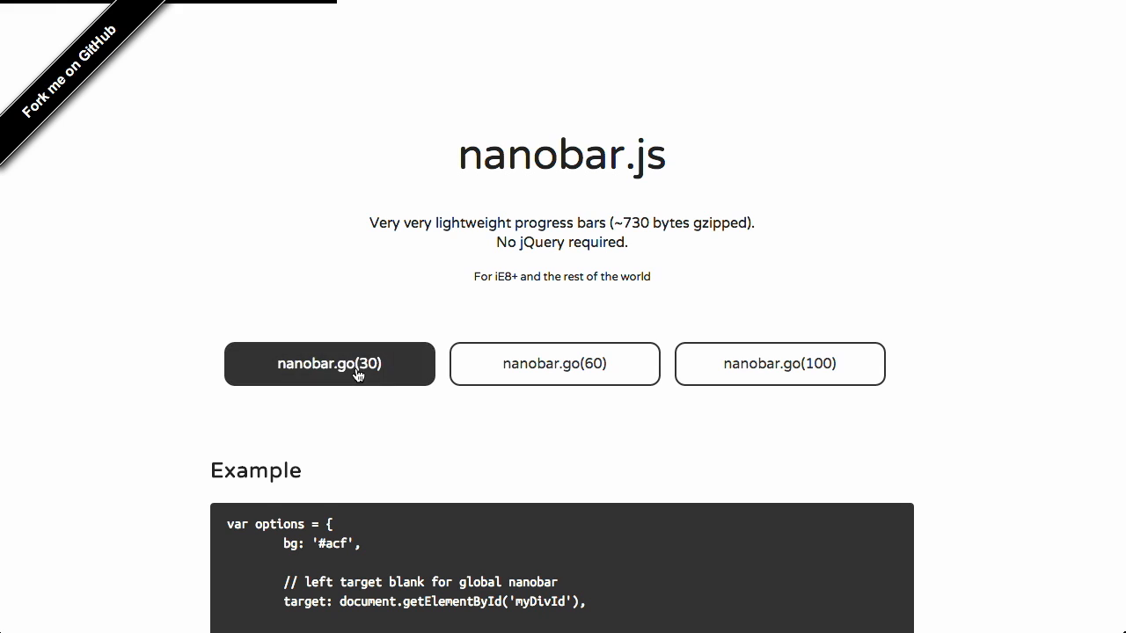
mouse_move(959, 349)
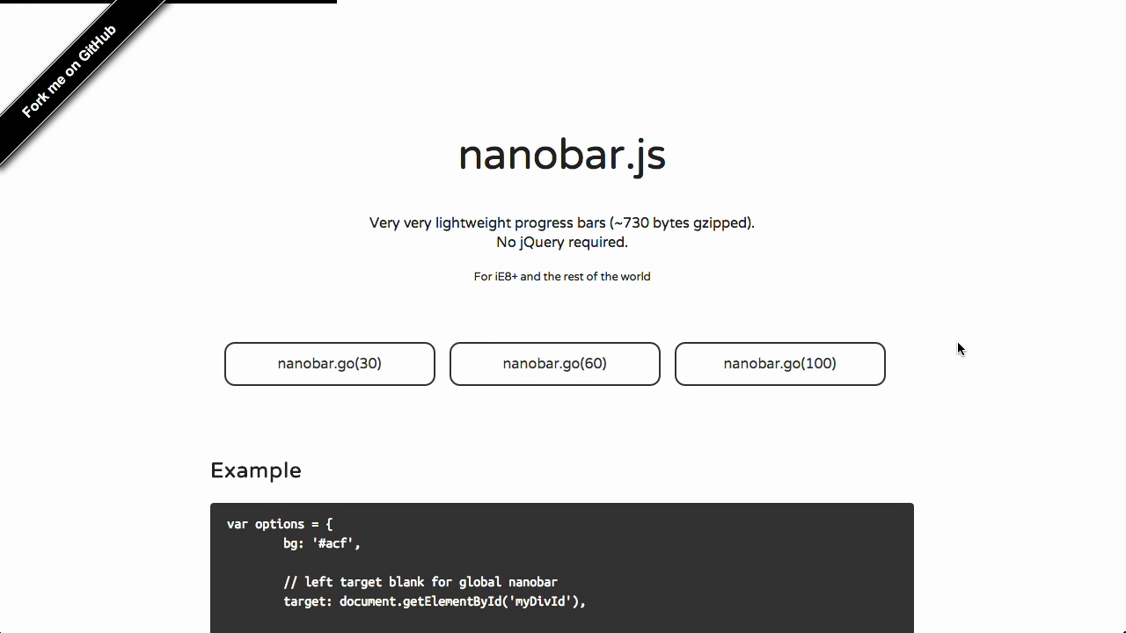
mouse_move(626, 219)
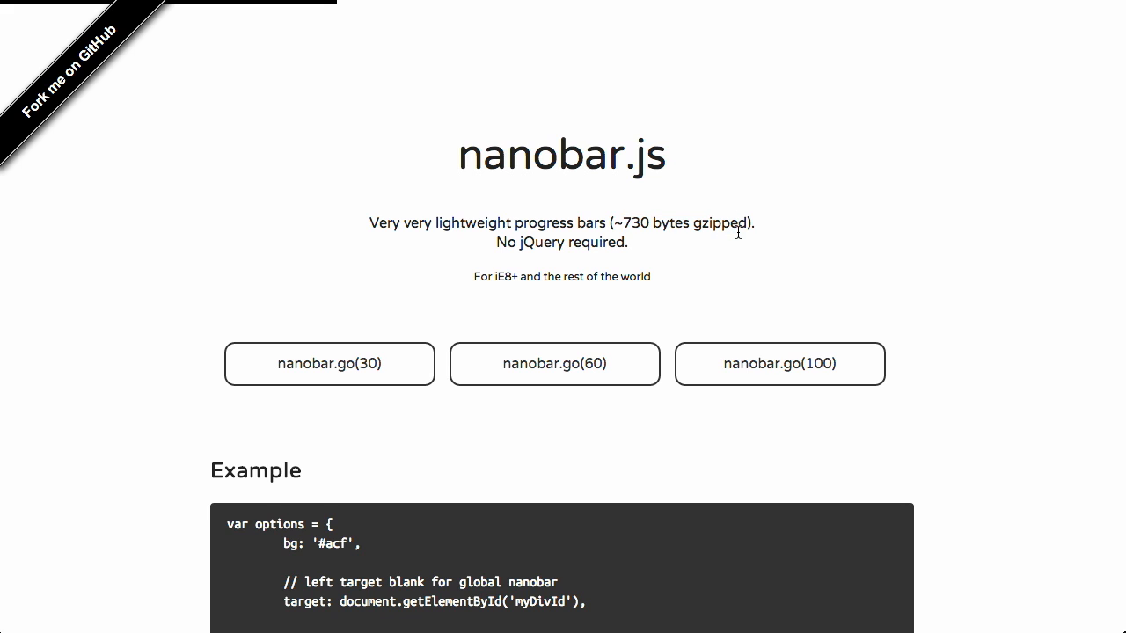
Scroll the nanobar.js page past Example, Installation and Usage to the Move bar section and license line
scroll("down", 3)
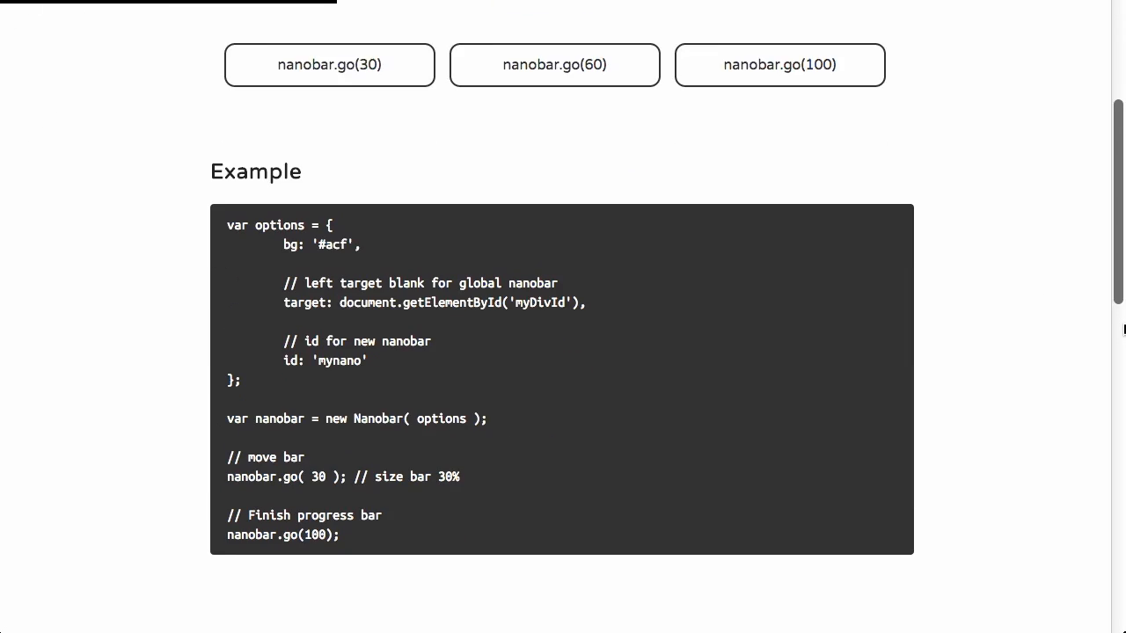
scroll("down", 3)
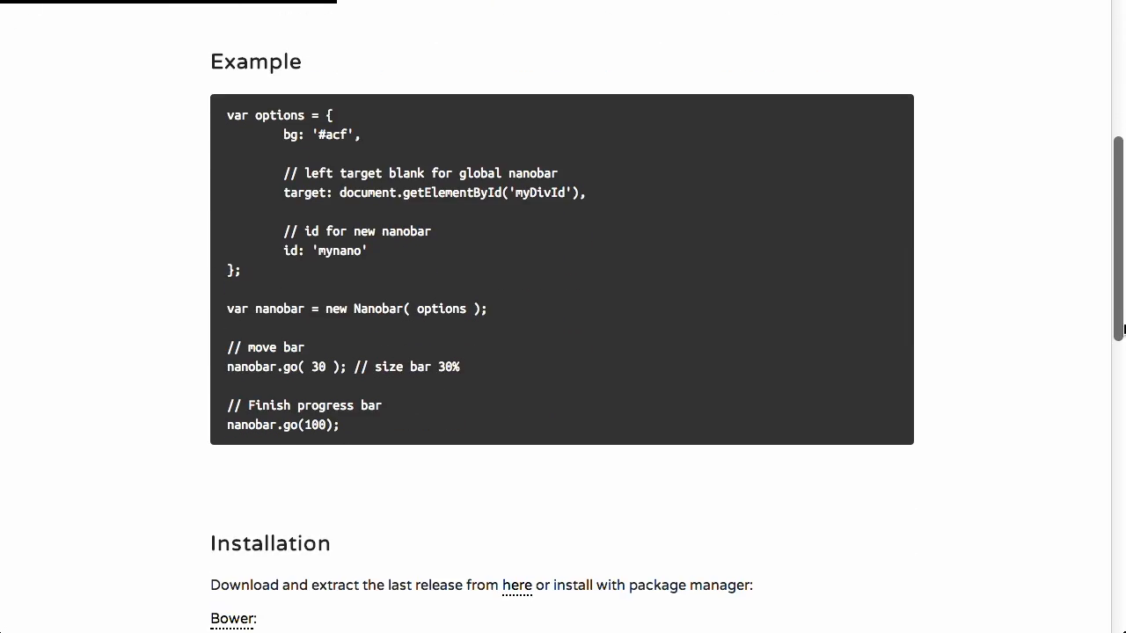
scroll("down", 3)
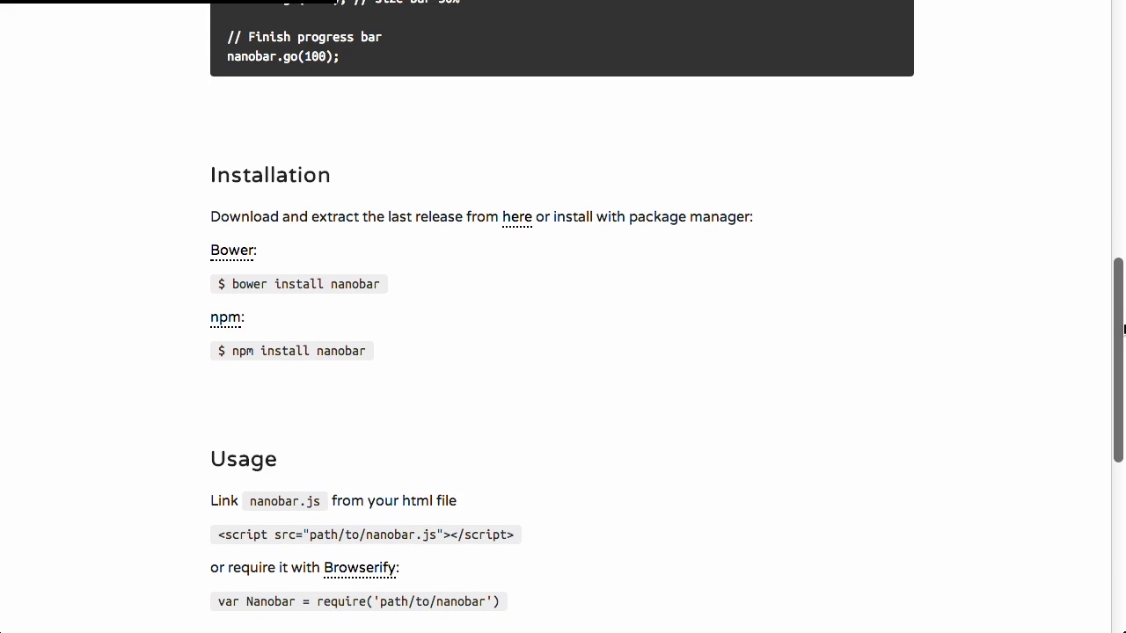
scroll("down", 3)
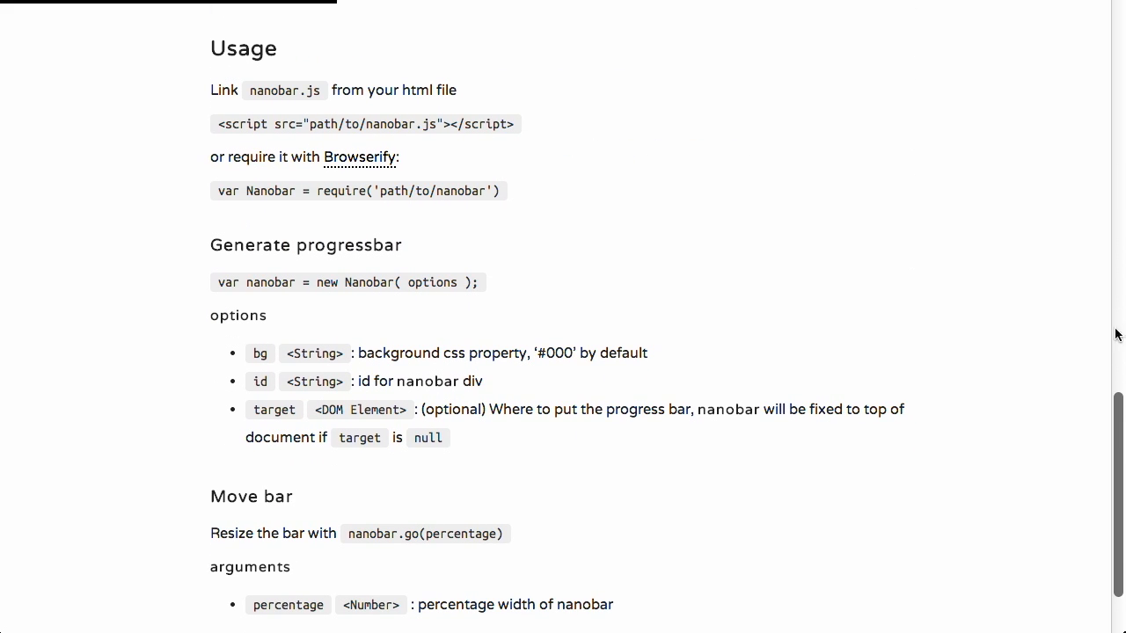
mouse_move(271, 180)
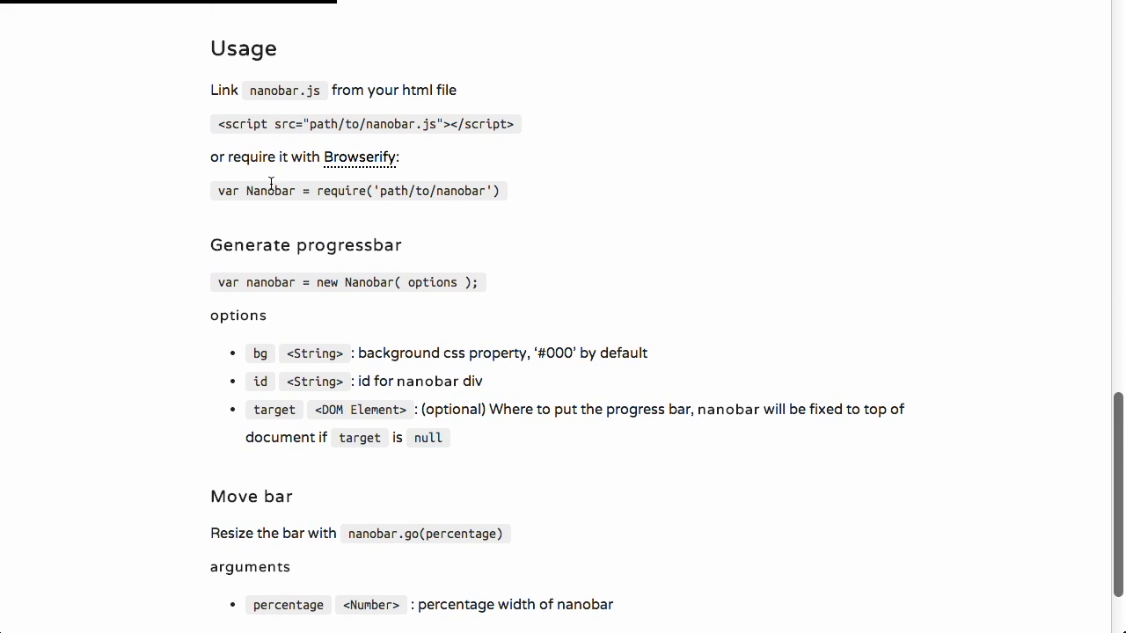
mouse_move(899, 371)
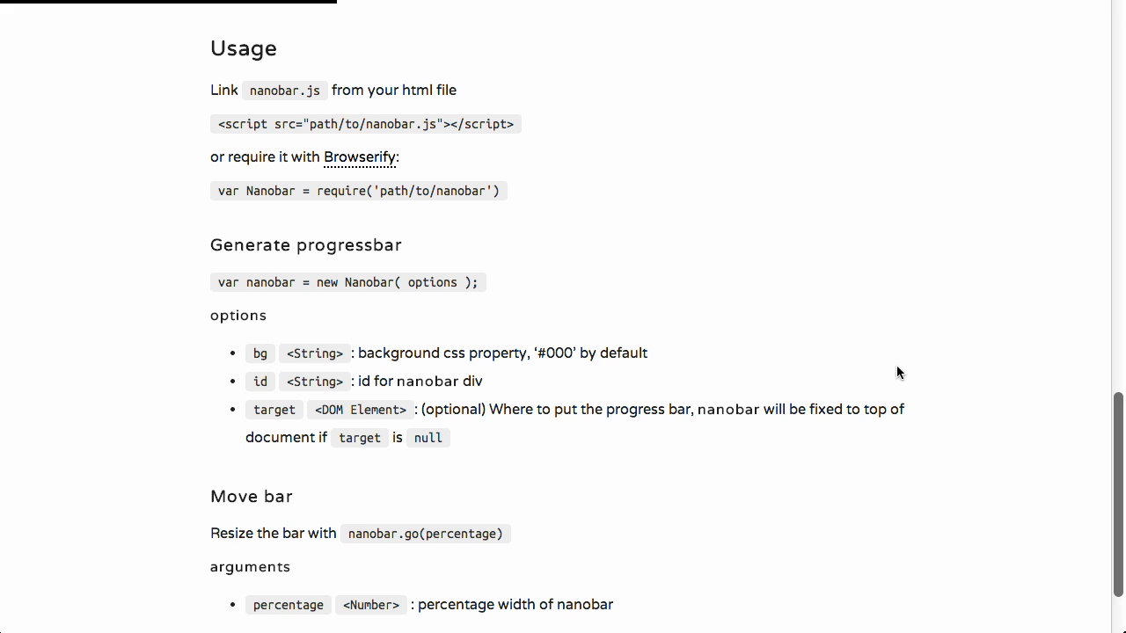
scroll("down", 3)
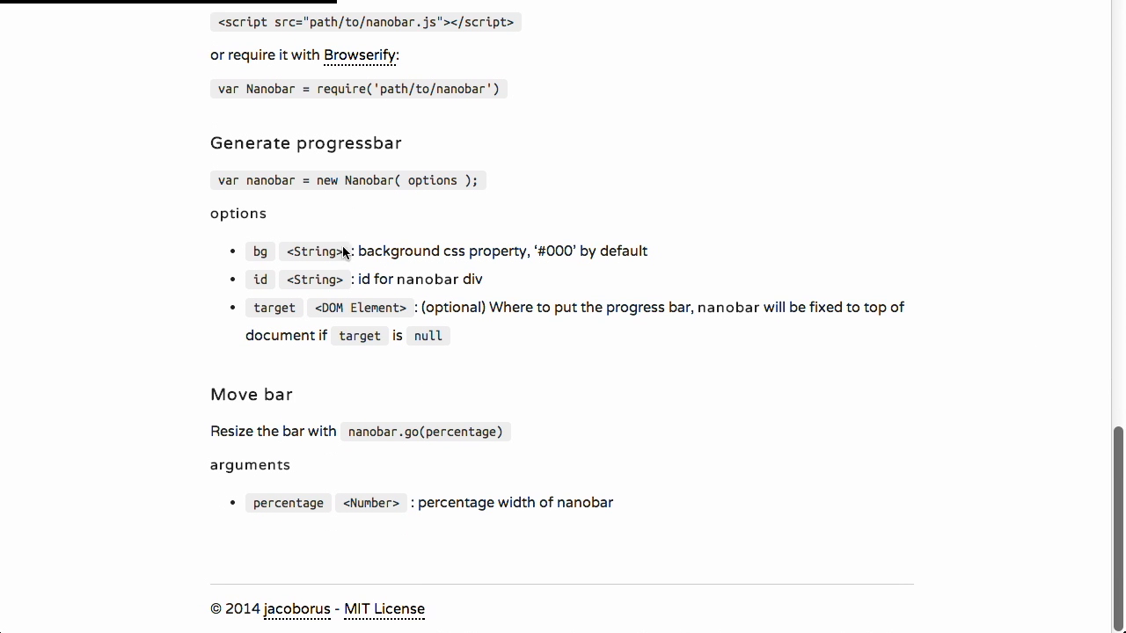
mouse_move(709, 356)
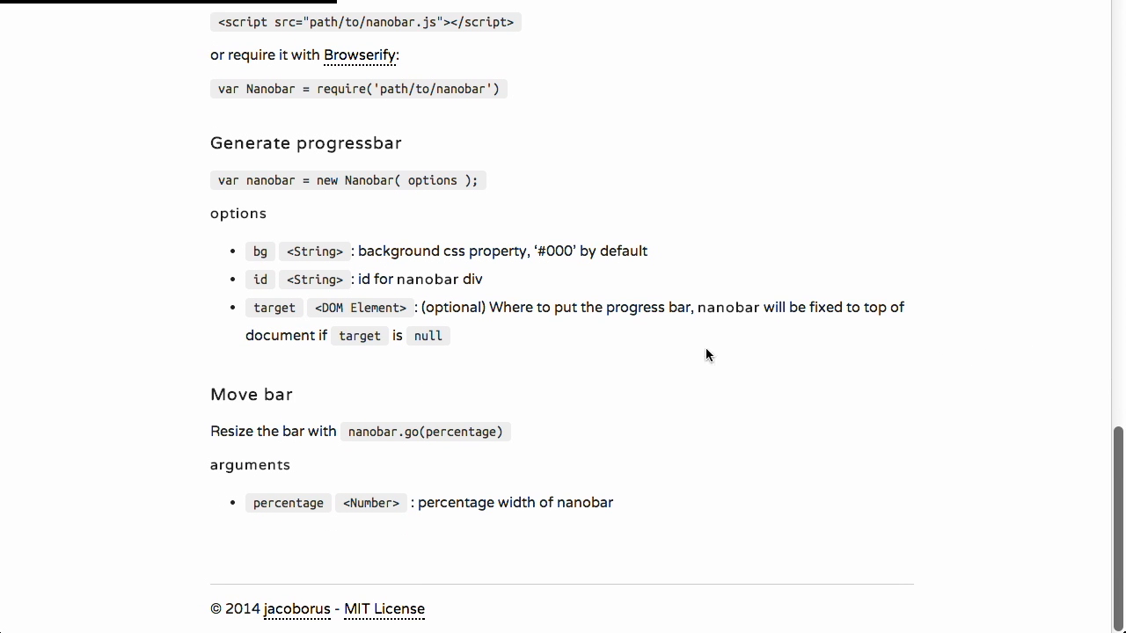
mouse_move(811, 364)
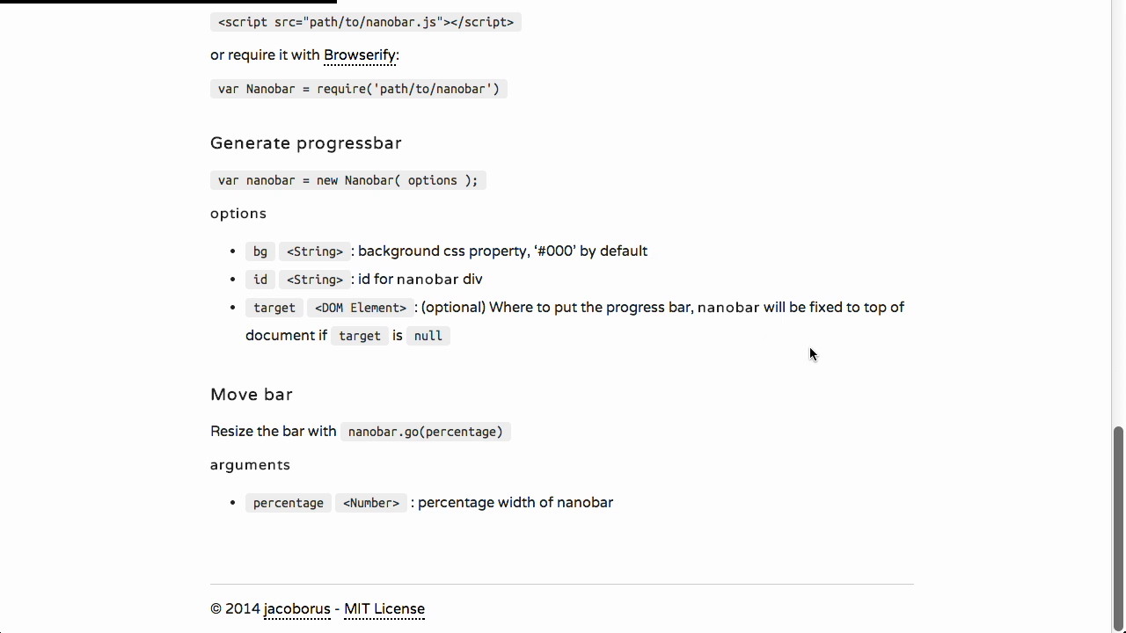